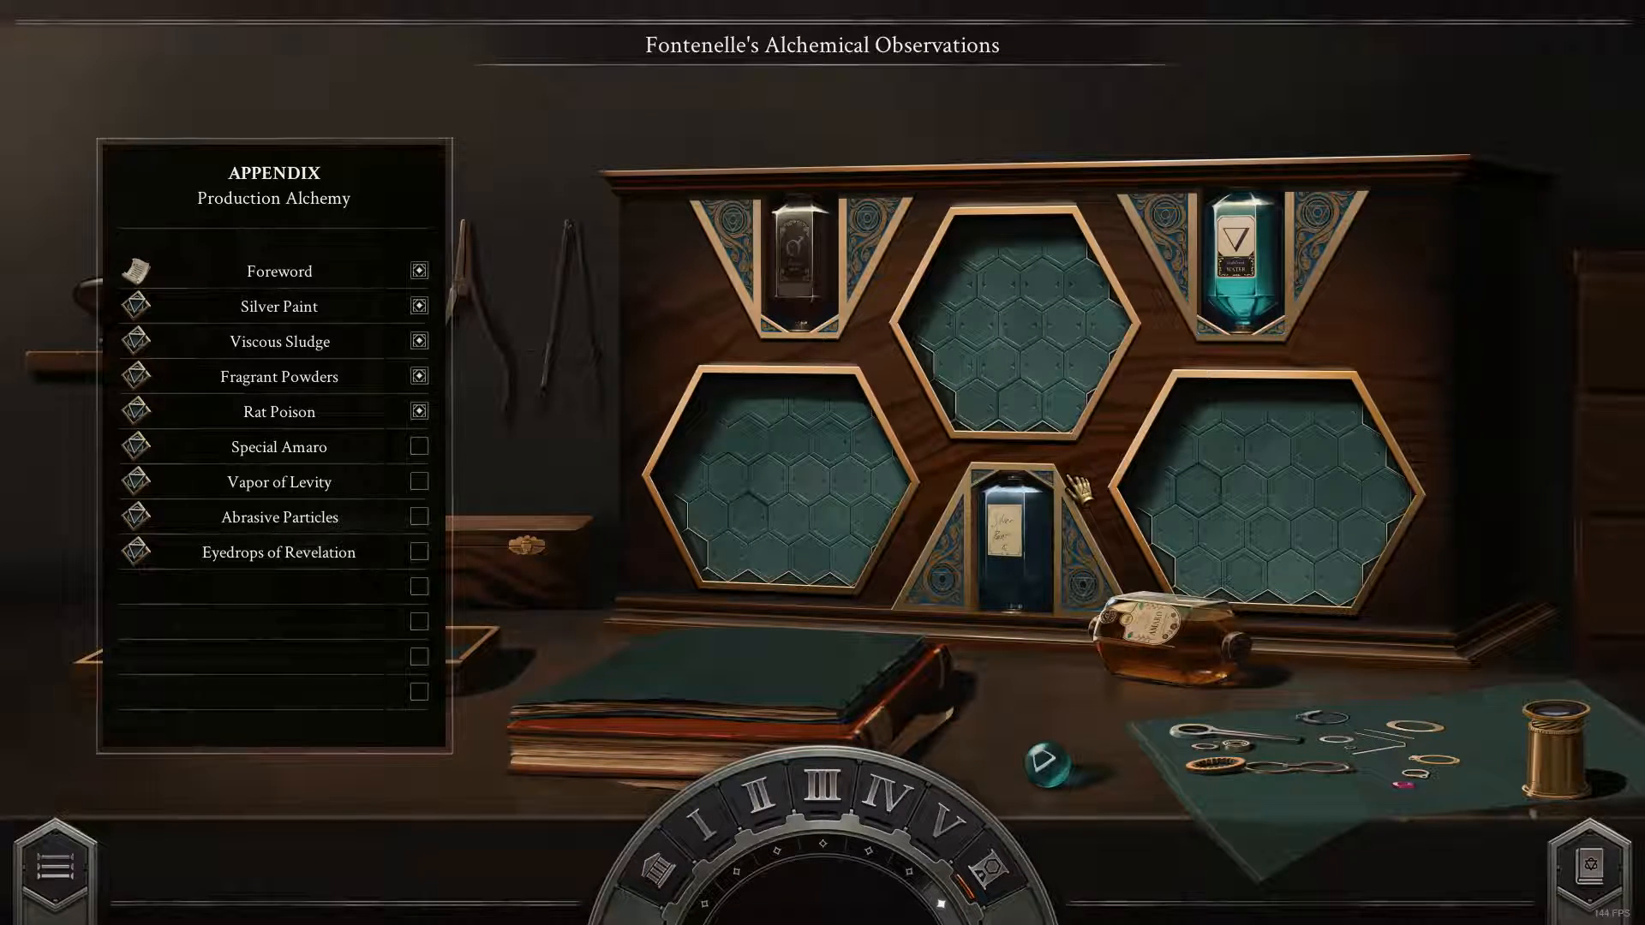
pyautogui.moveTo(280, 446)
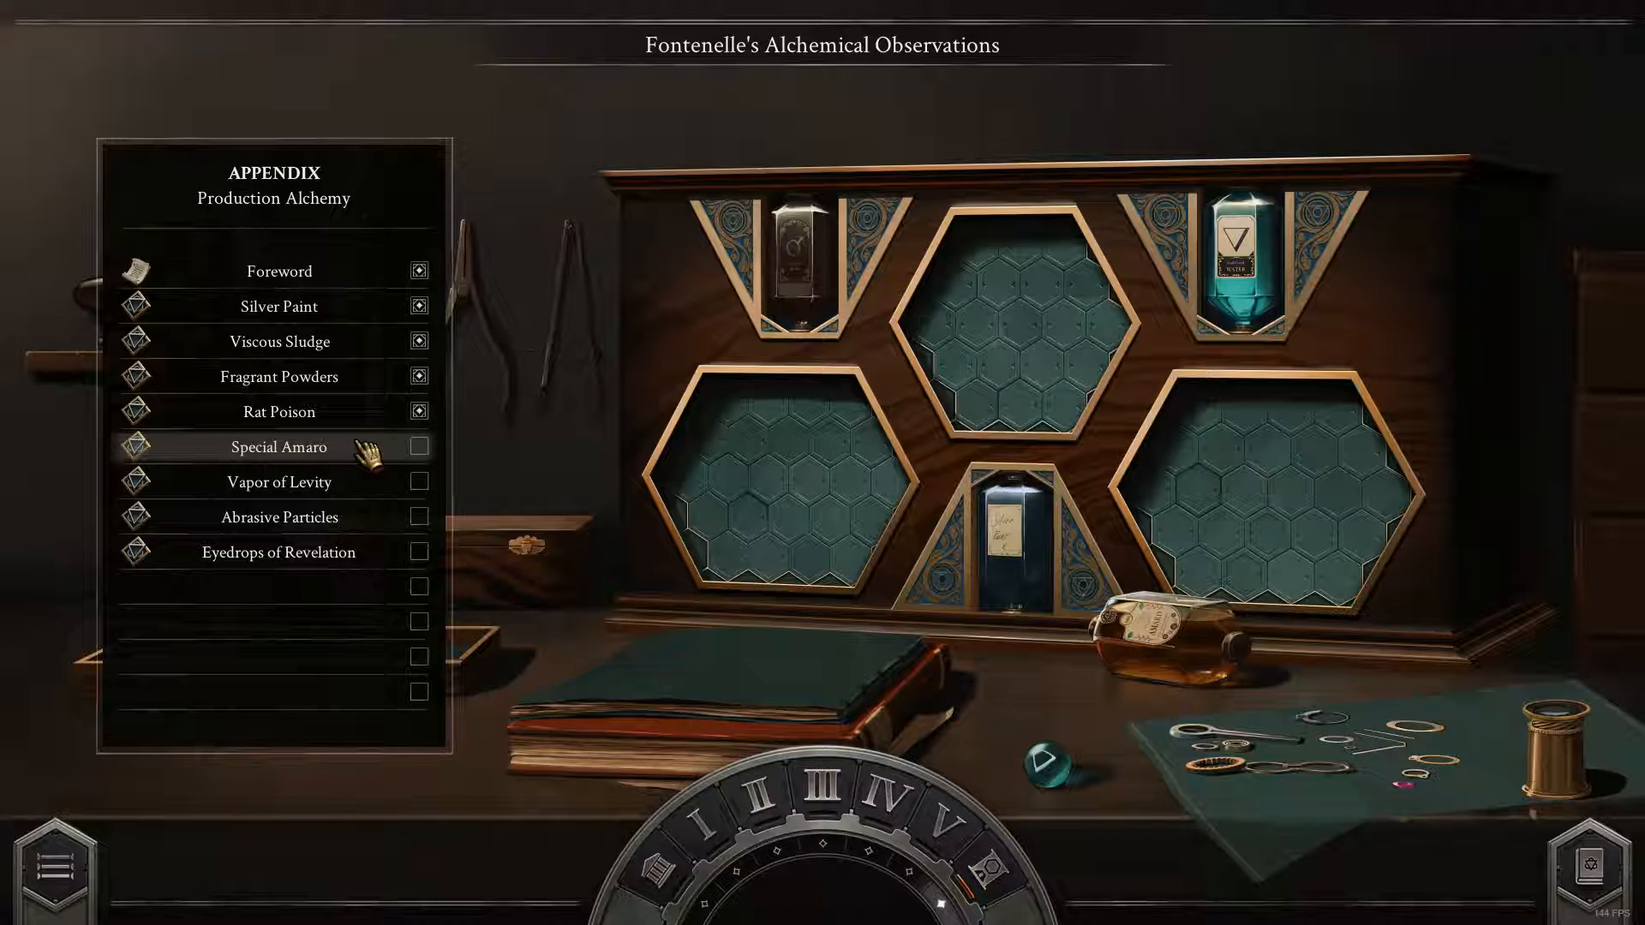
# Open the Special Amaro puzzle page from the Production Alchemy appendix list.
pyautogui.click(277, 445)
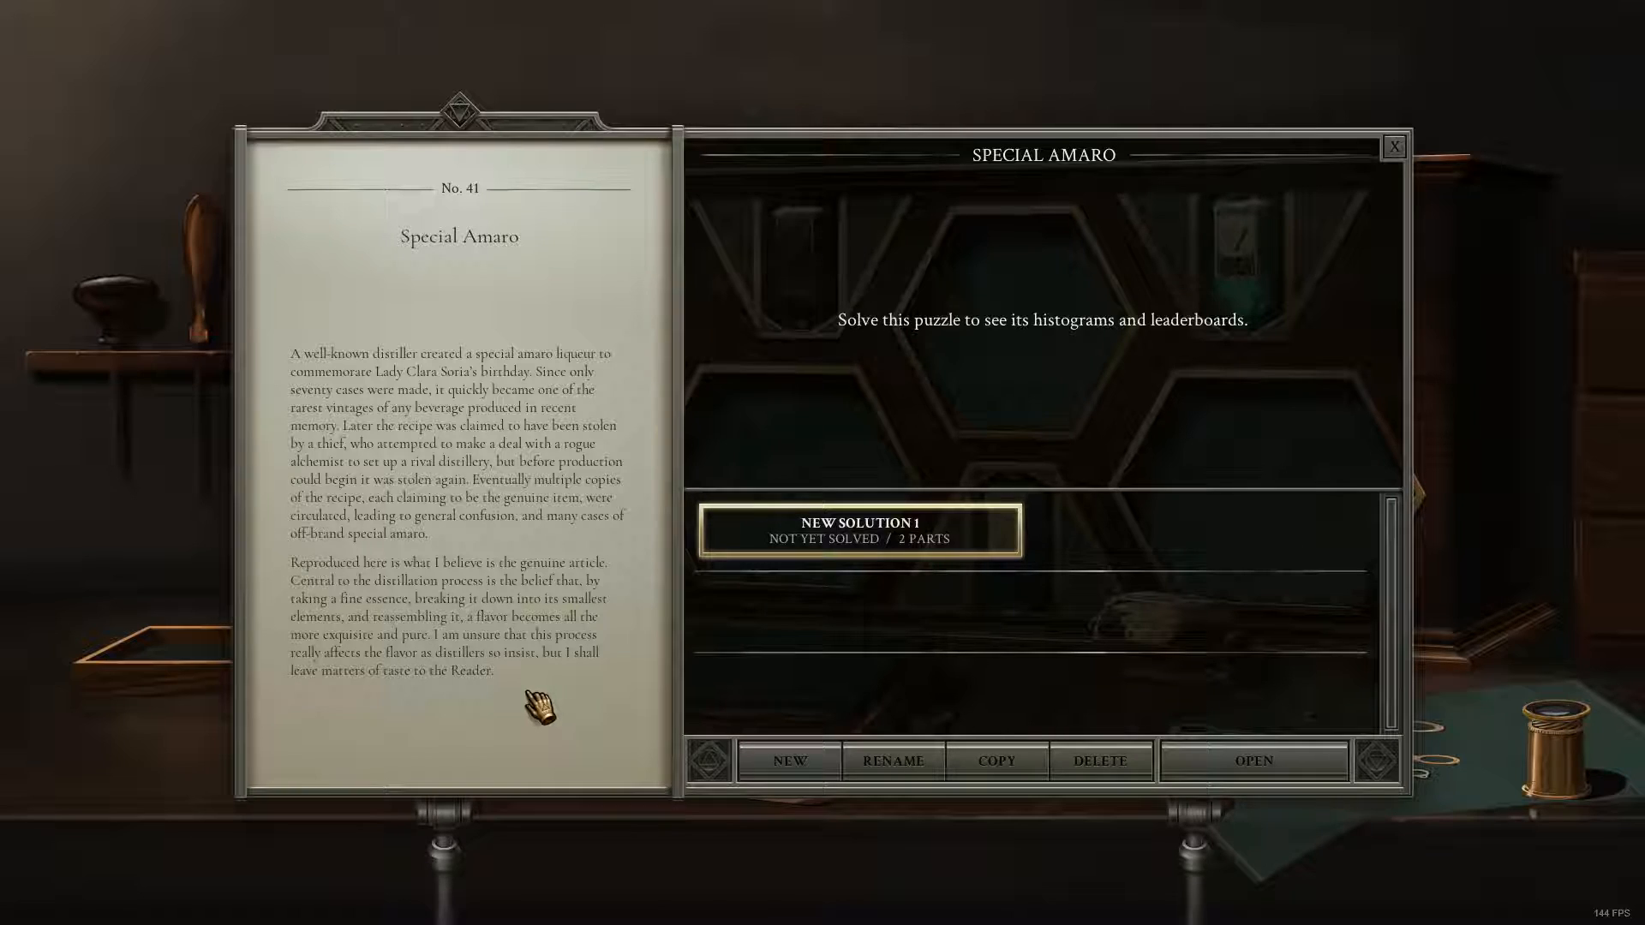
# Load New Solution 1 of Special Amaro into the workbench and reposition the view.
pyautogui.click(1252, 761)
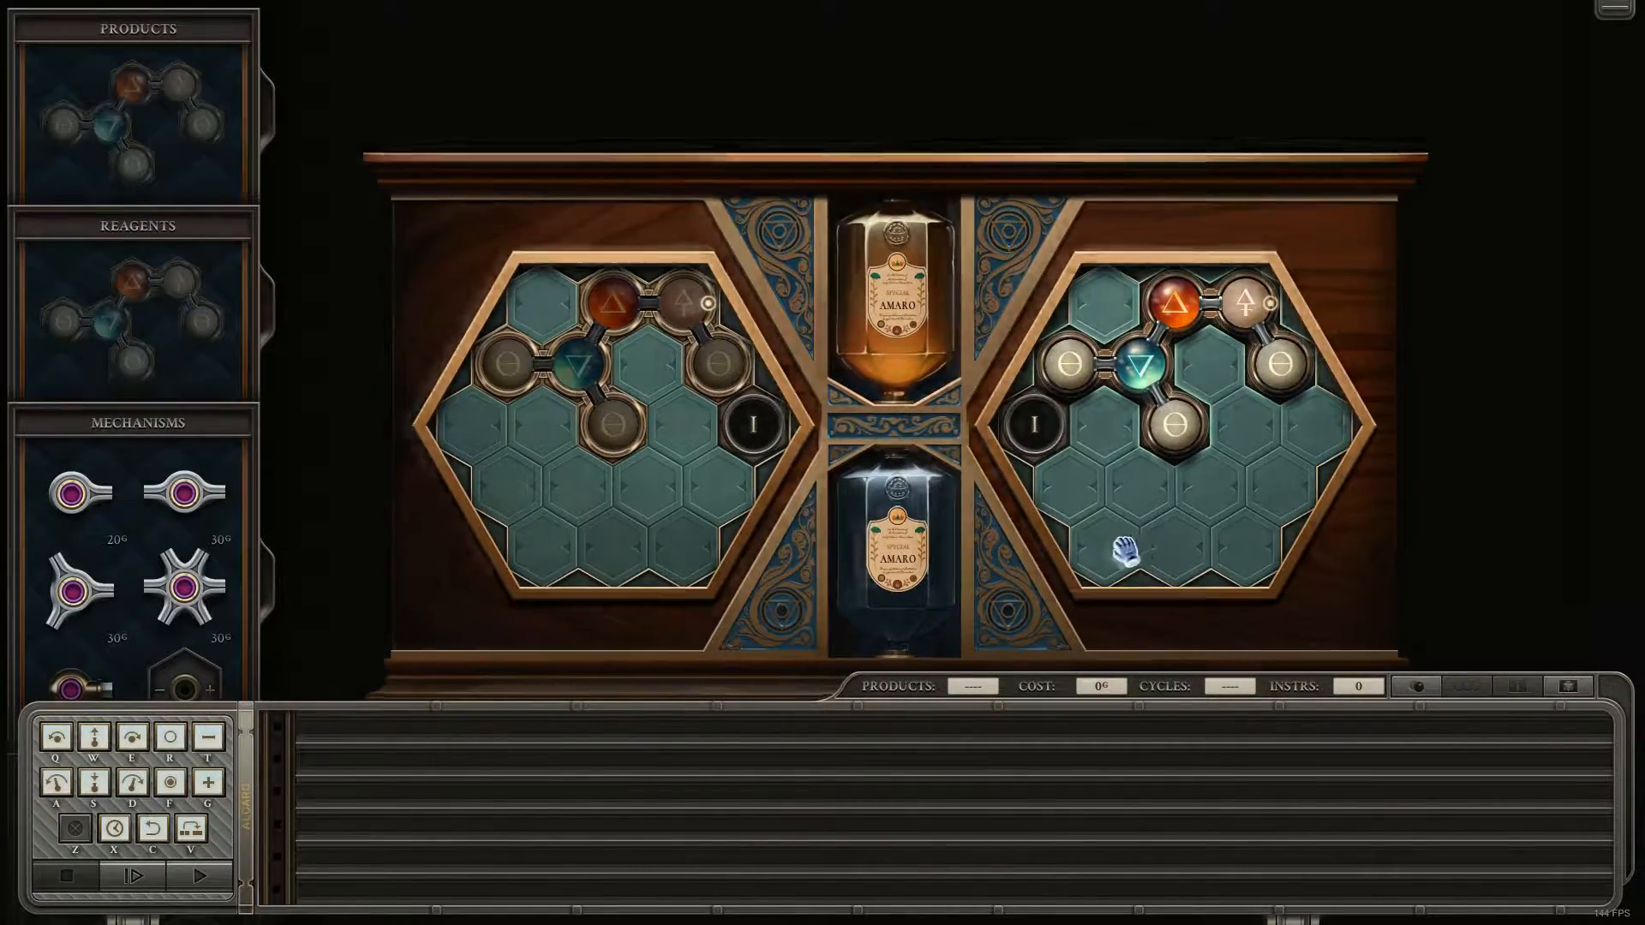
pyautogui.moveTo(1154, 366); pyautogui.dragTo(629, 420)
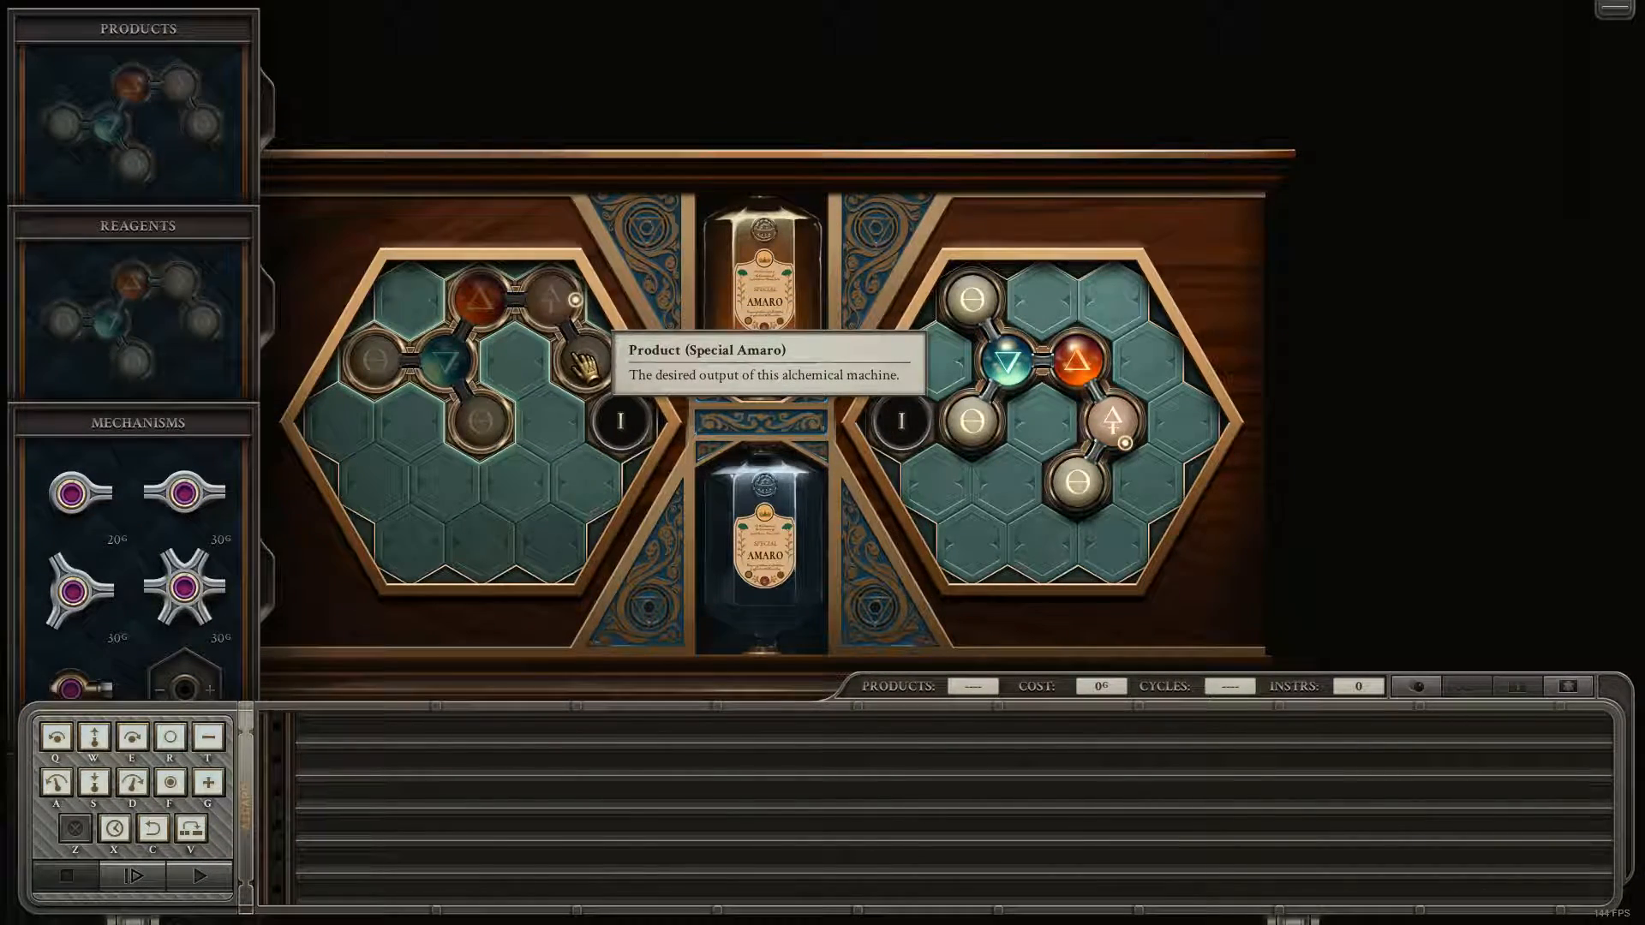
pyautogui.moveTo(531, 451)
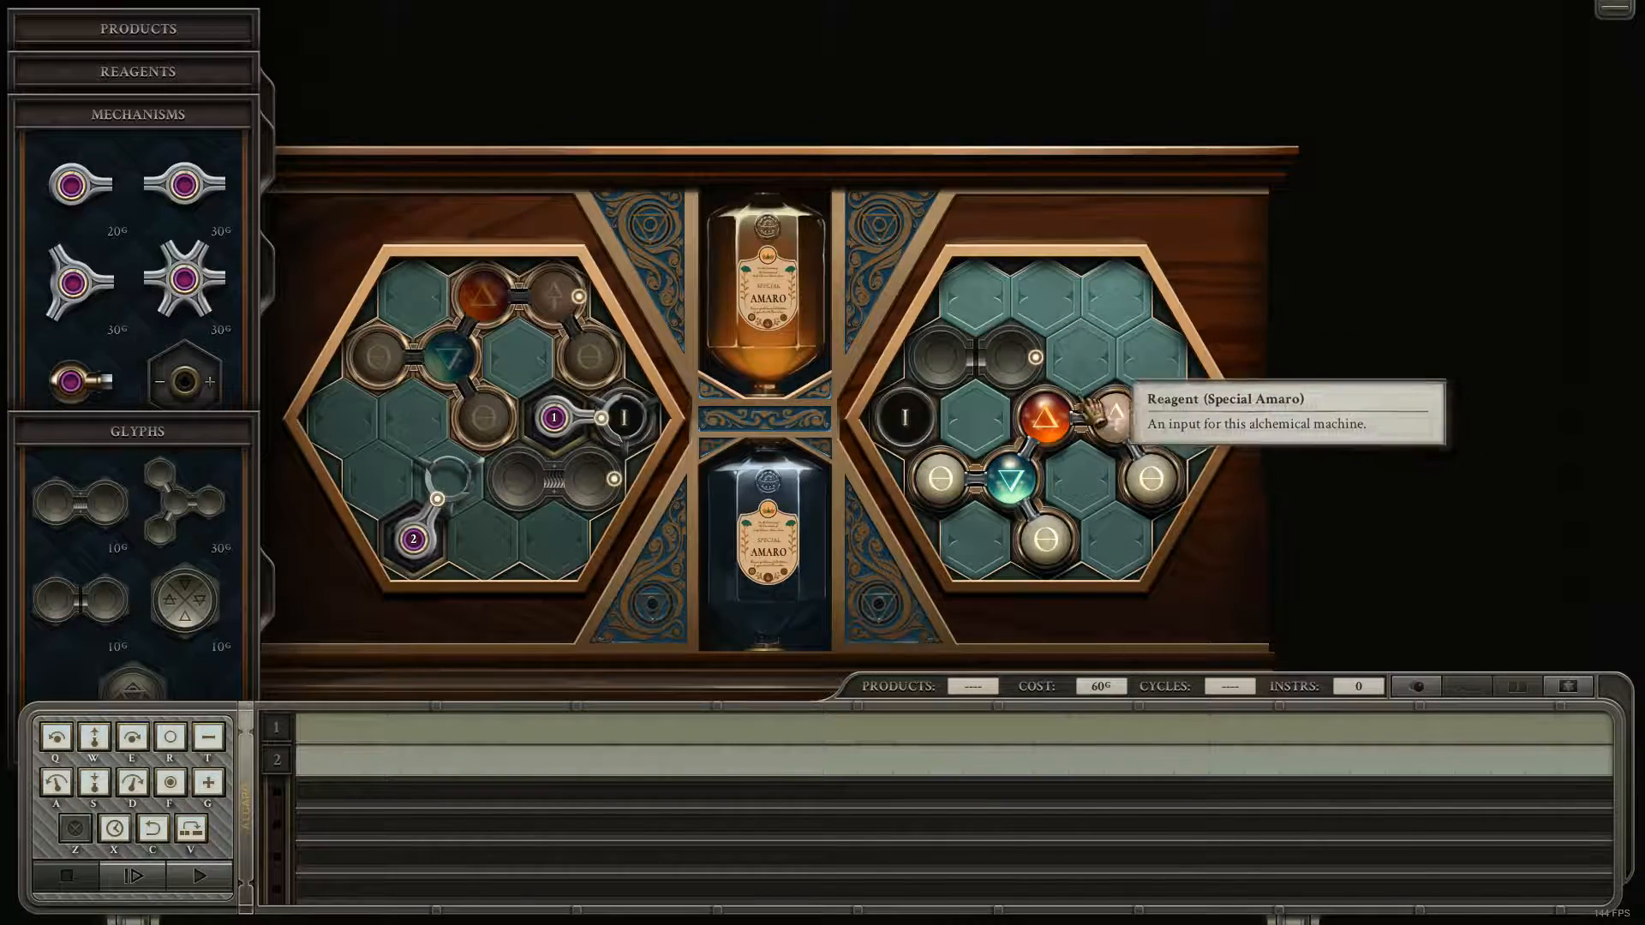
pyautogui.moveTo(945, 360)
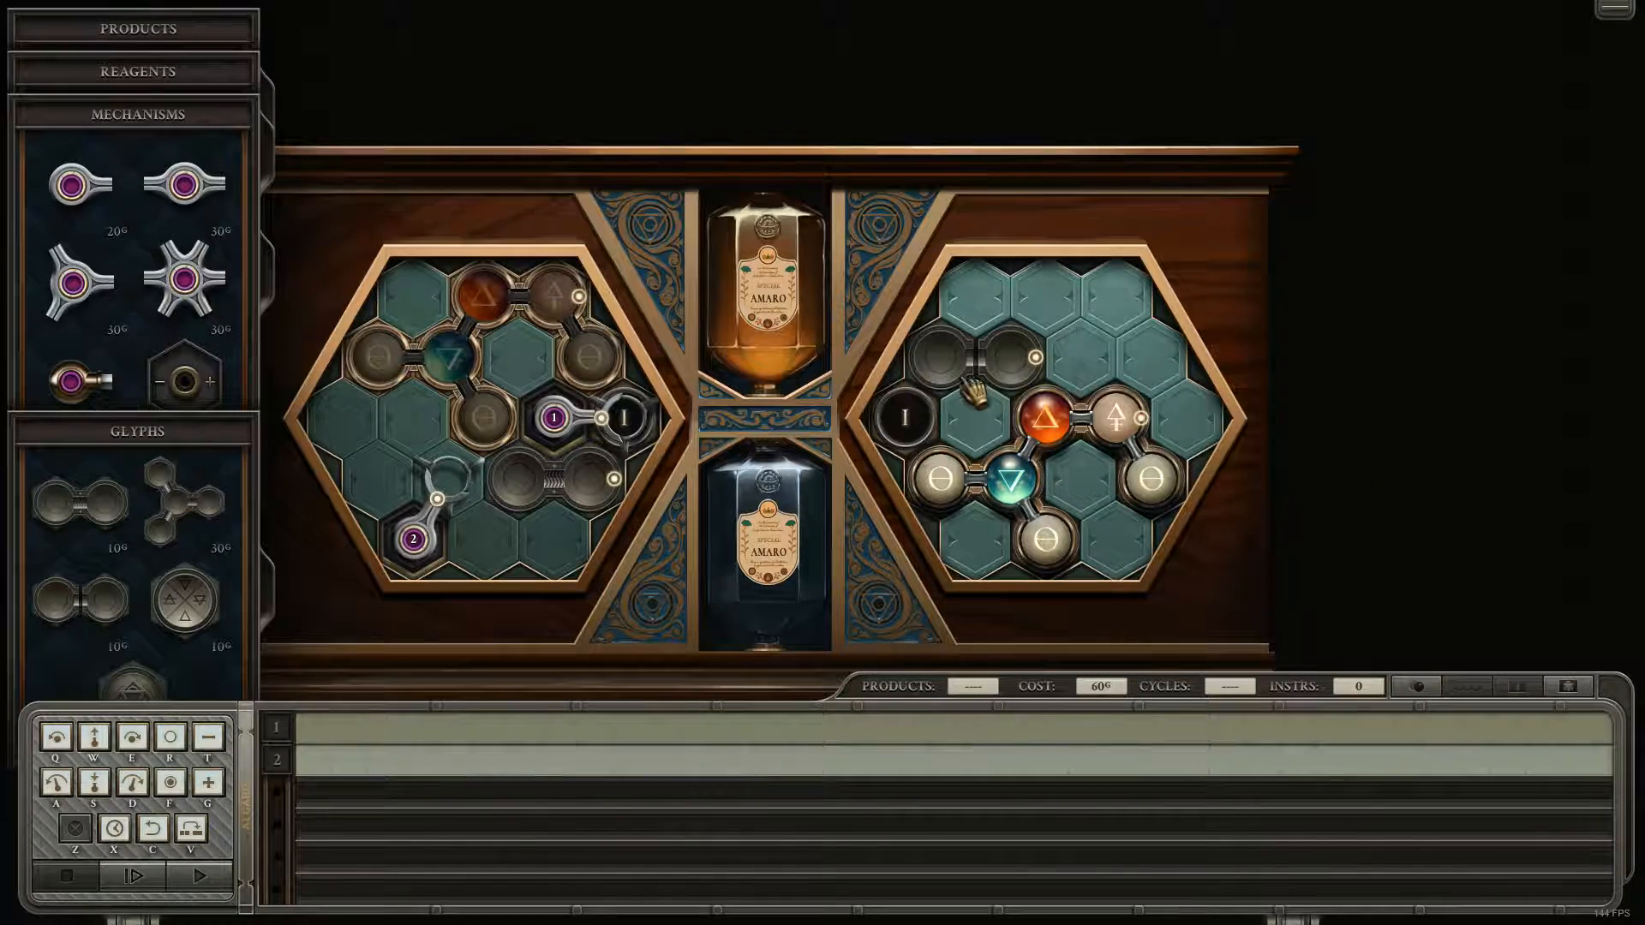
pyautogui.moveTo(1054, 330)
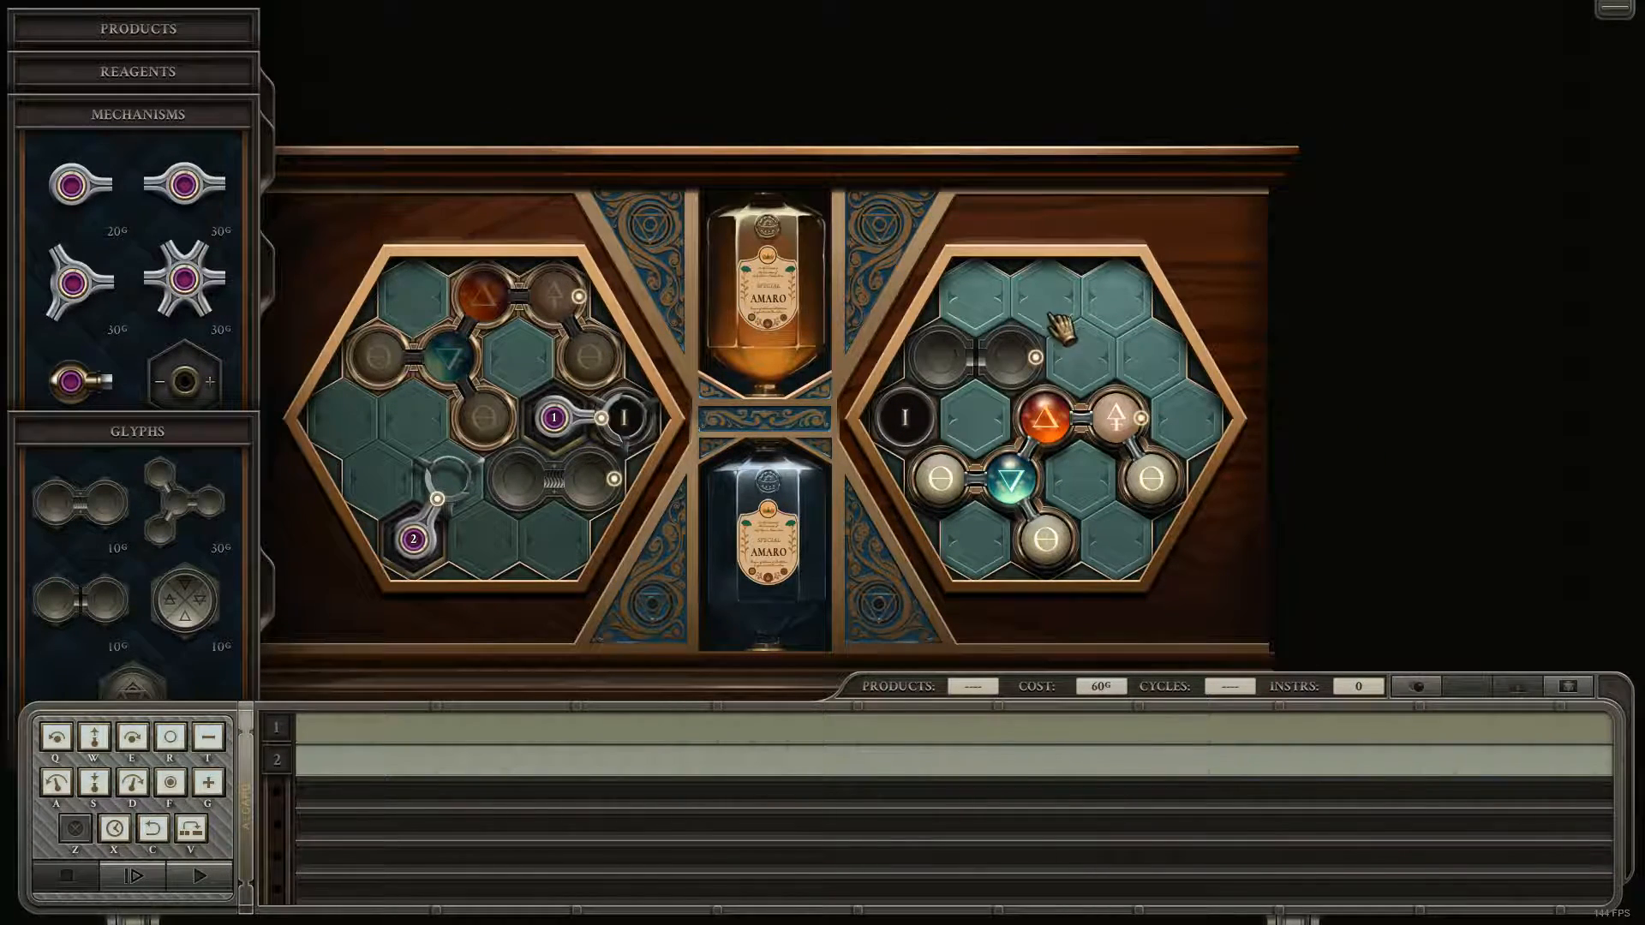
pyautogui.moveTo(1059, 410)
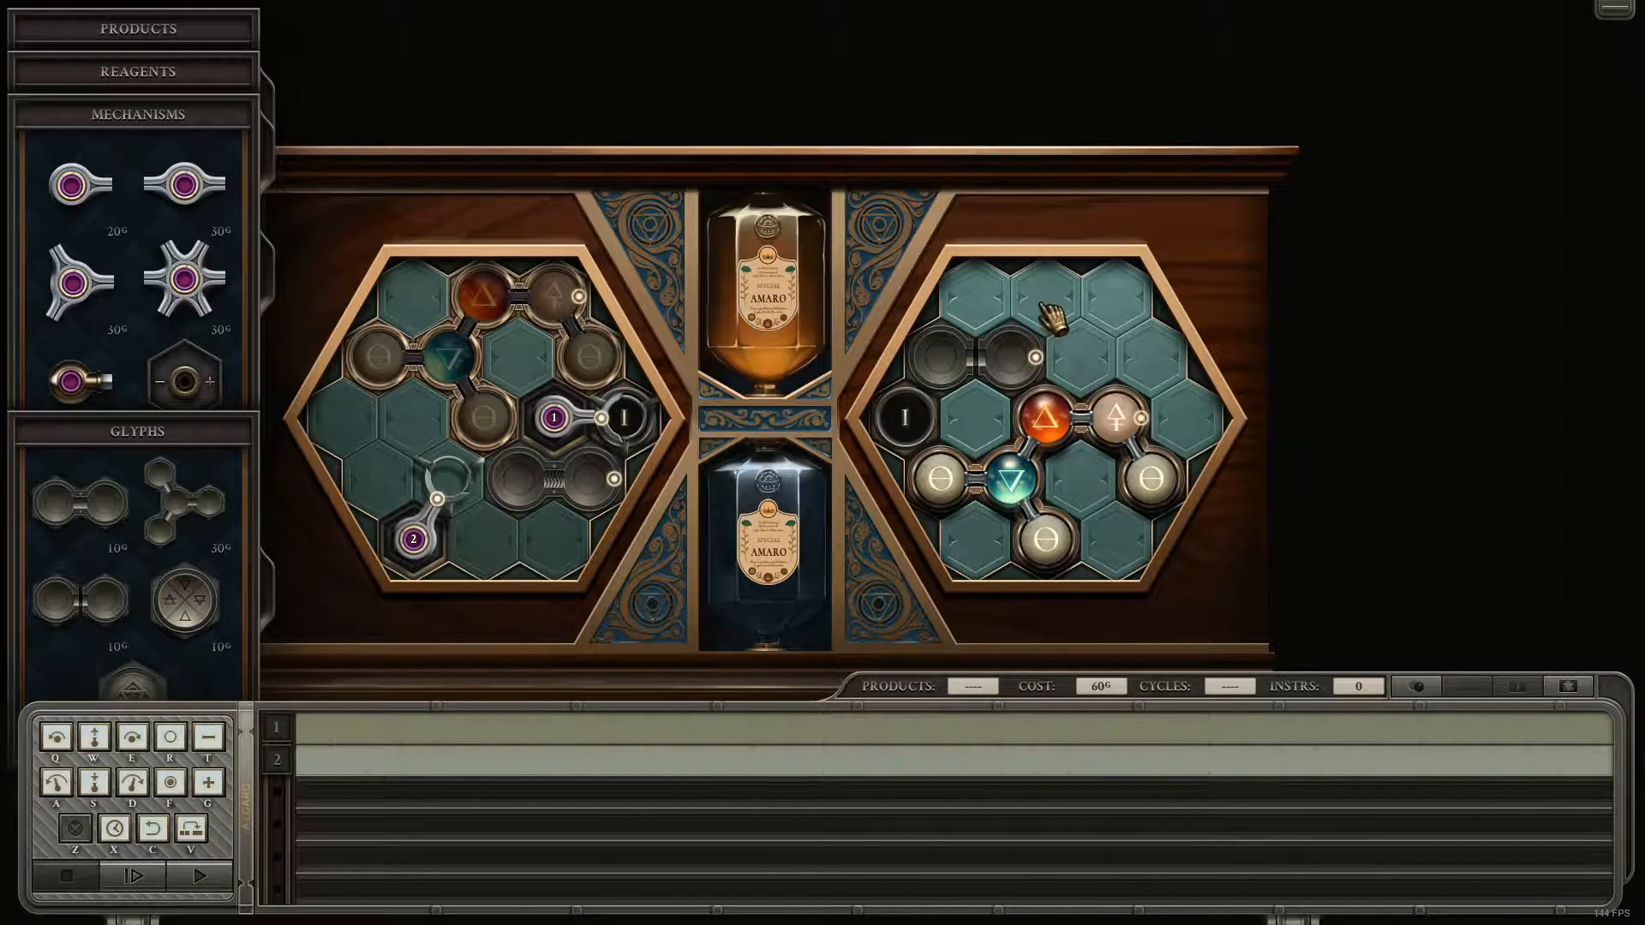
pyautogui.moveTo(1064, 420)
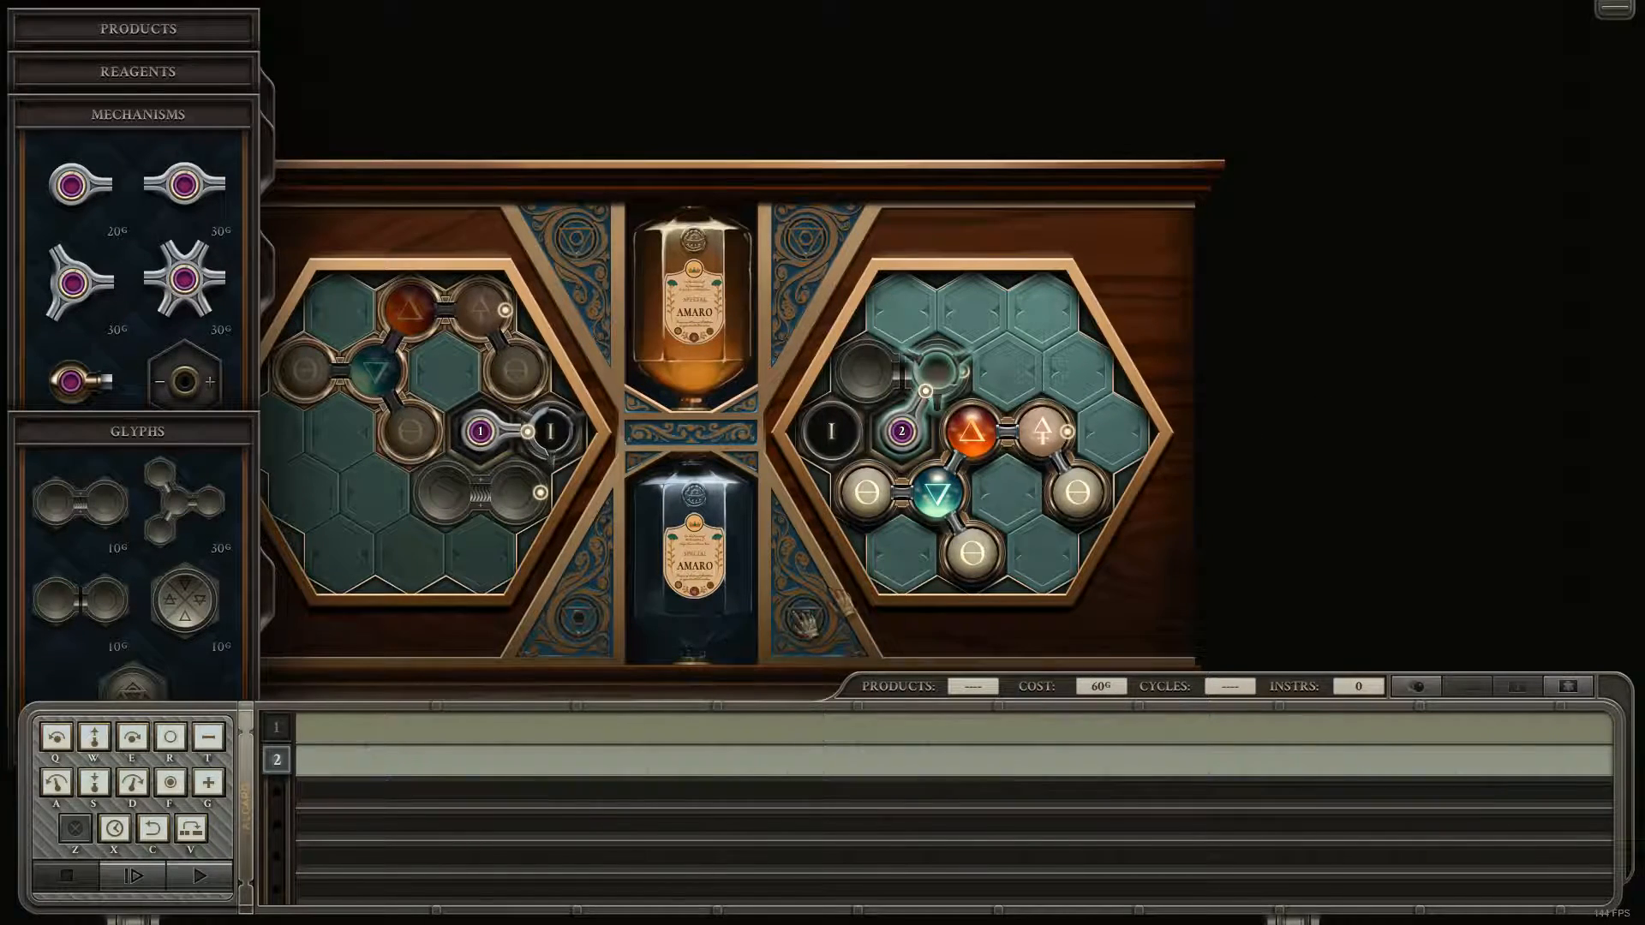
# Give arm 2 a grab-then-rotate routine that turns the reagent toward the product.
pyautogui.click(312, 760)
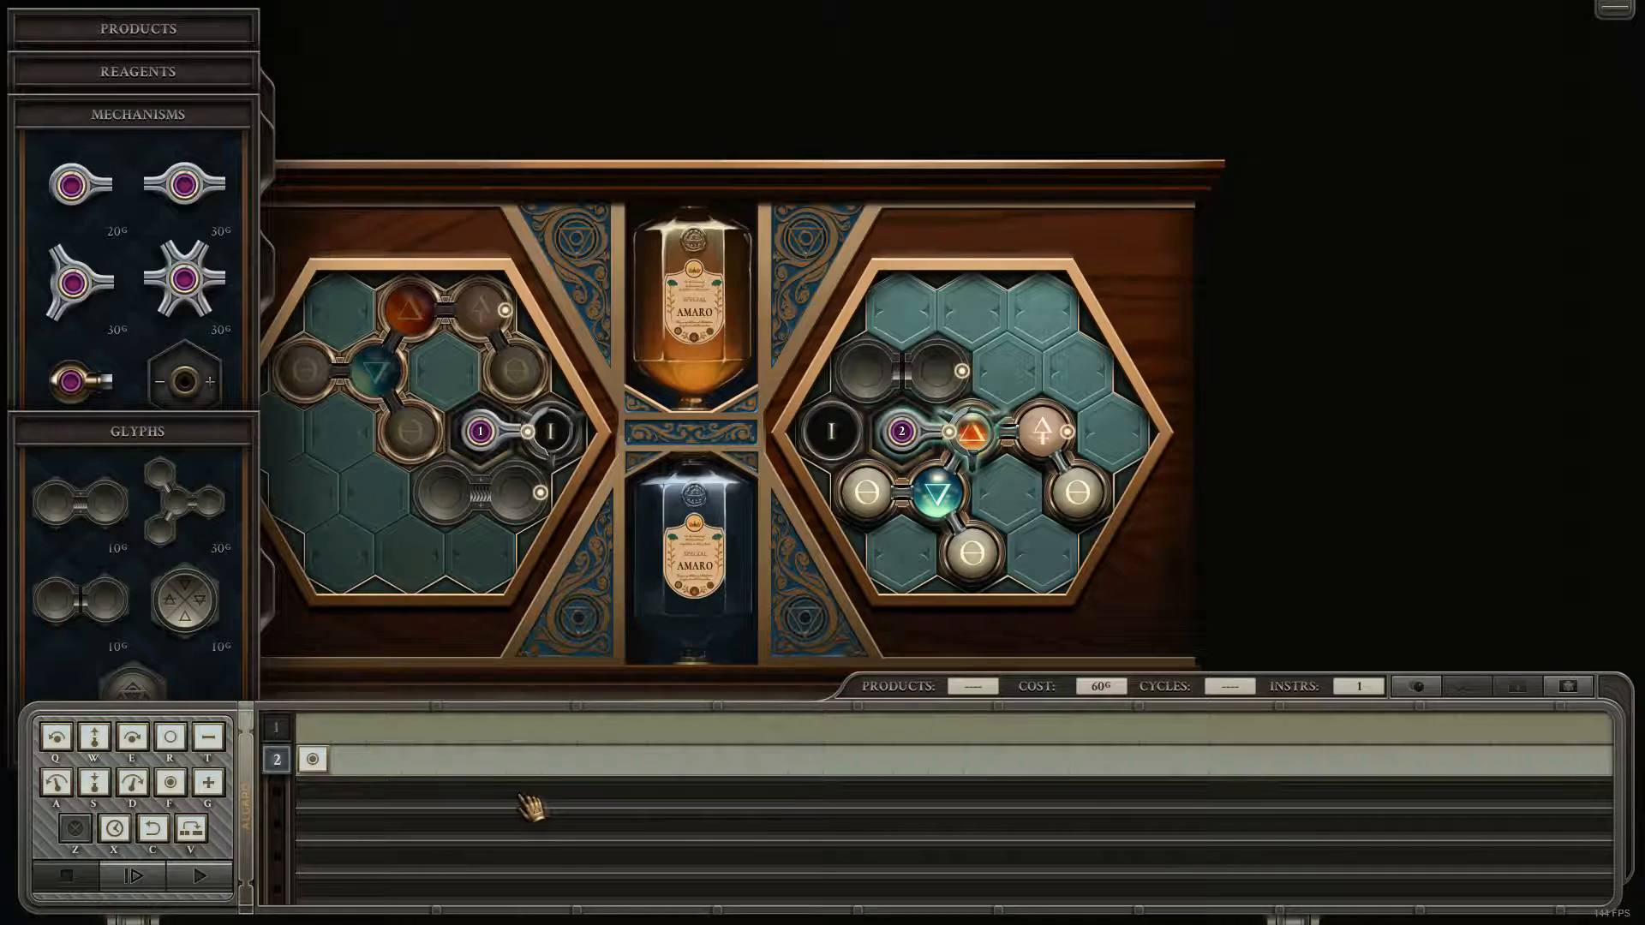
pyautogui.click(932, 410)
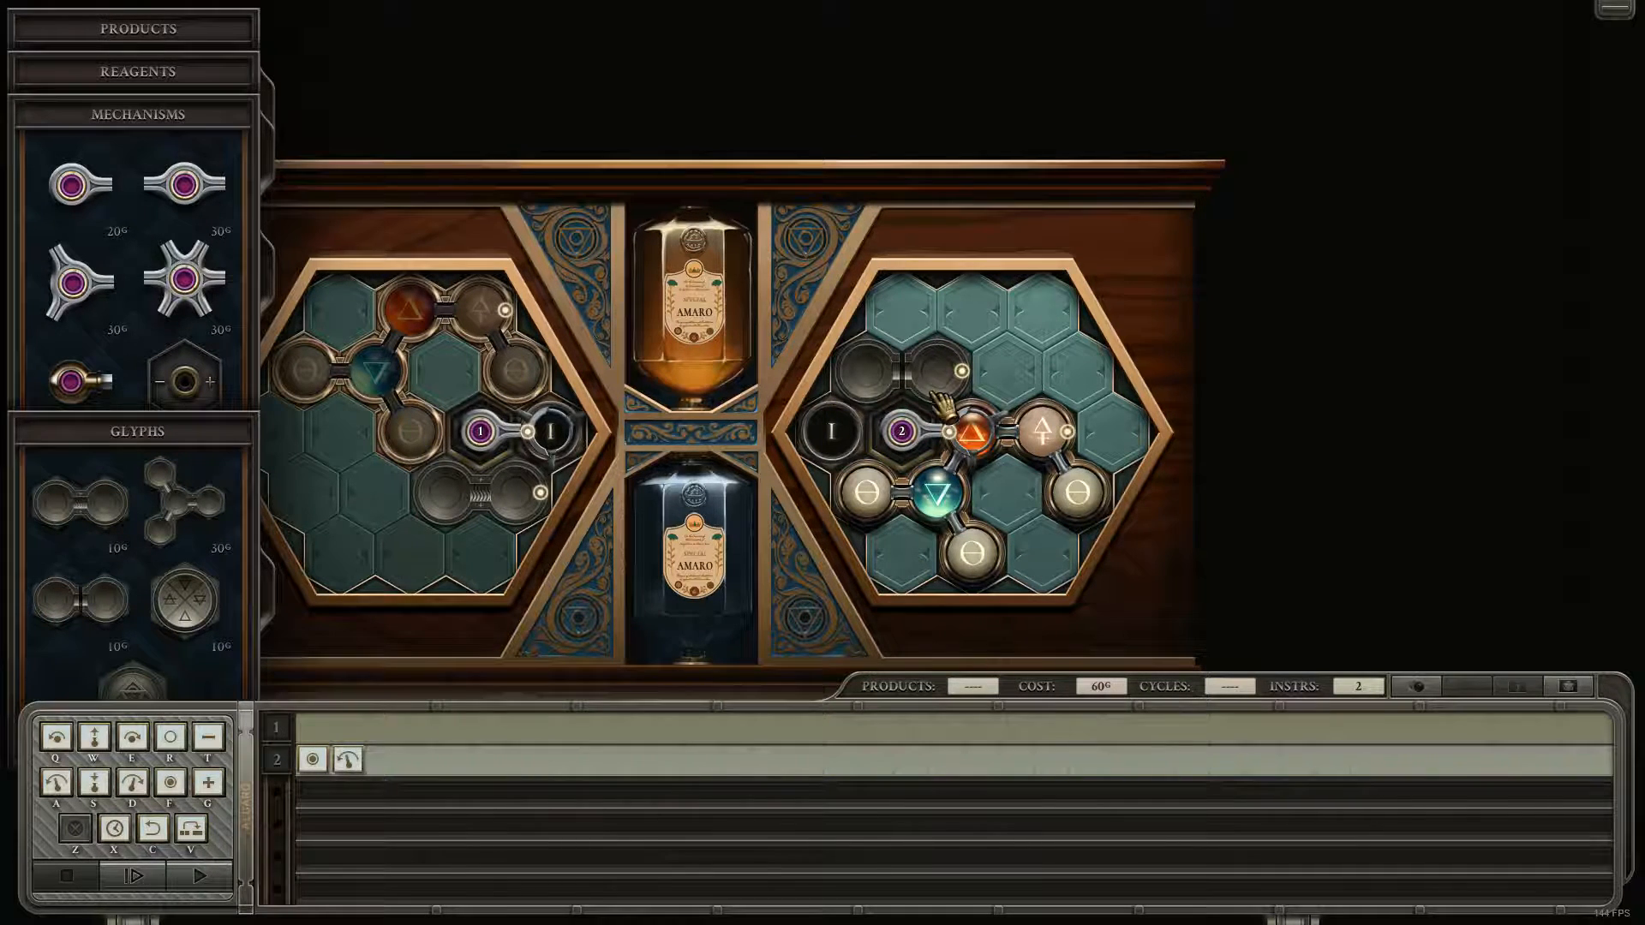
pyautogui.moveTo(1033, 431)
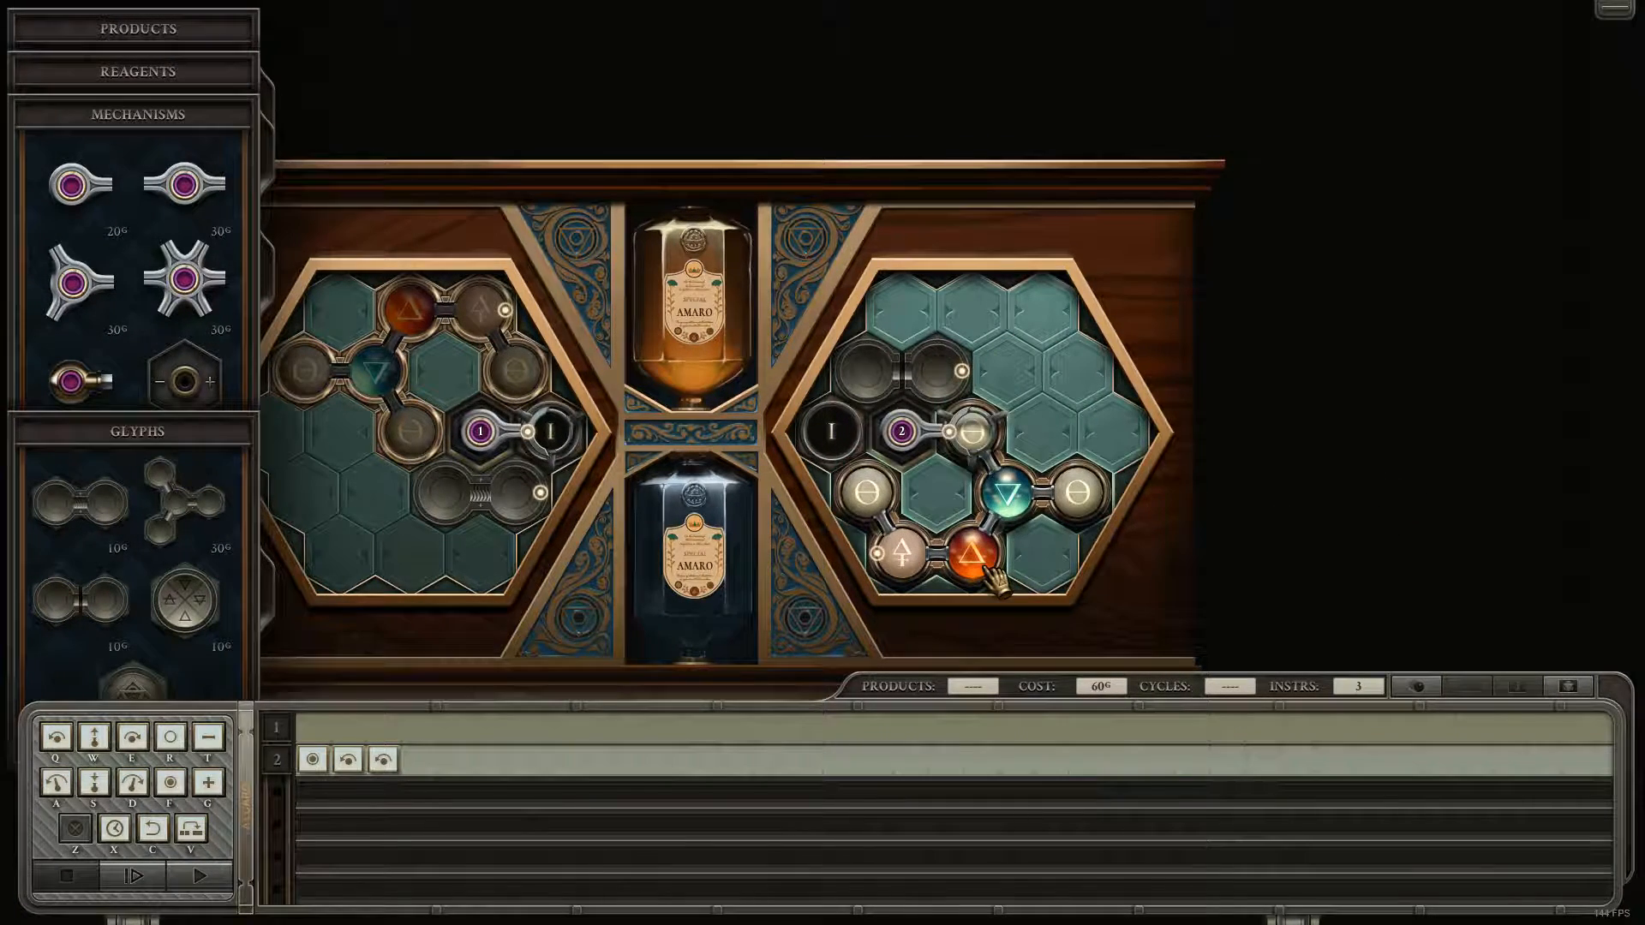
pyautogui.moveTo(992, 572)
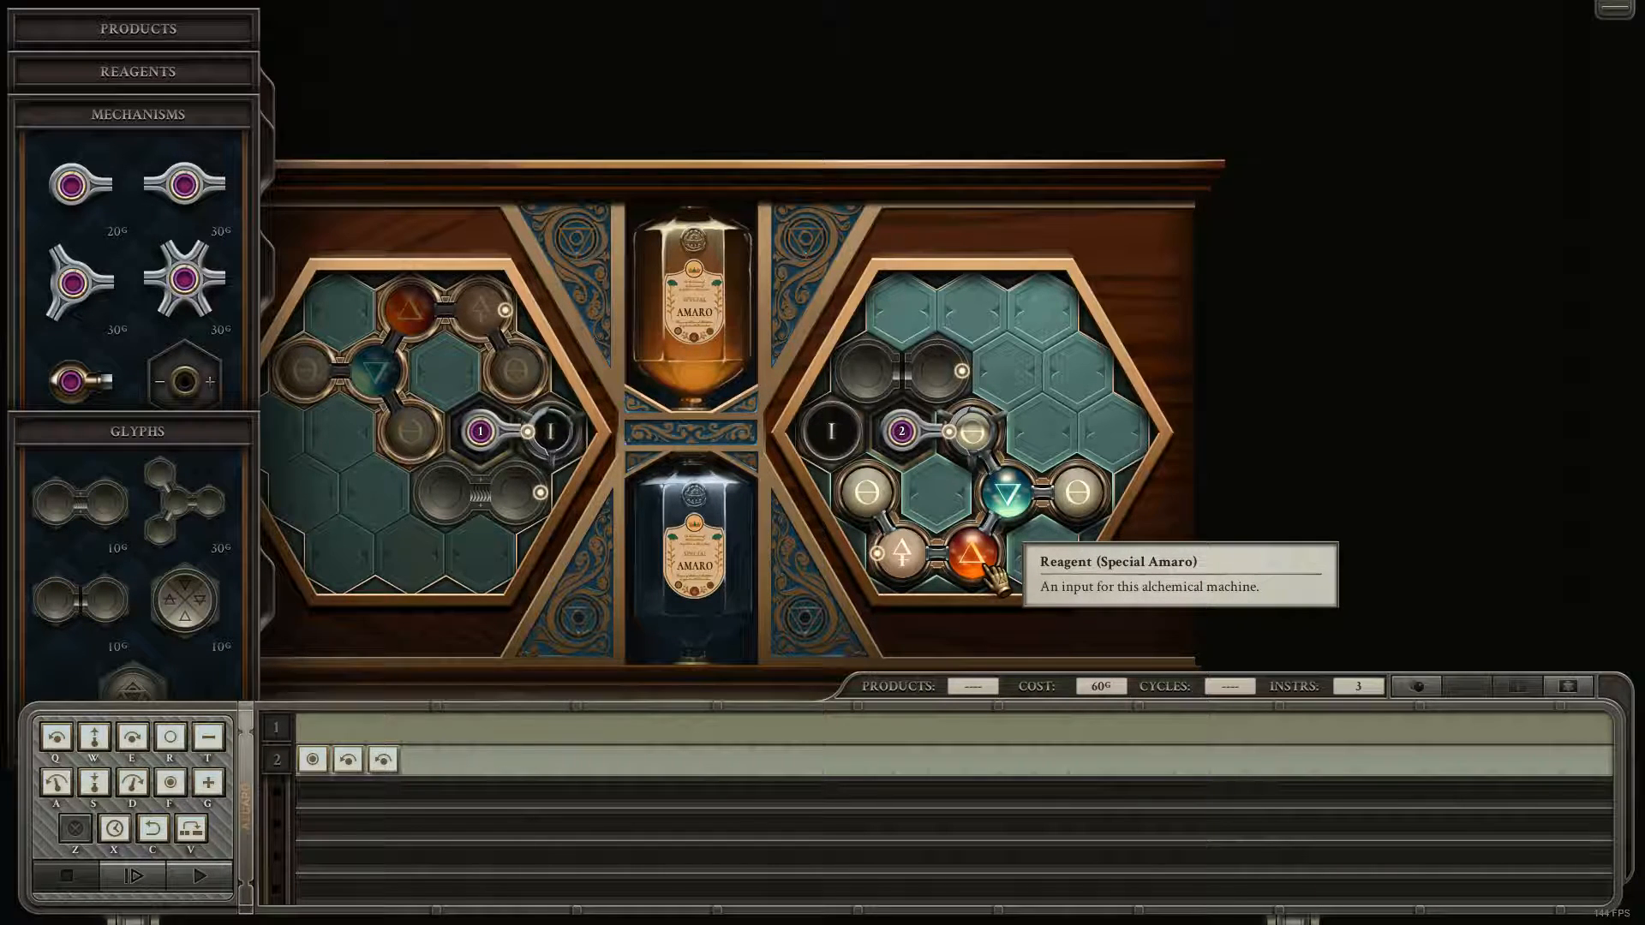
pyautogui.moveTo(419, 761)
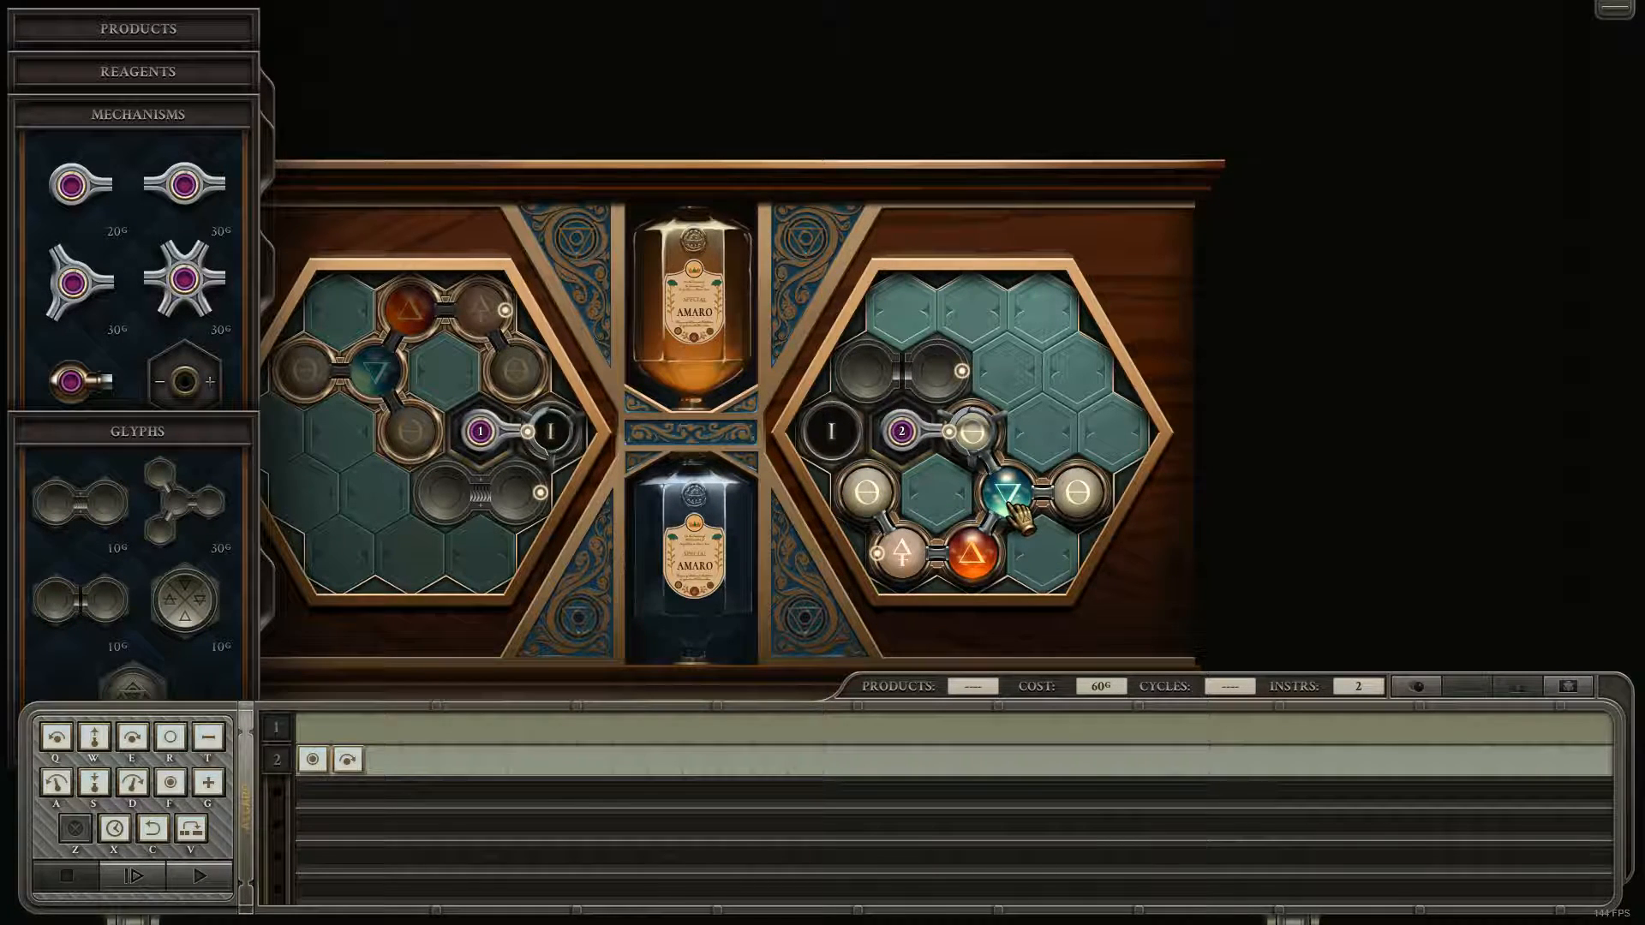
pyautogui.moveTo(1011, 511)
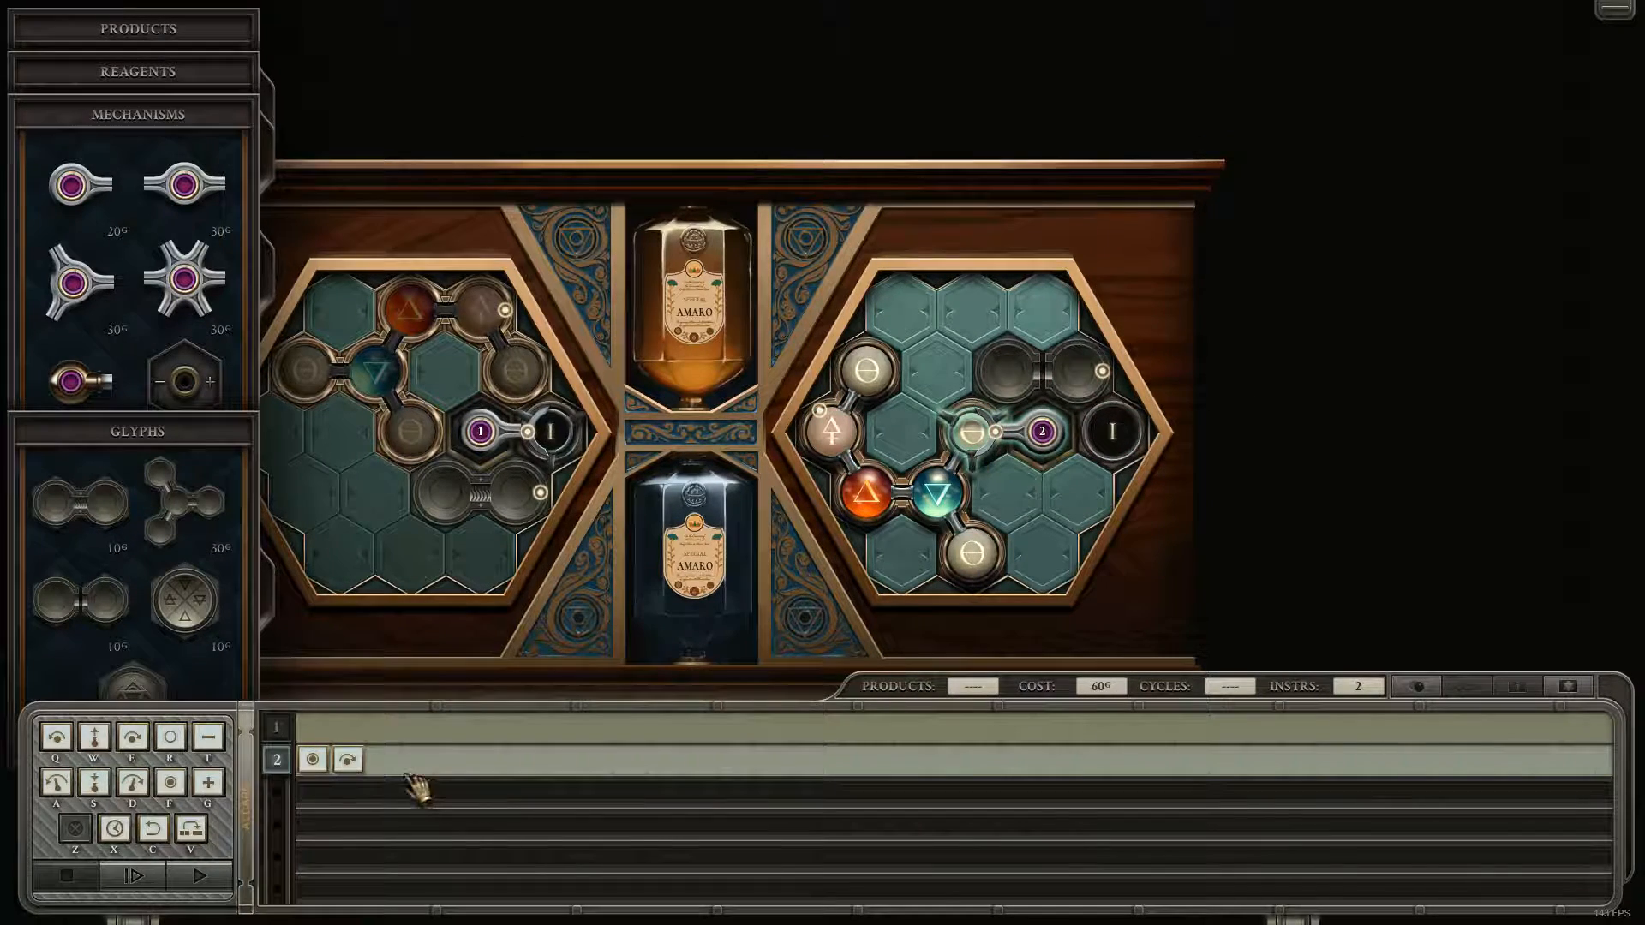
pyautogui.click(380, 759)
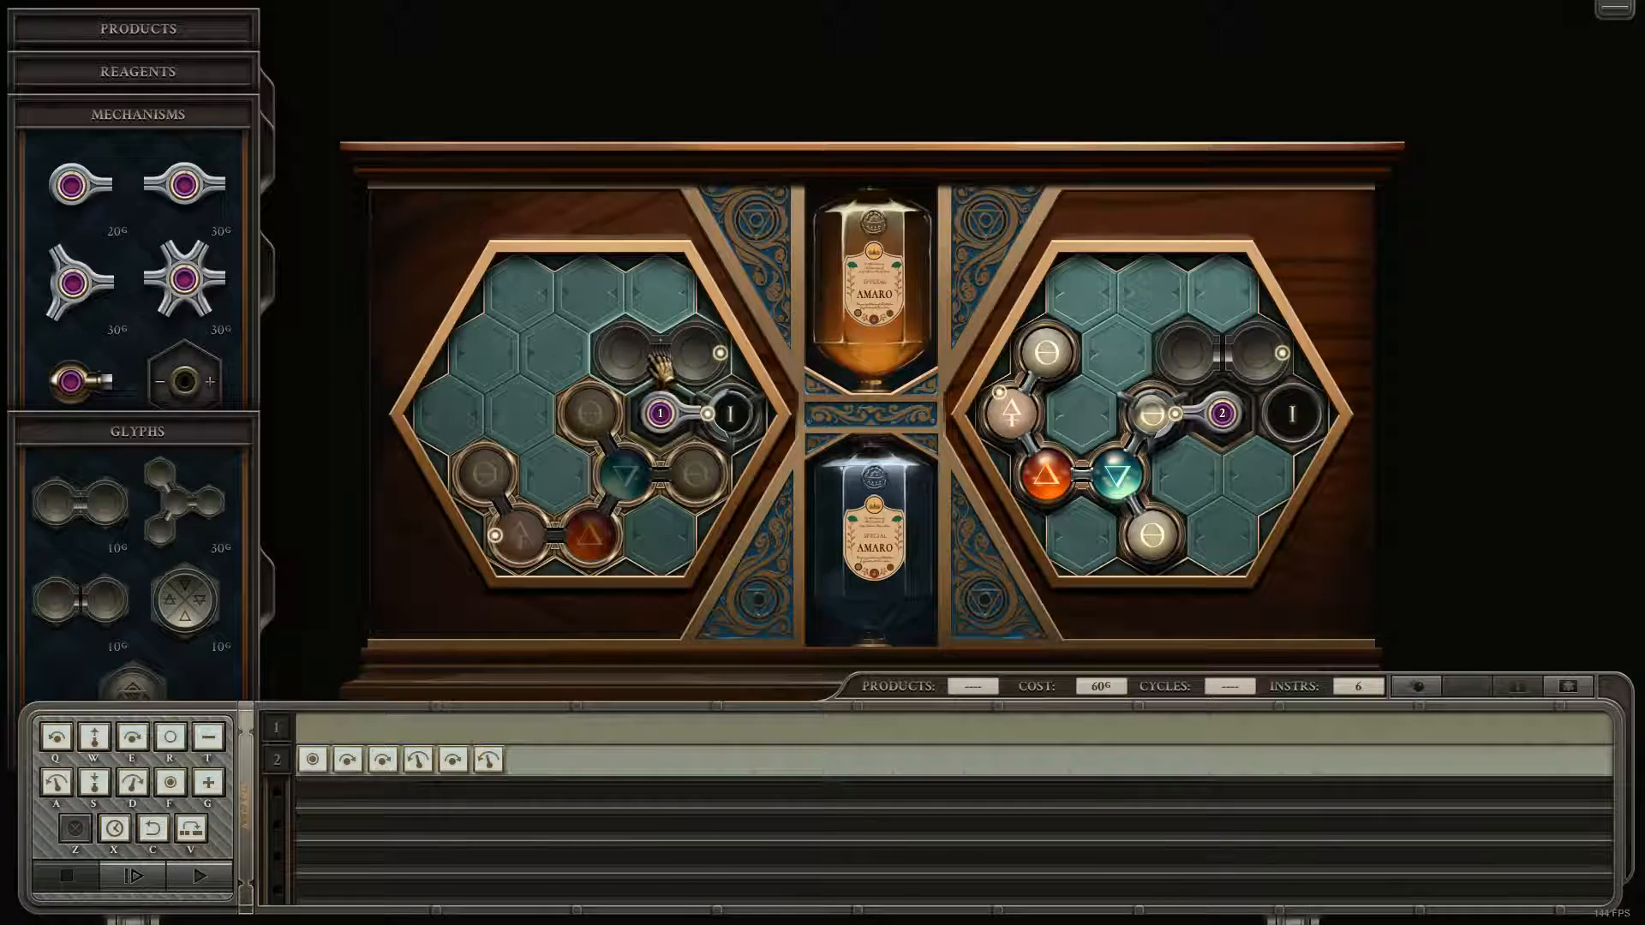
pyautogui.moveTo(657, 377)
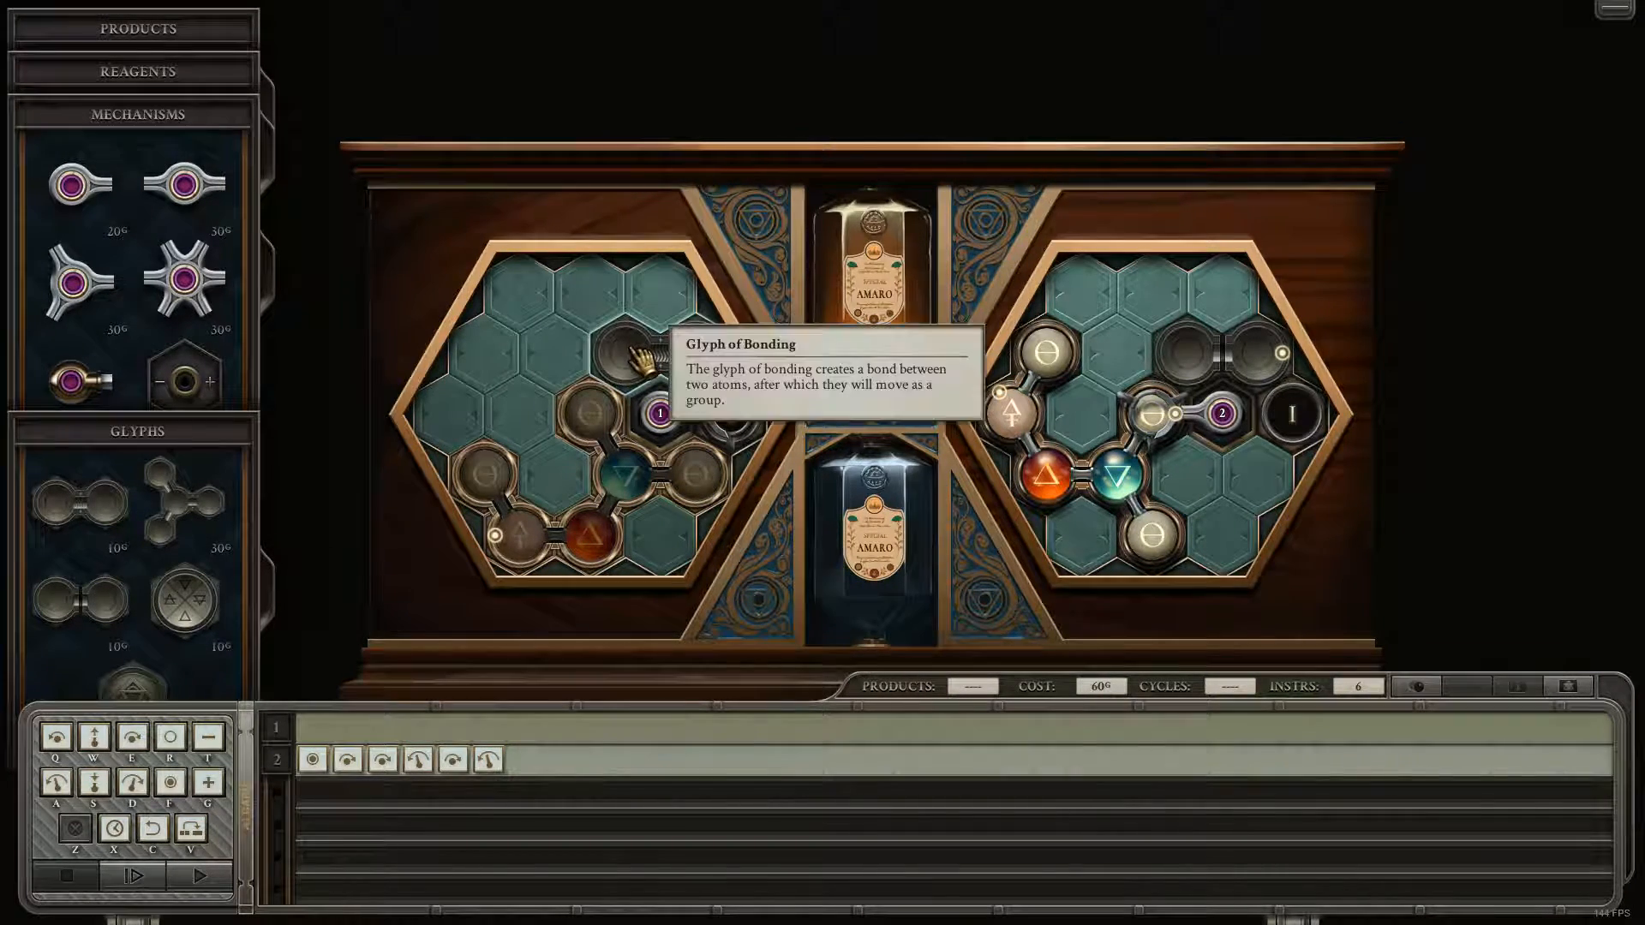
pyautogui.moveTo(662, 415)
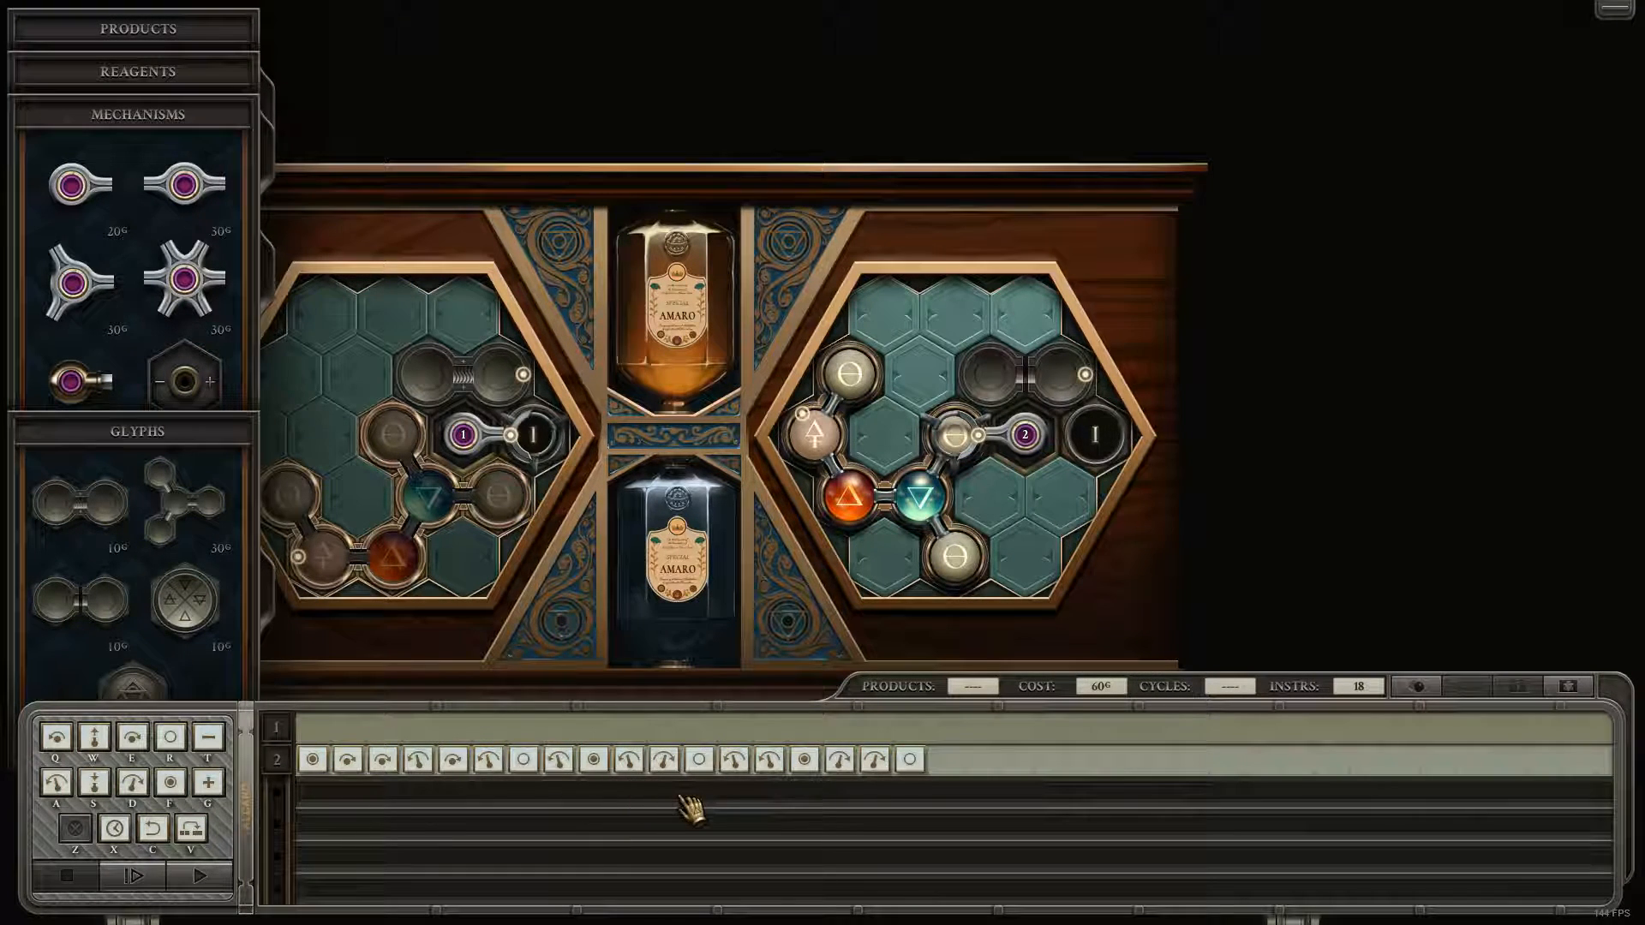
# Build arm 1's own grab and rotate sequence, raising the total to 36 instructions.
pyautogui.click(735, 727)
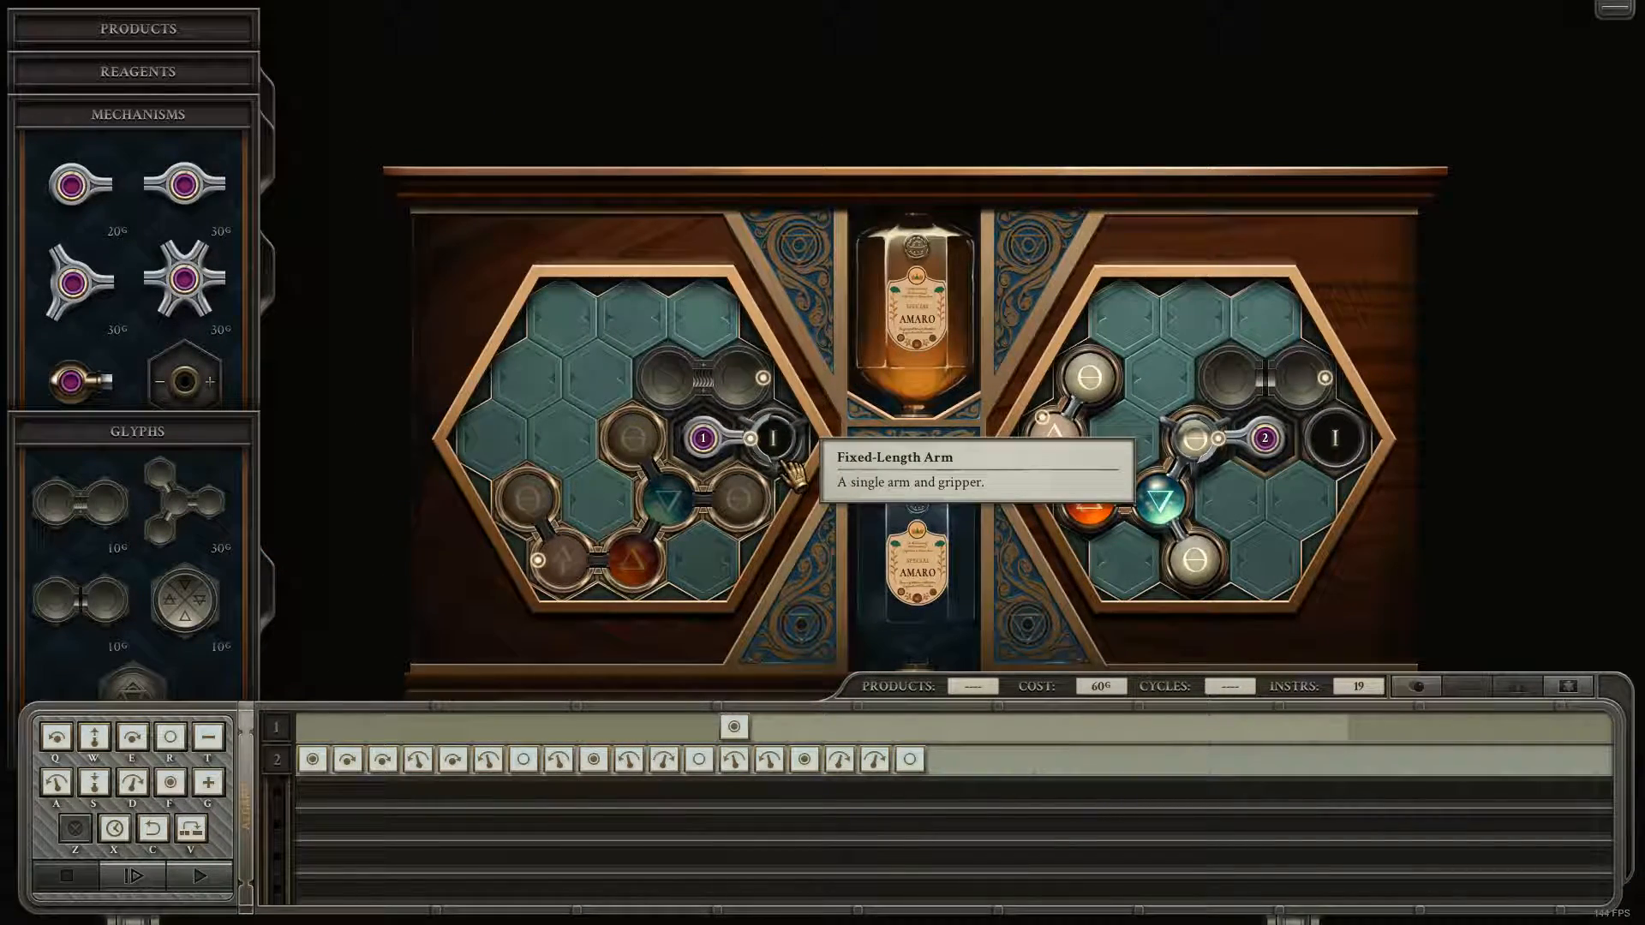
pyautogui.moveTo(538, 514)
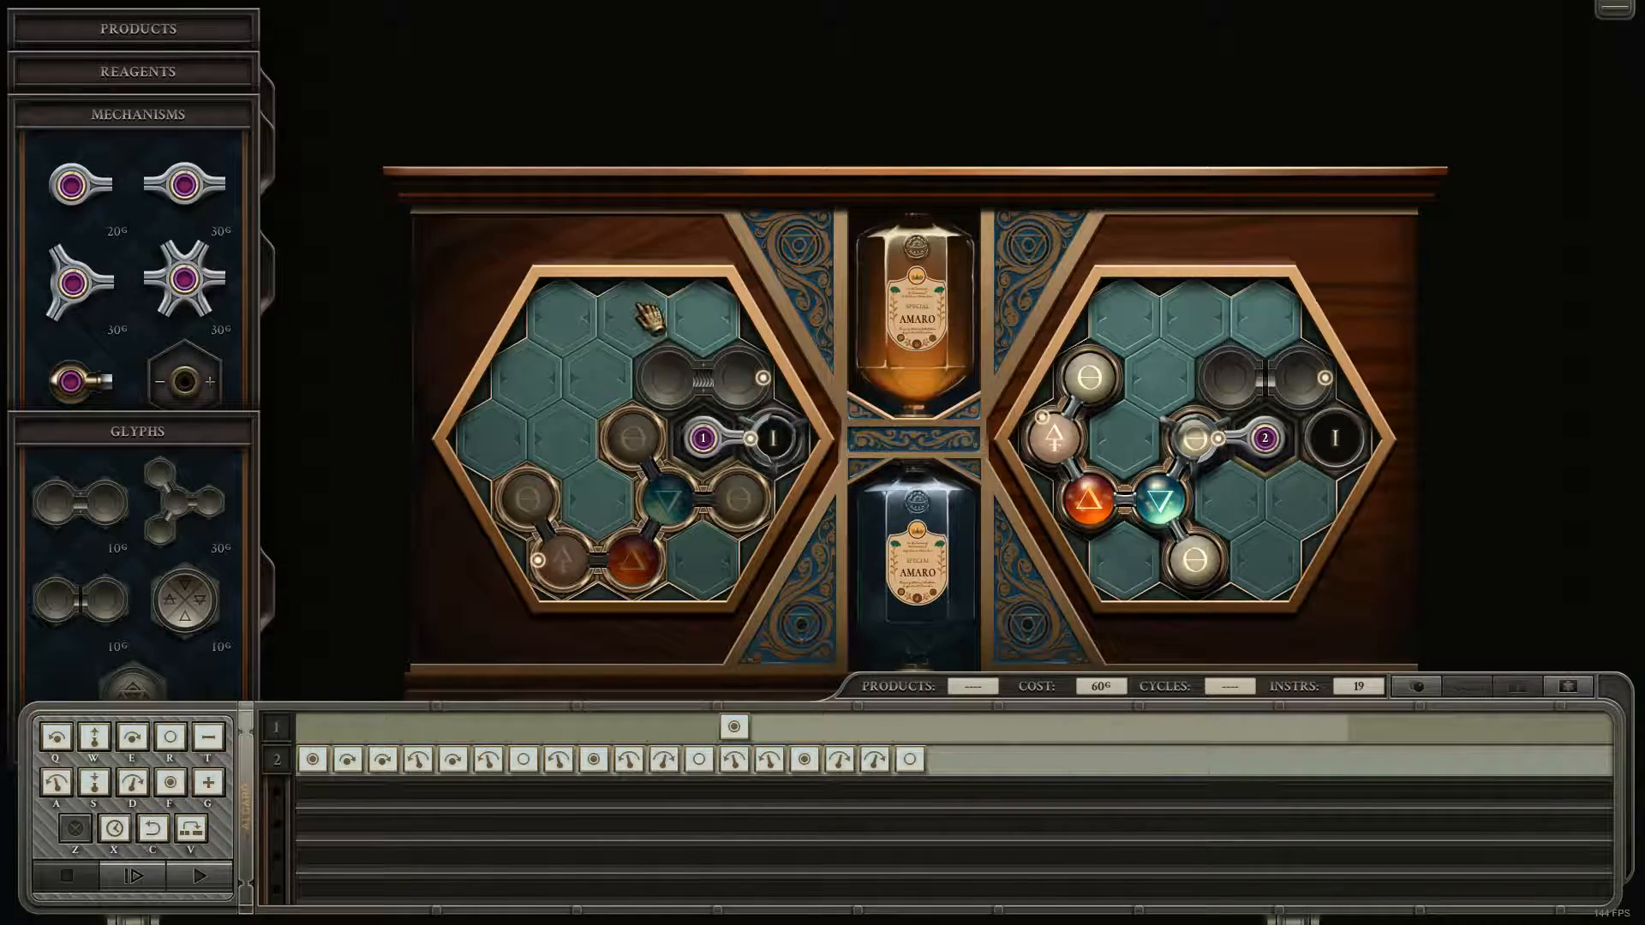
pyautogui.moveTo(713, 430)
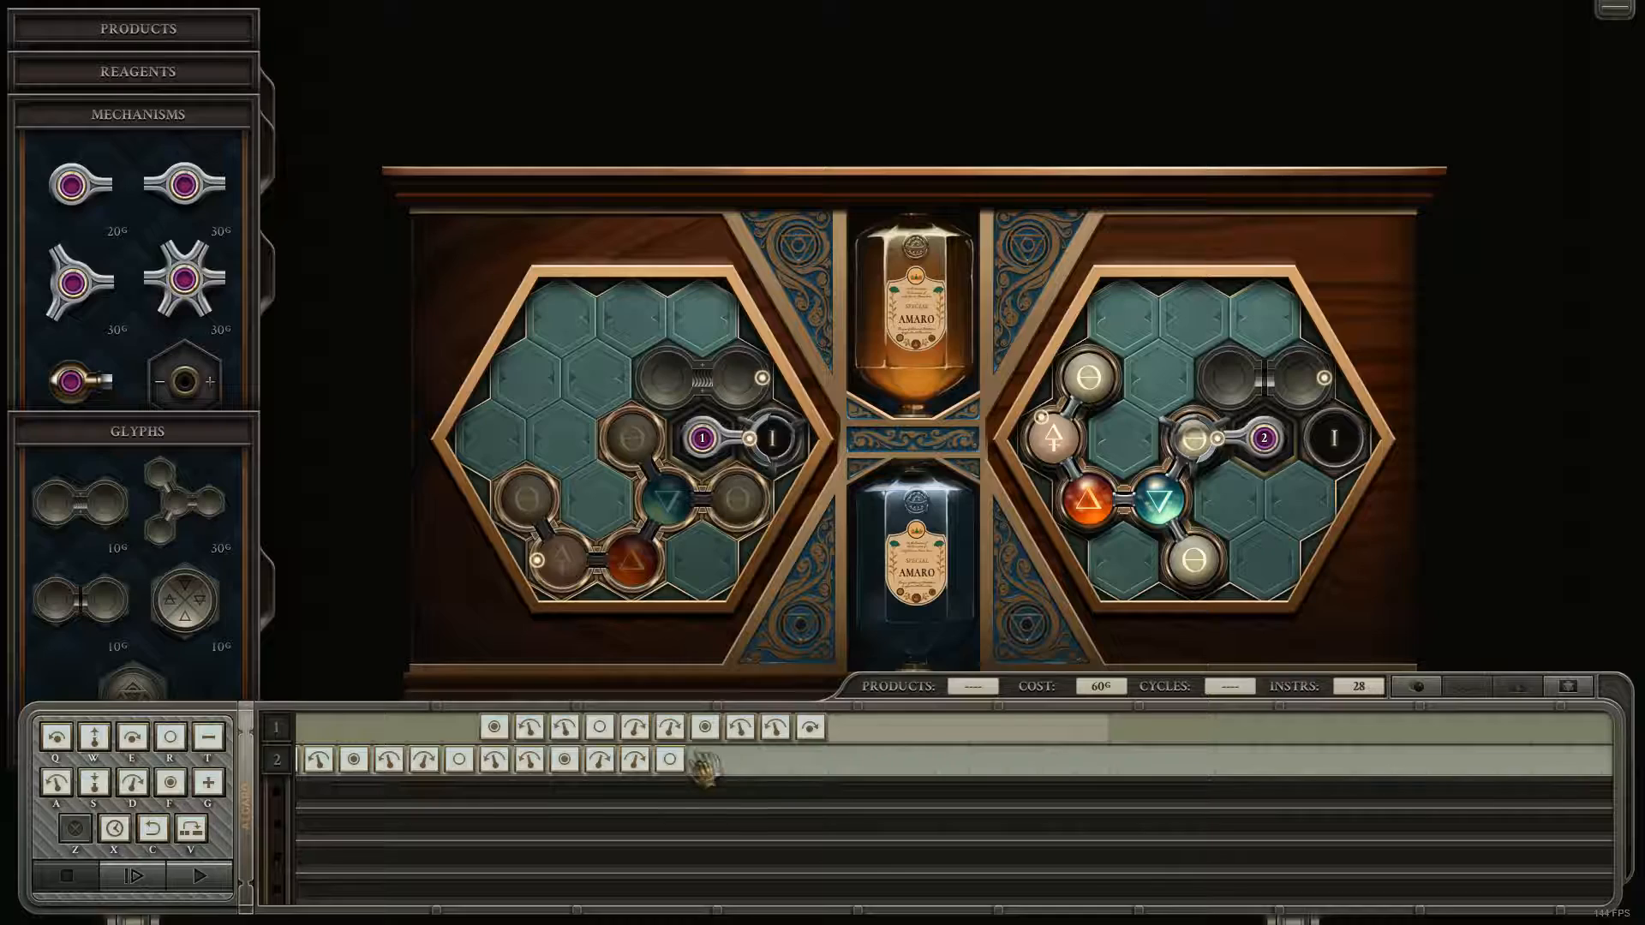
pyautogui.click(131, 875)
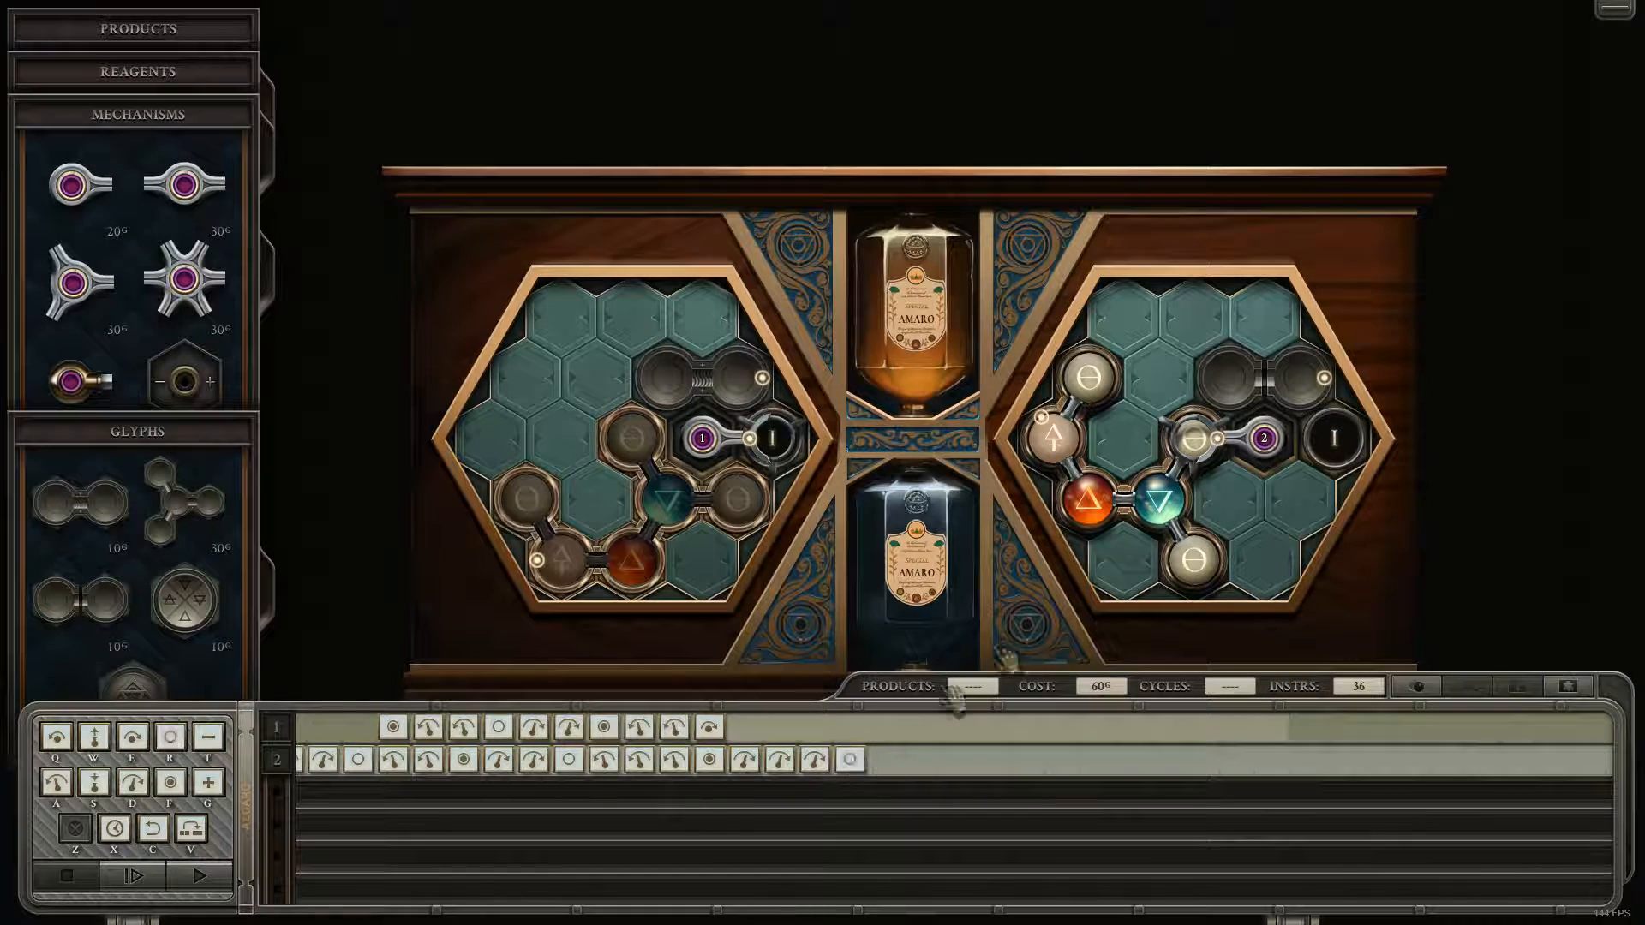
# Lengthen both arms' rotate, grab and drop routines until the count reaches 54.
pyautogui.click(199, 876)
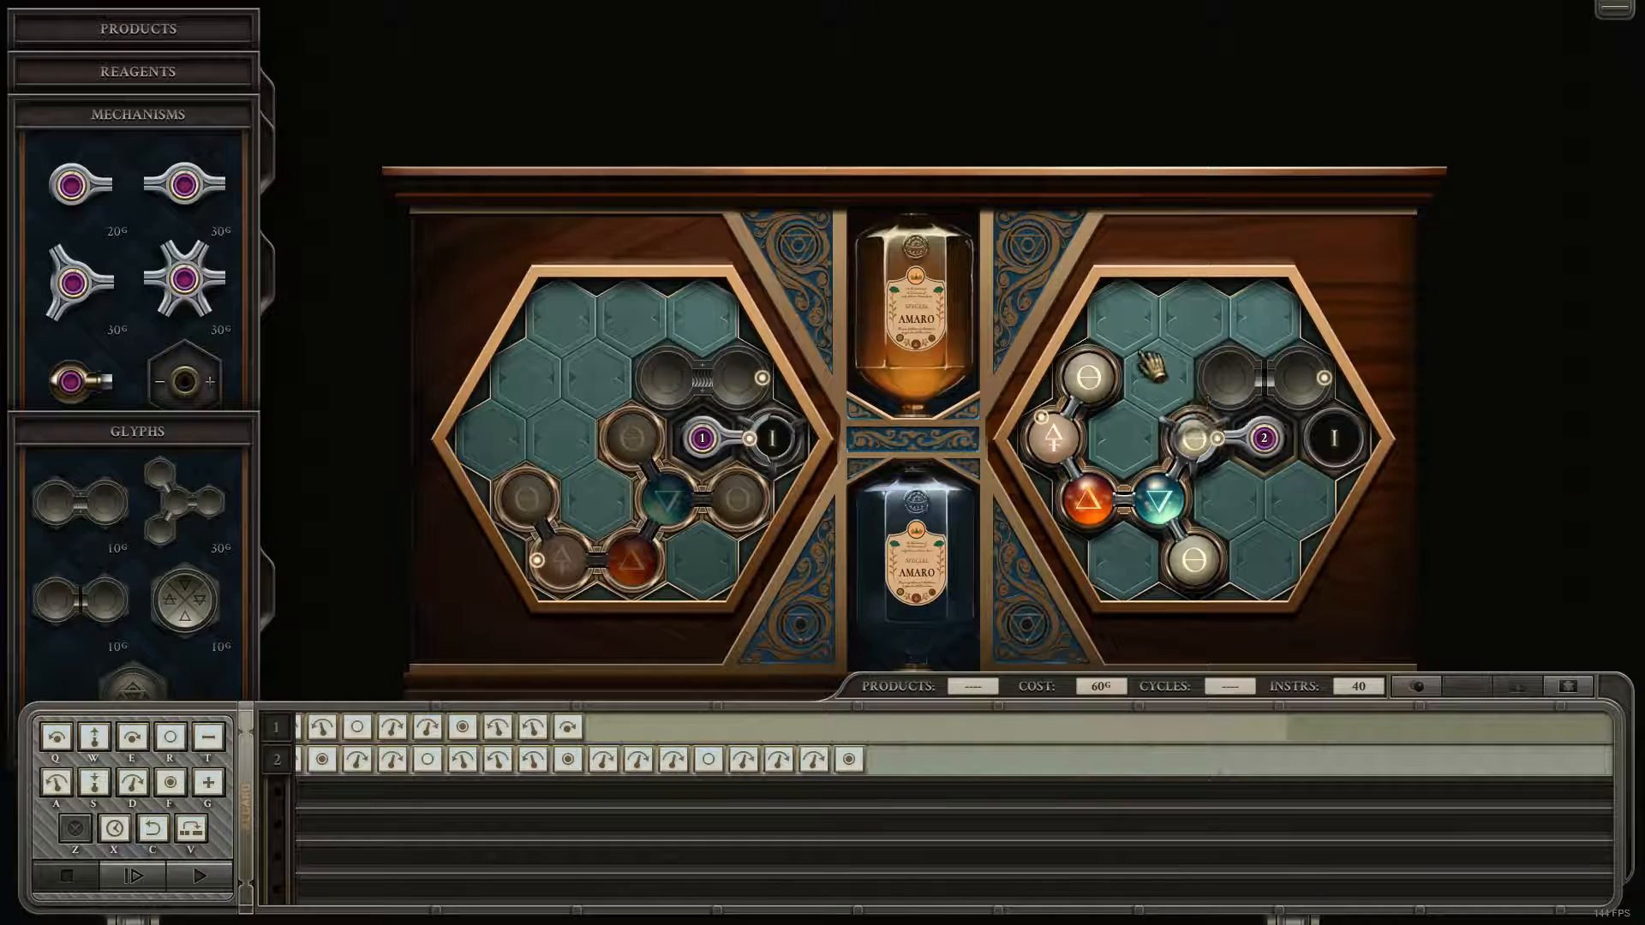
pyautogui.moveTo(997, 751)
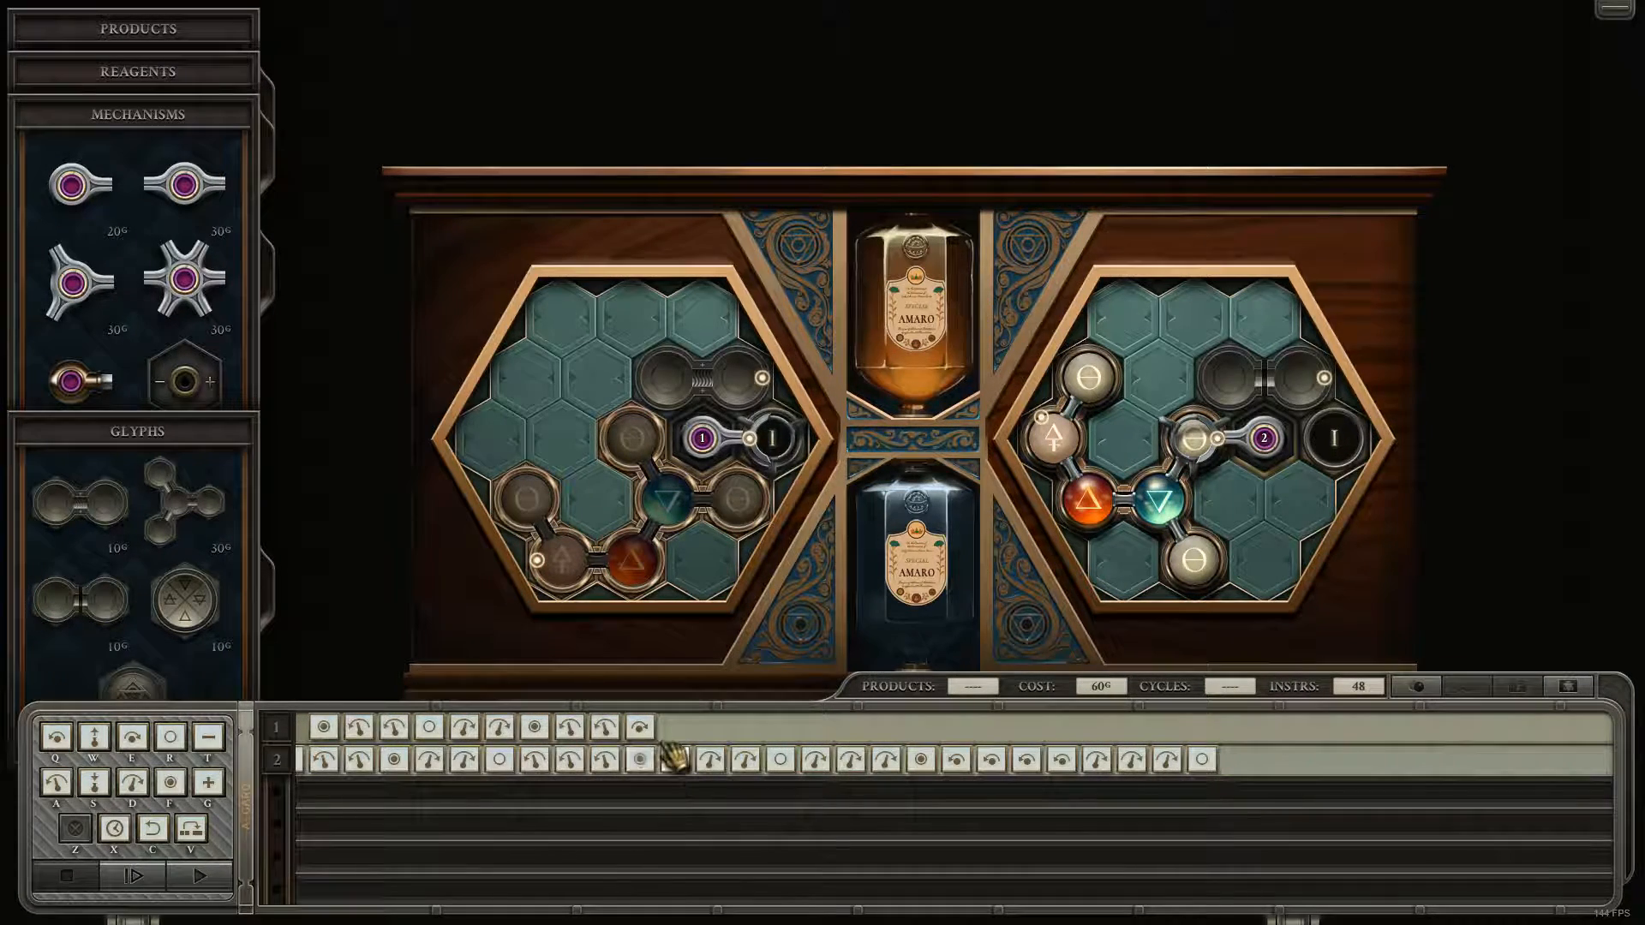
pyautogui.click(199, 876)
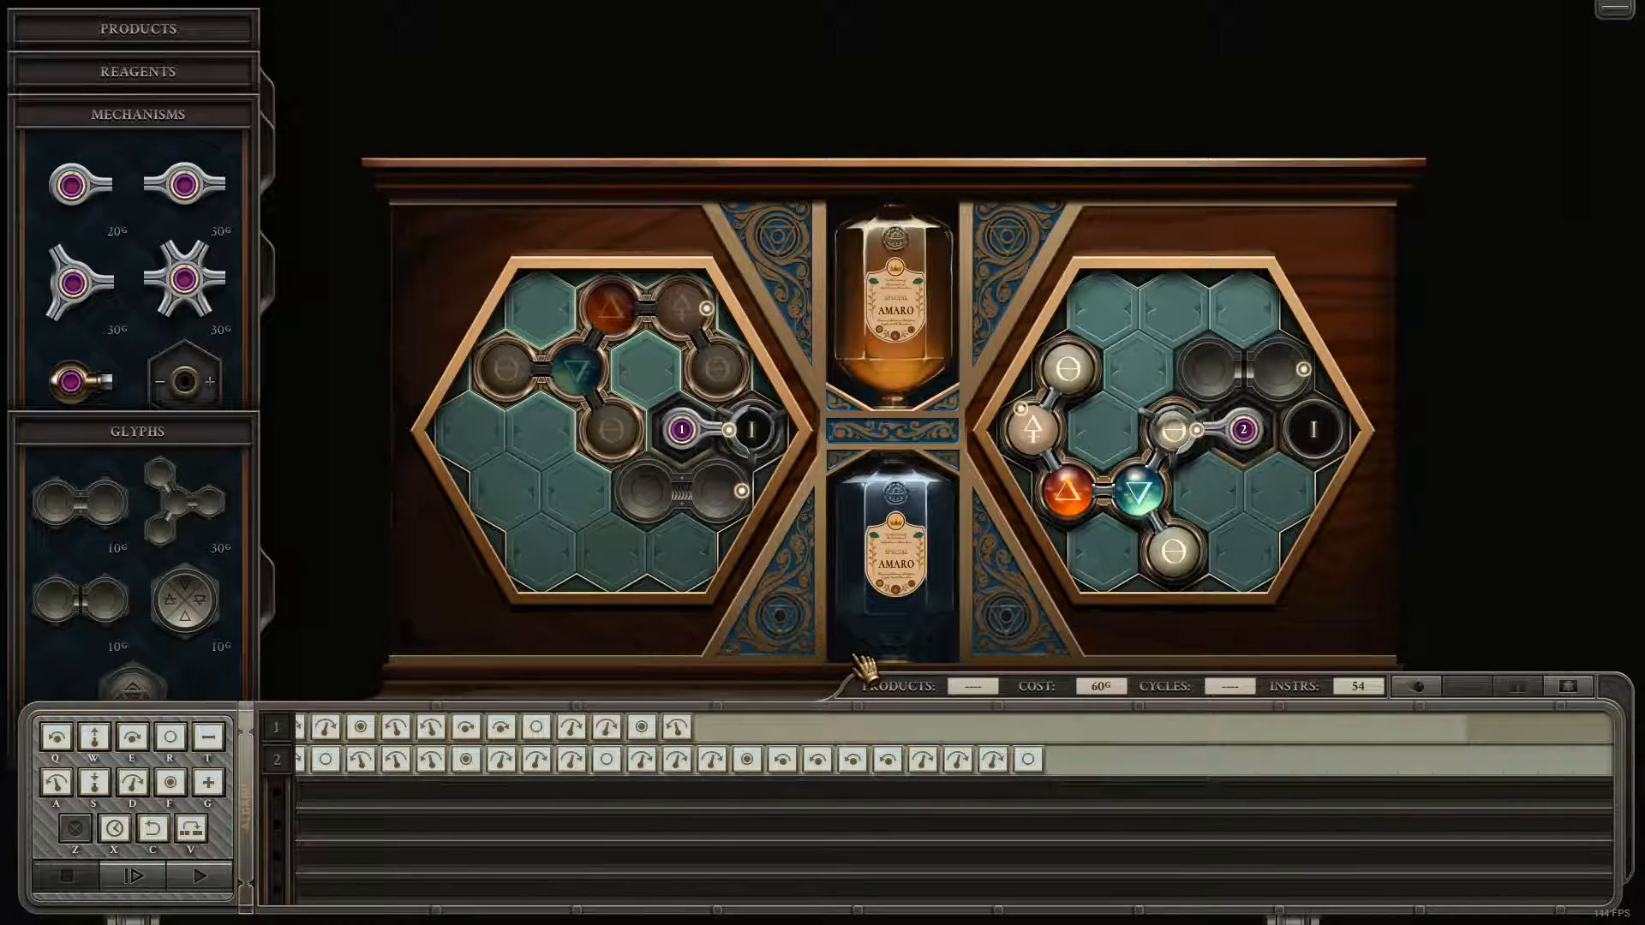
pyautogui.moveTo(629, 545)
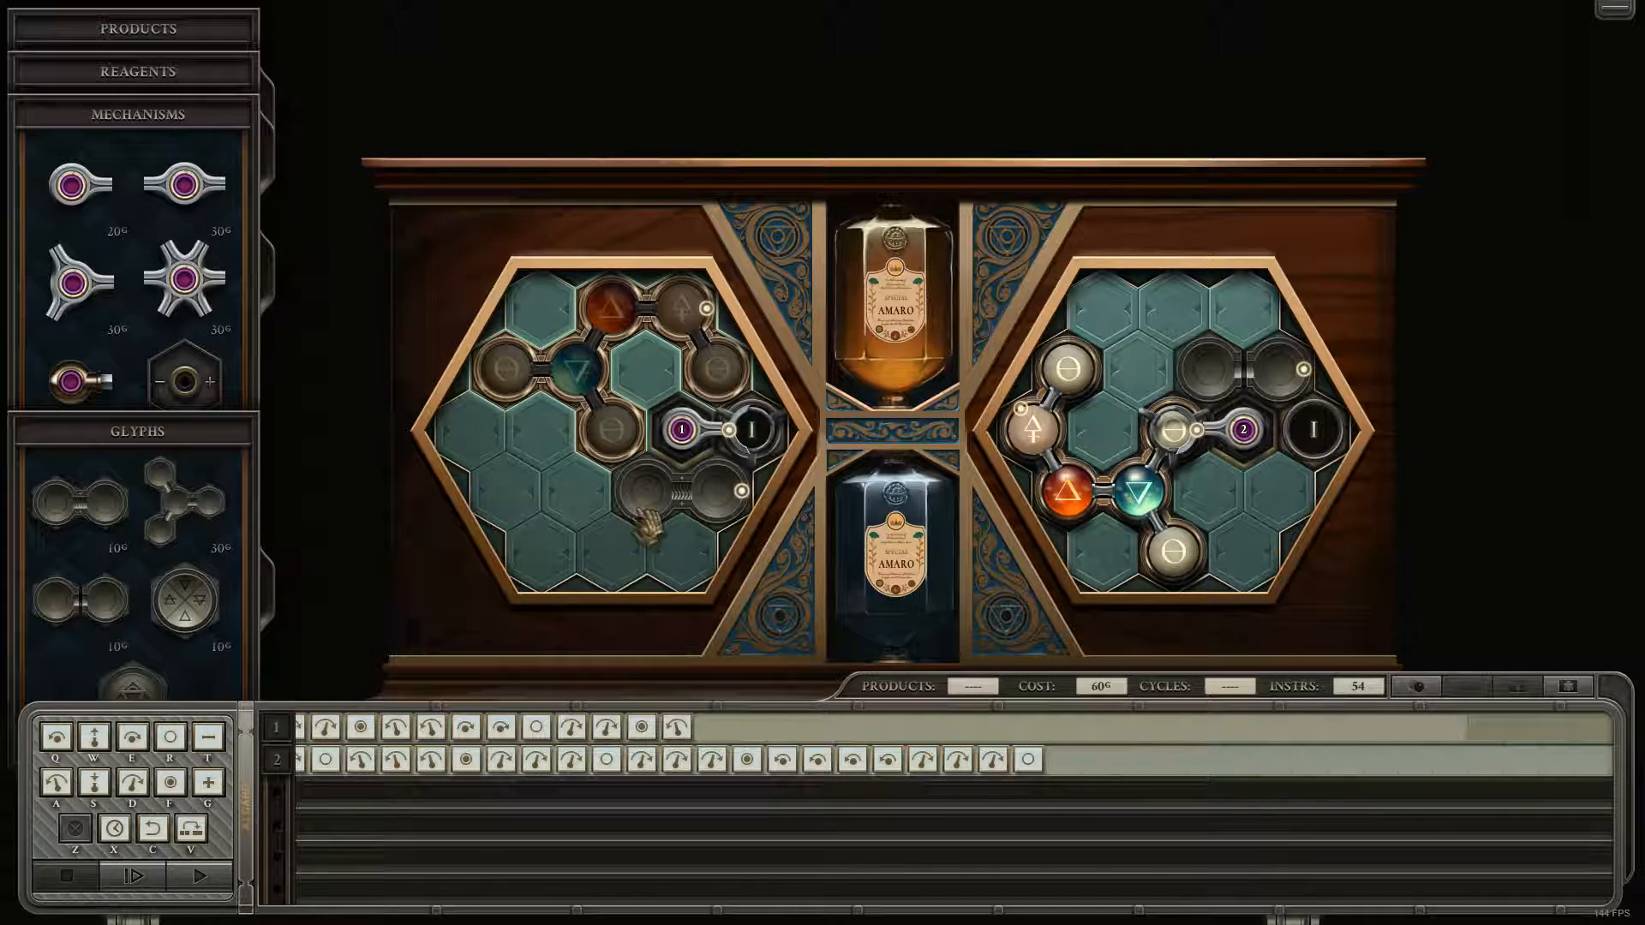
pyautogui.moveTo(682, 494)
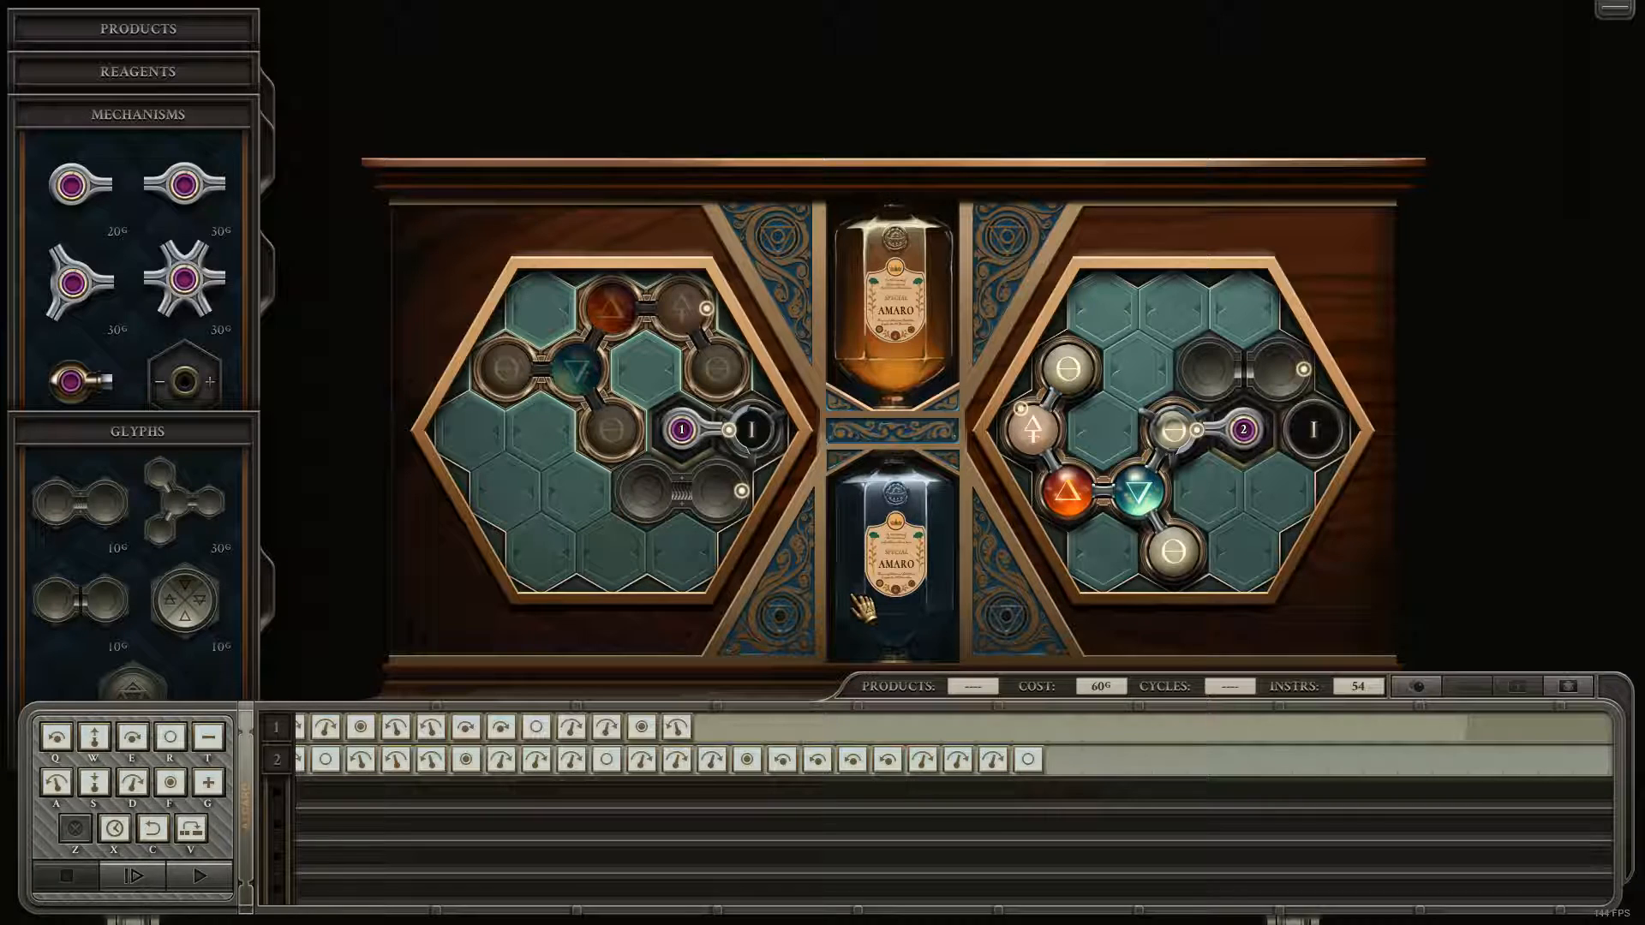
pyautogui.moveTo(781, 445)
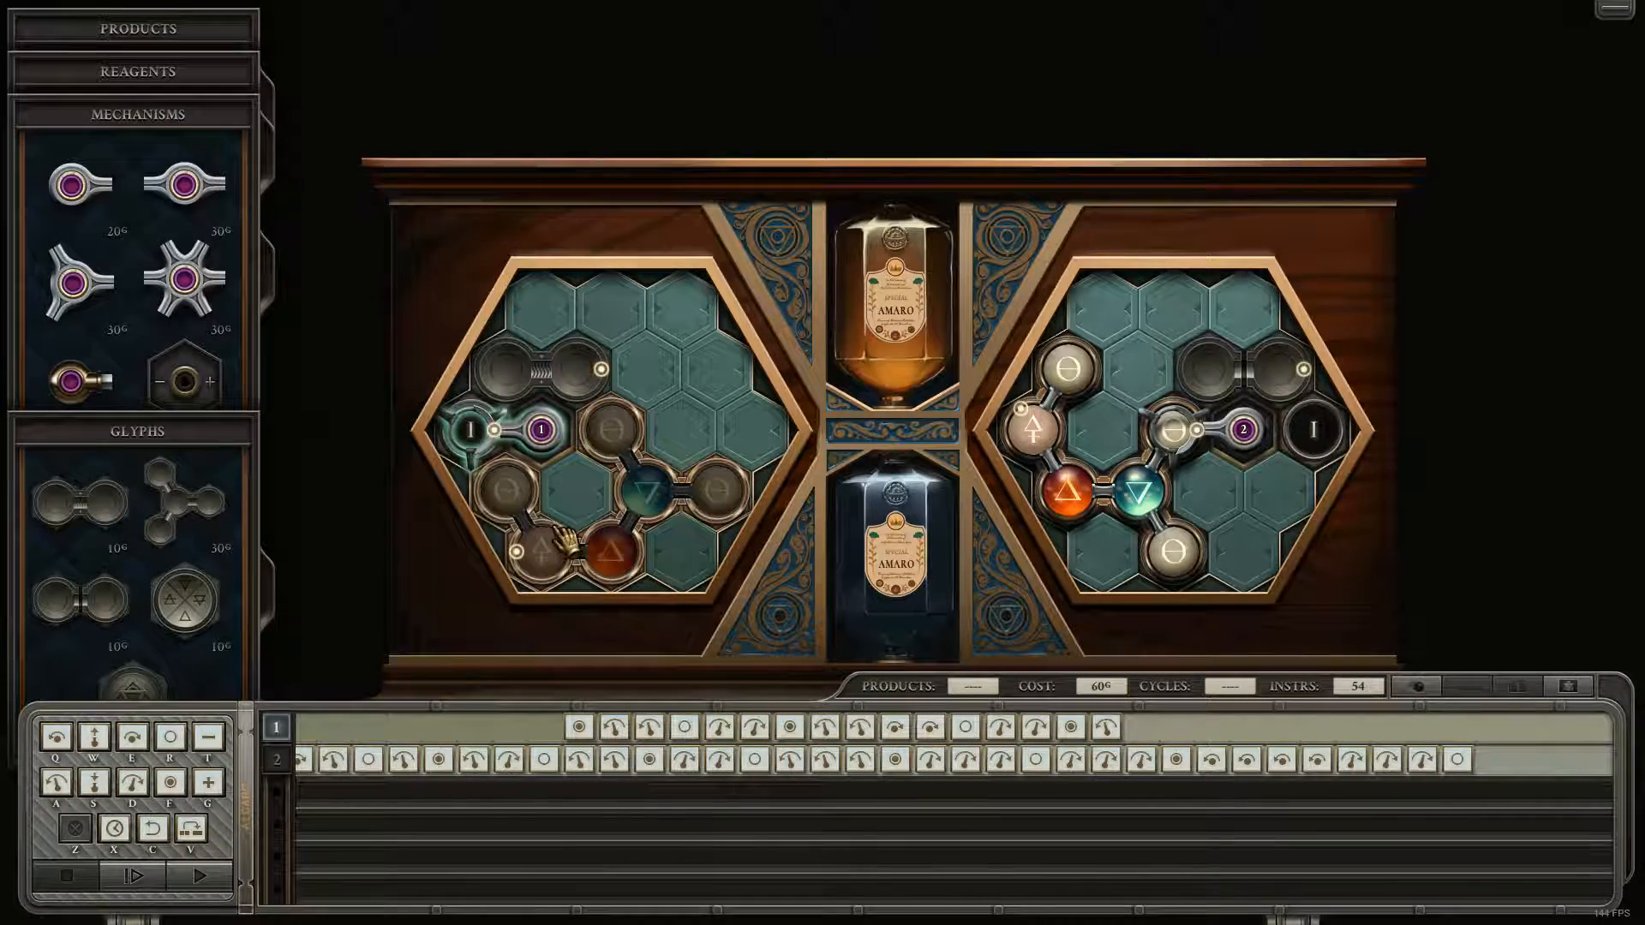
pyautogui.moveTo(563, 371)
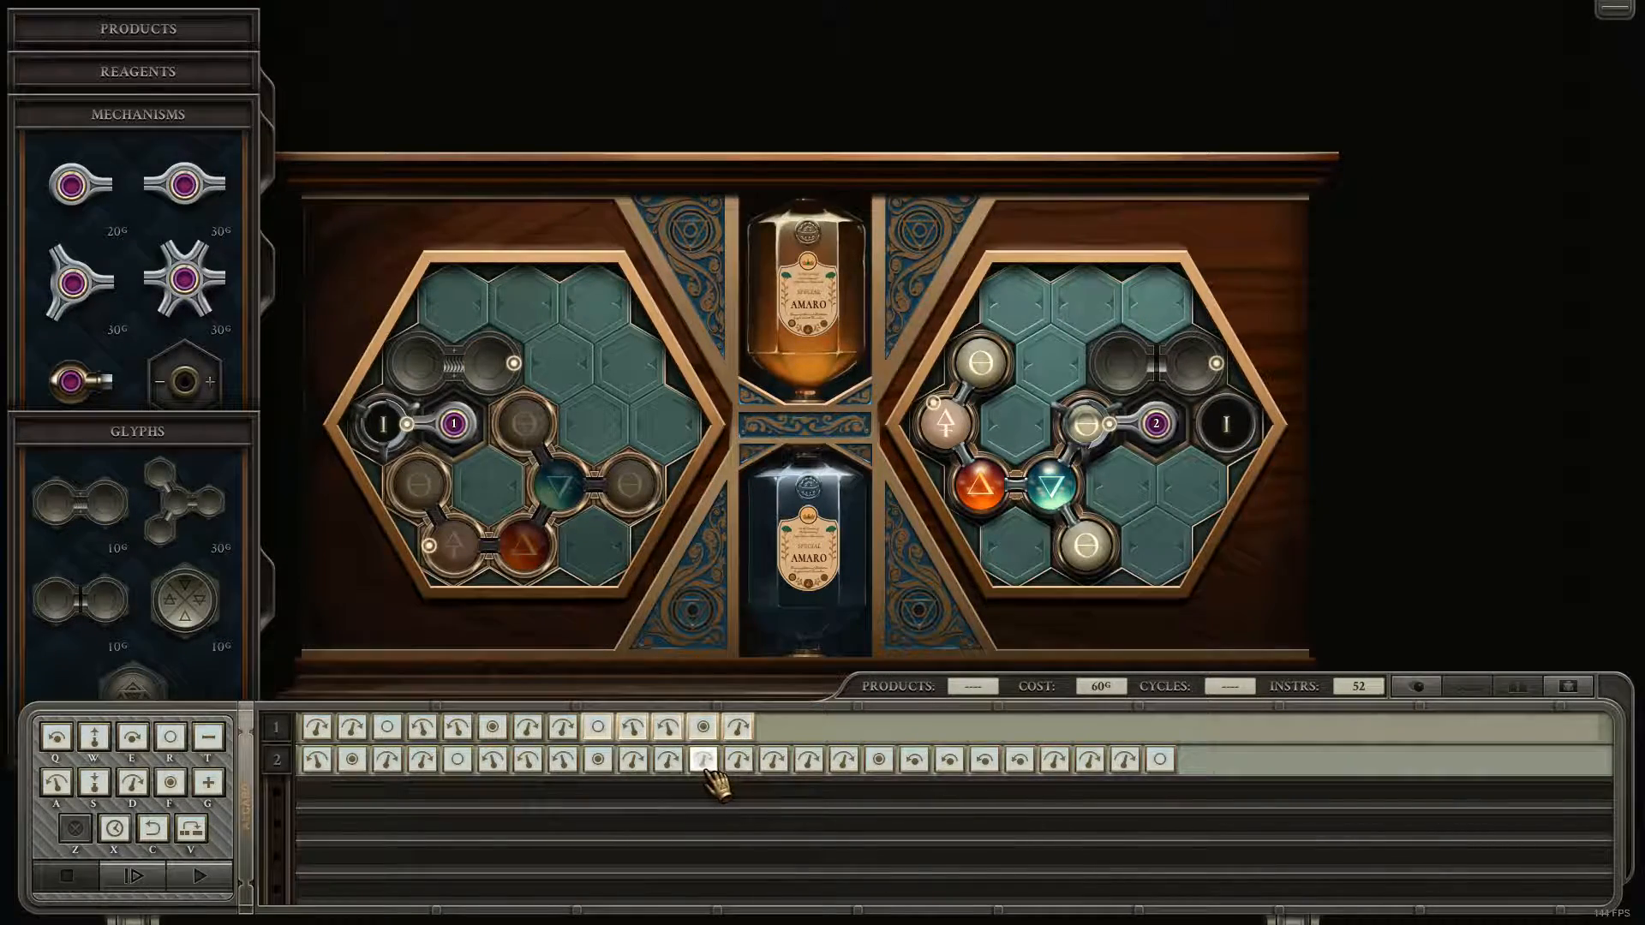
pyautogui.moveTo(702, 761)
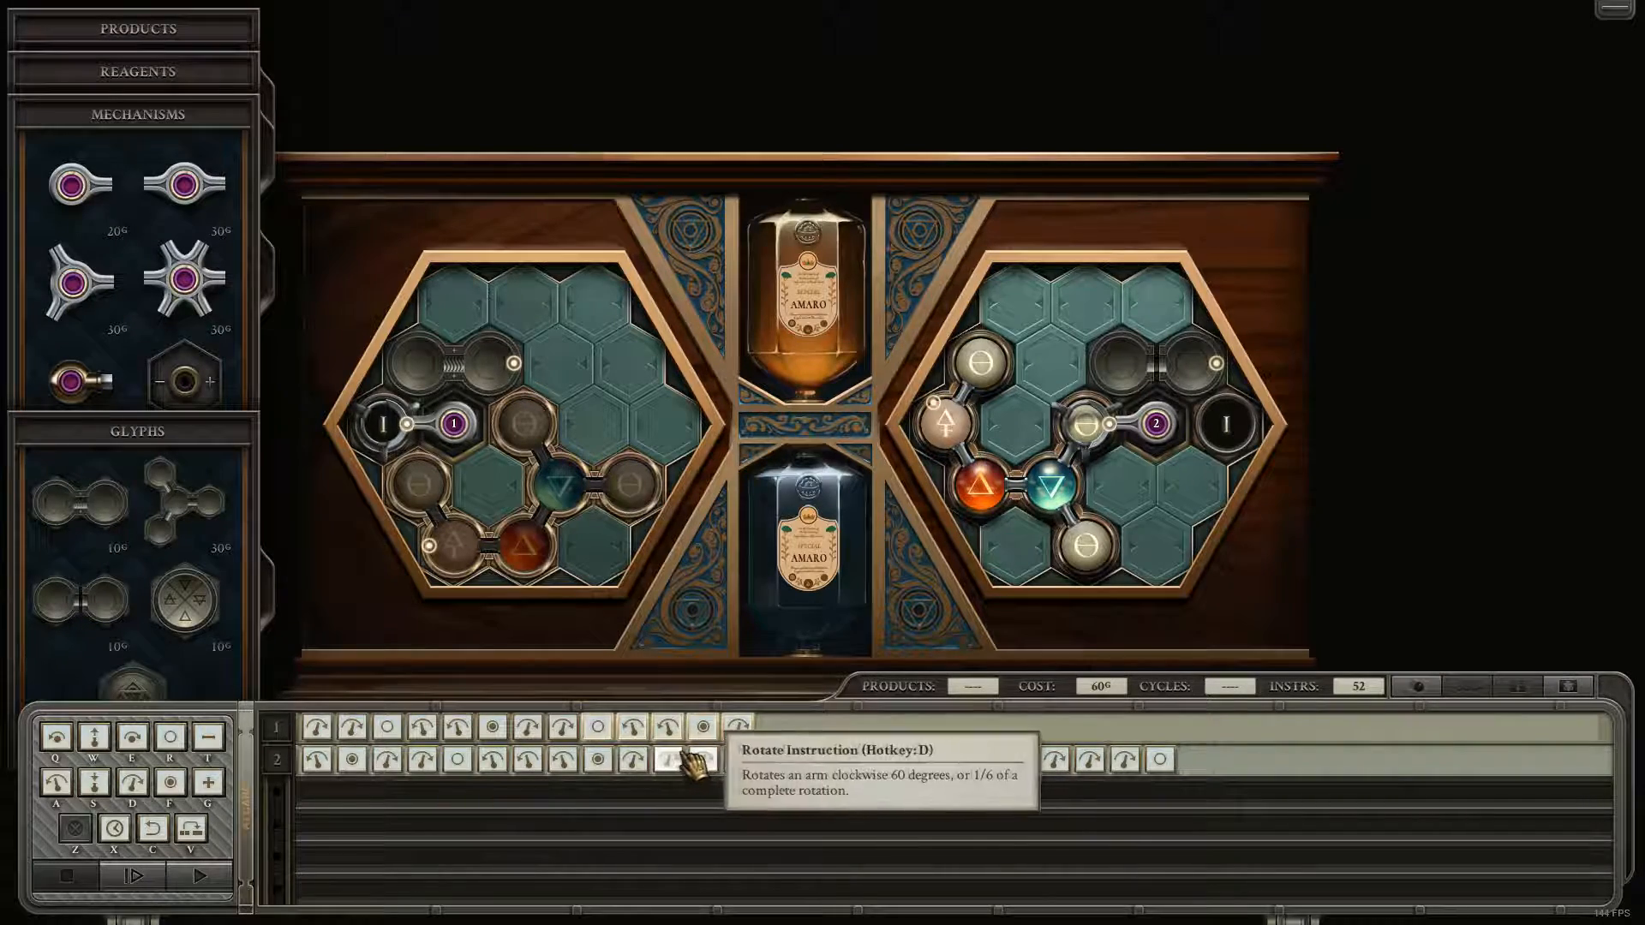
# Restructure arm 1 into a repeating loop and retune arm 2's rotations, reaching 68 instructions.
pyautogui.click(199, 876)
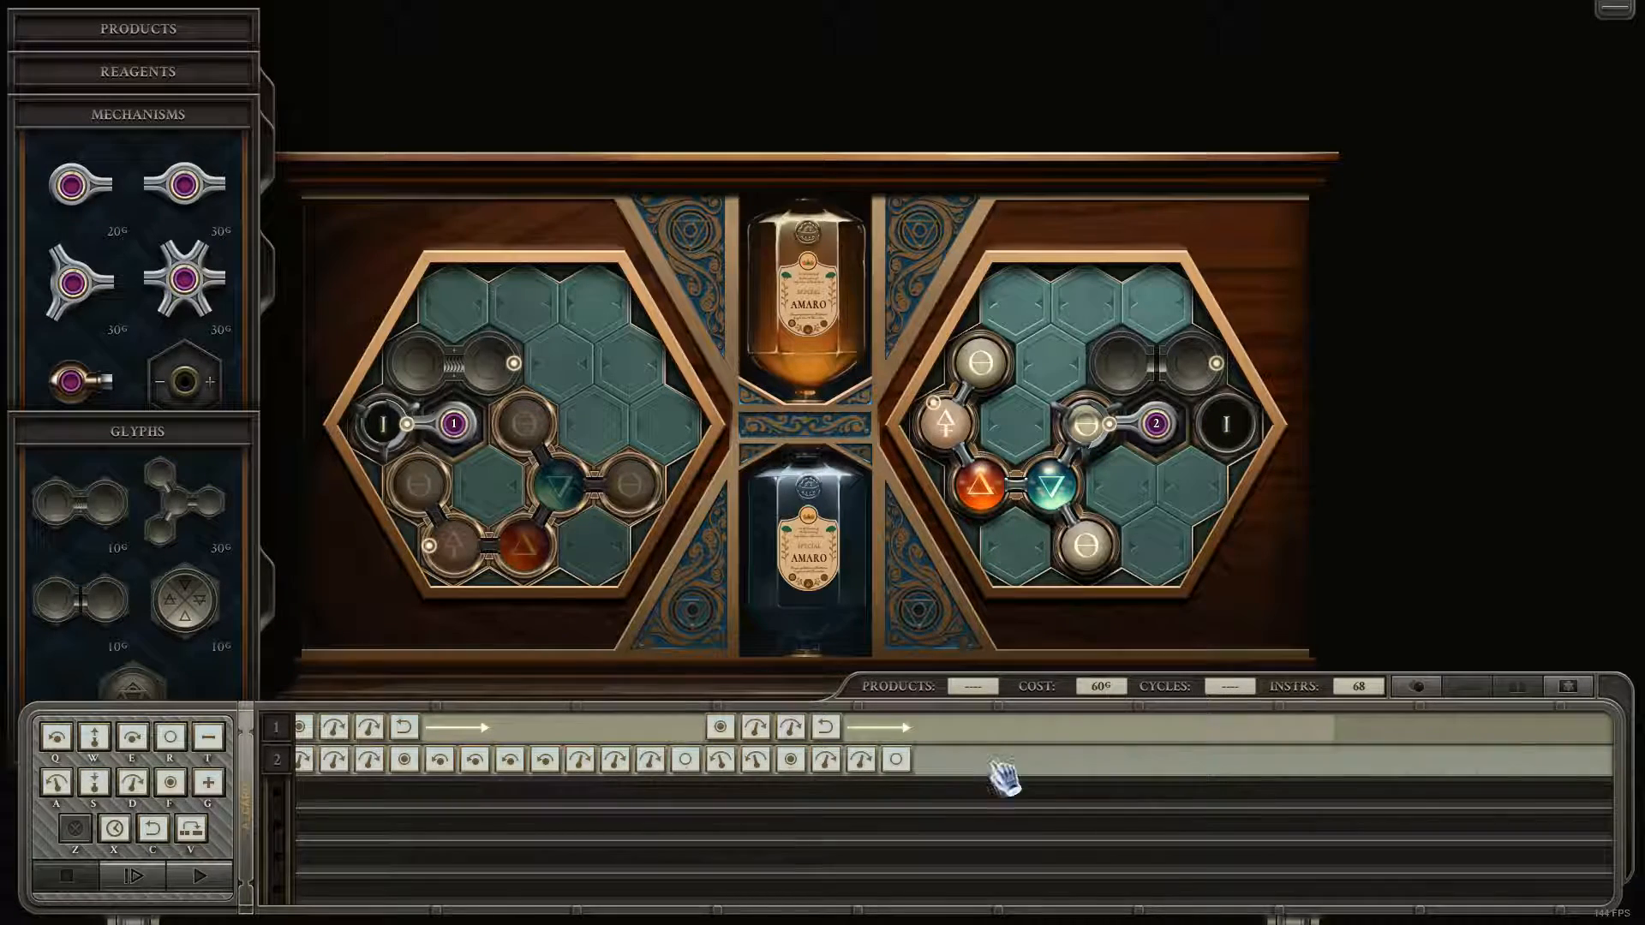
# Test-run the machine, then stop the failed run to resume editing.
pyautogui.click(131, 876)
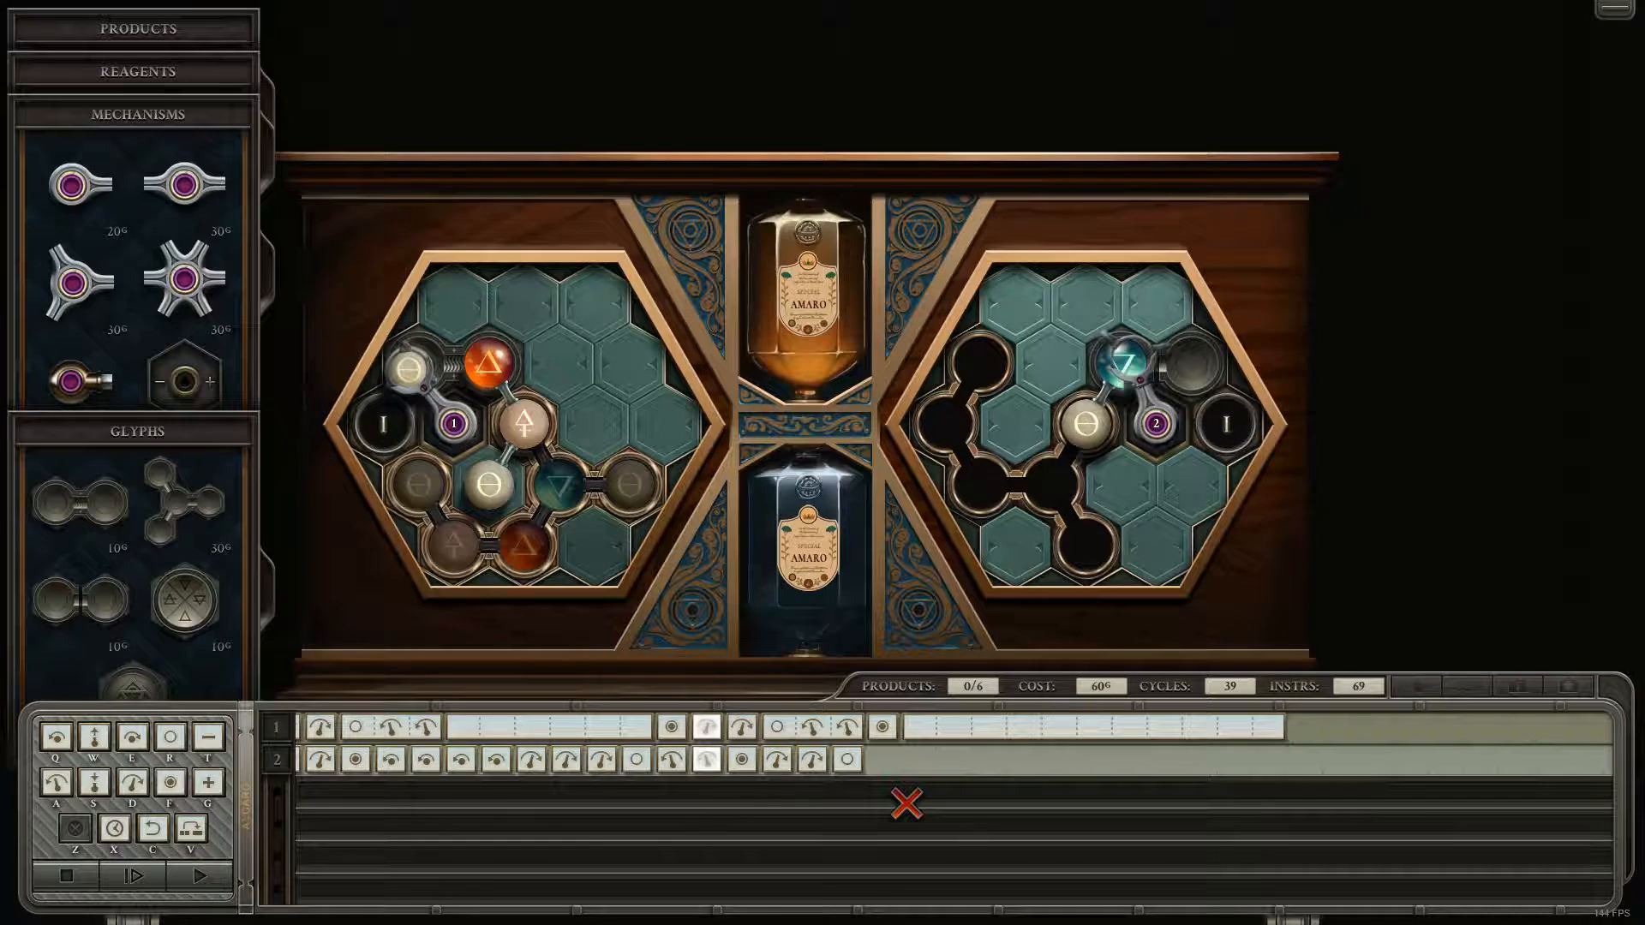
pyautogui.click(131, 875)
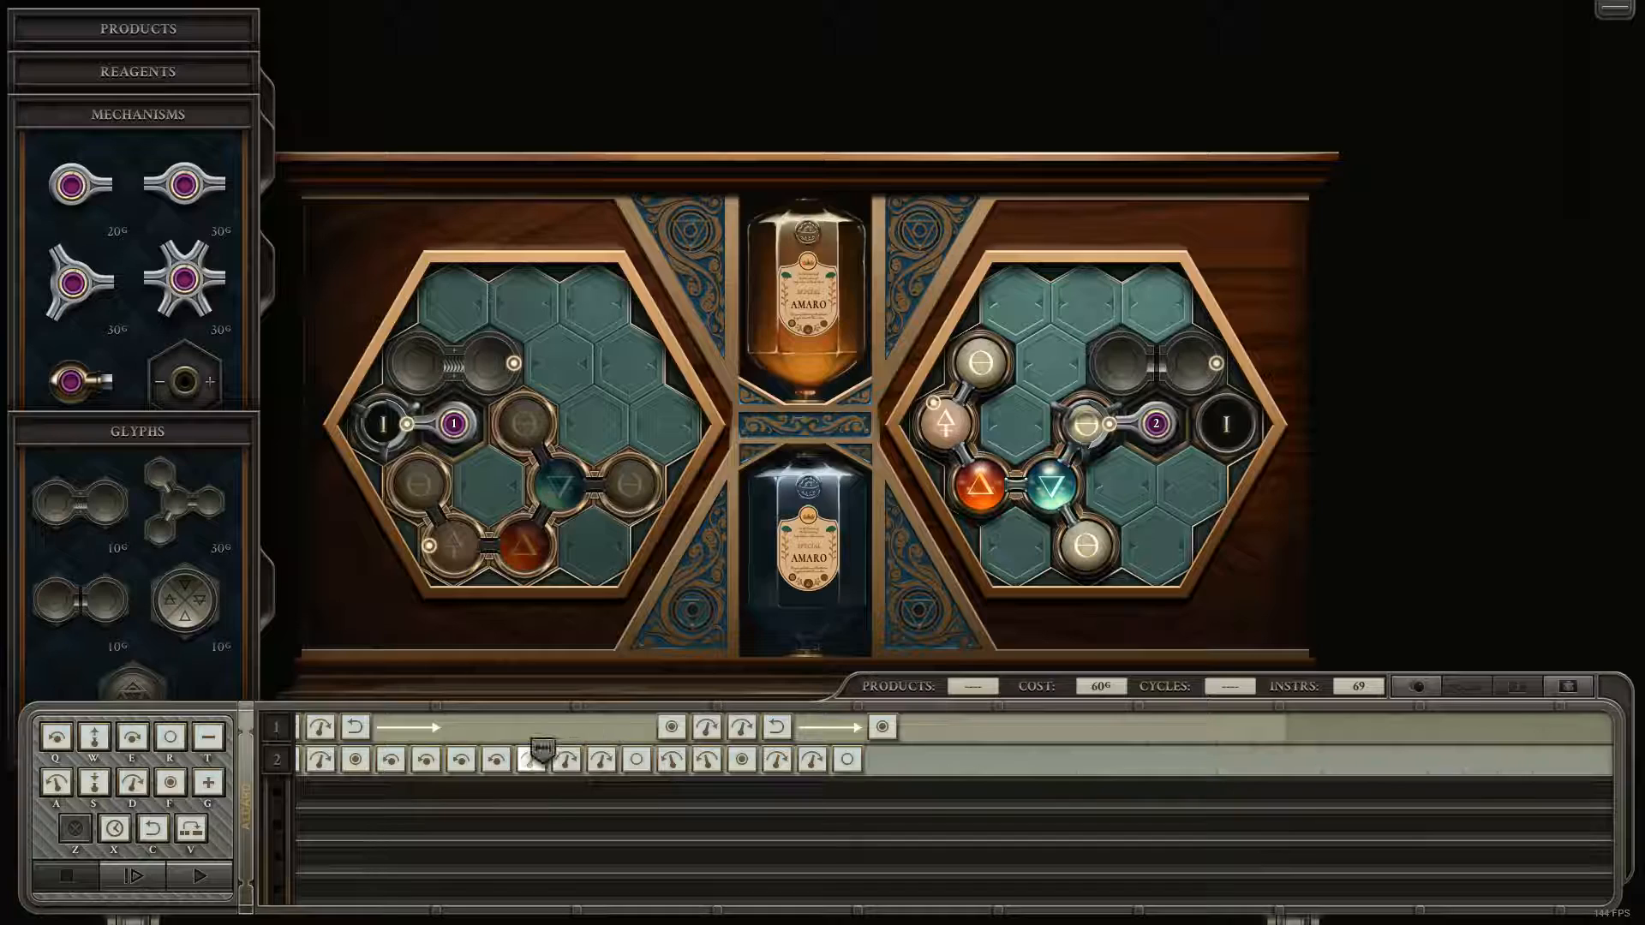
pyautogui.click(199, 876)
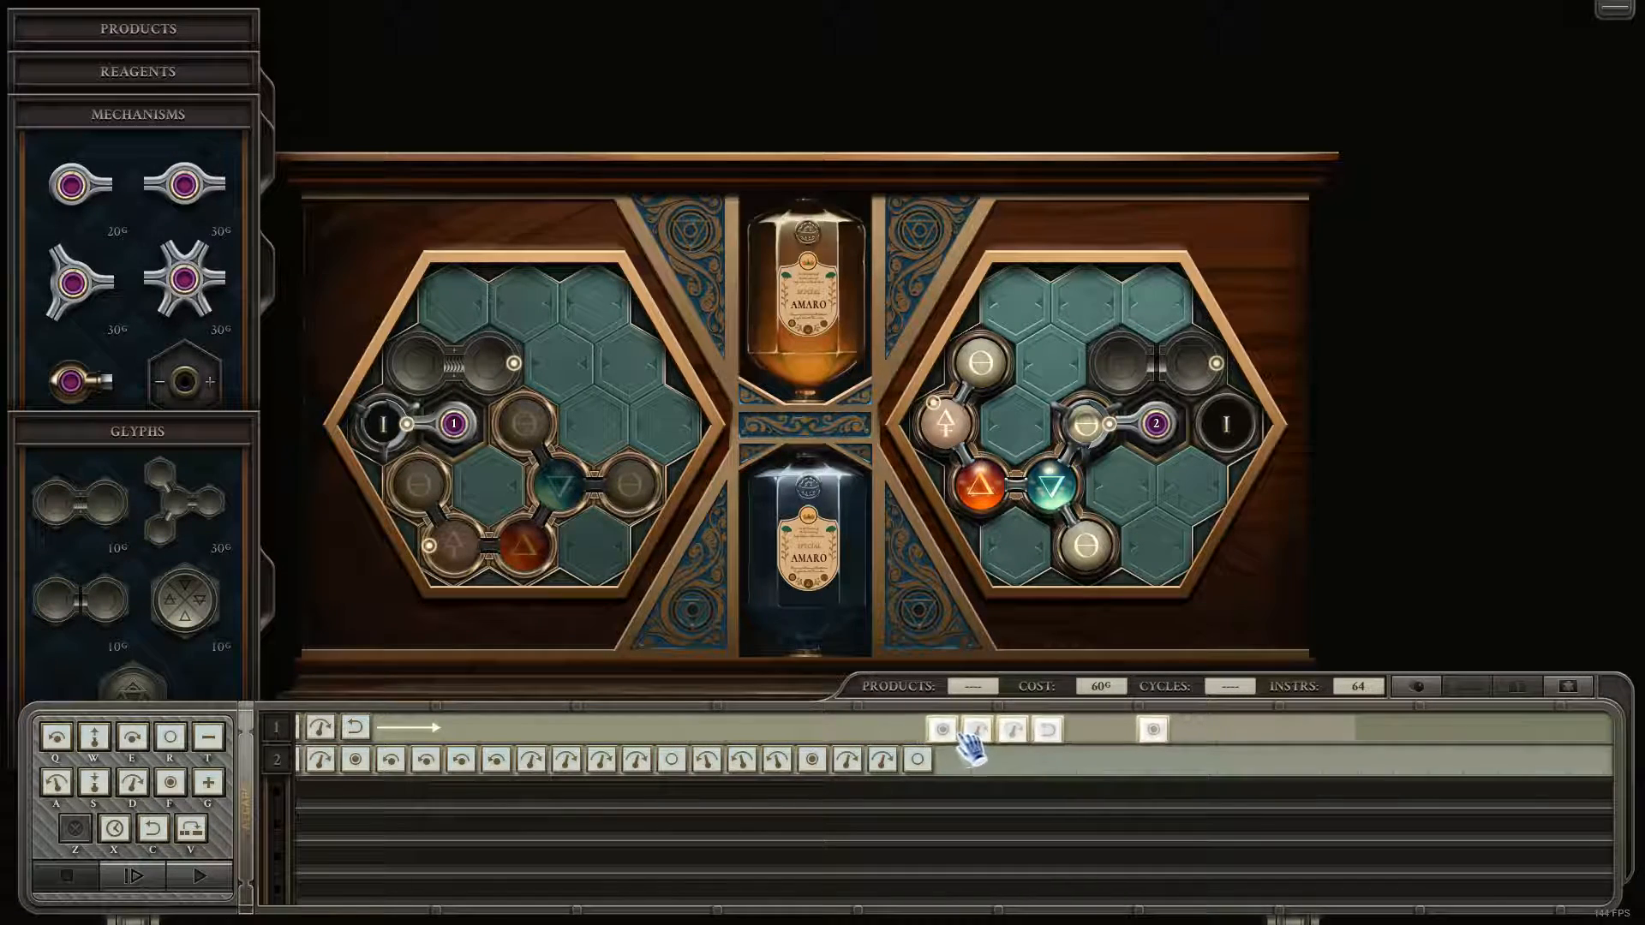
# Add rotate steps to arm 1 and a drop to arm 2, reaching 77 instructions, and retest.
pyautogui.click(132, 876)
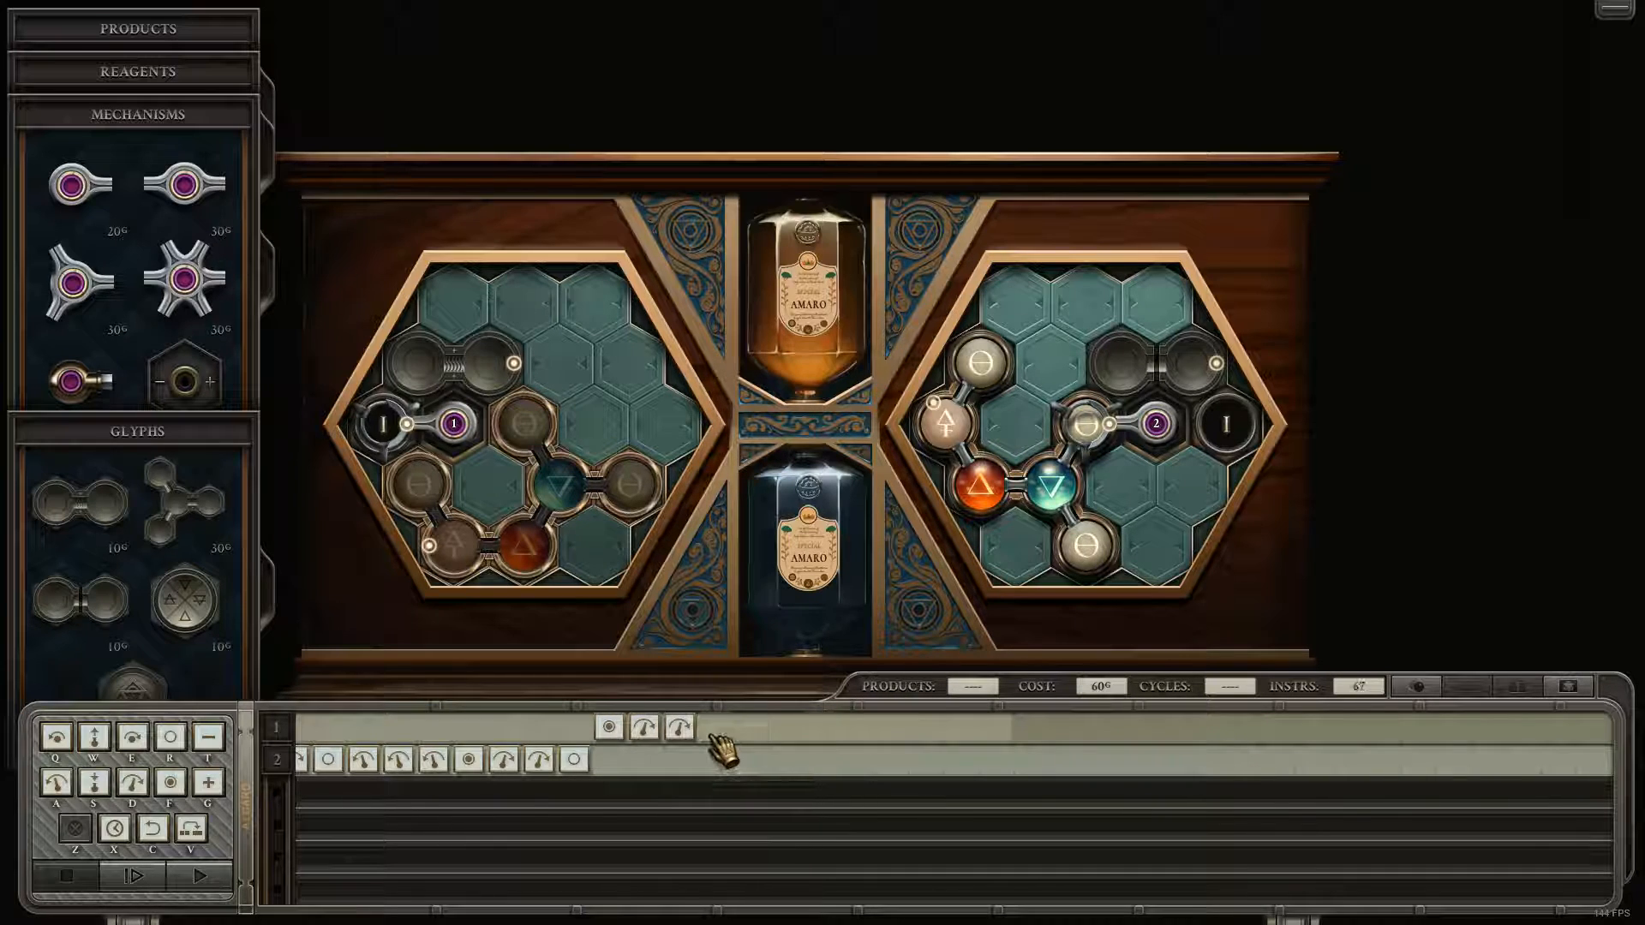
pyautogui.click(134, 875)
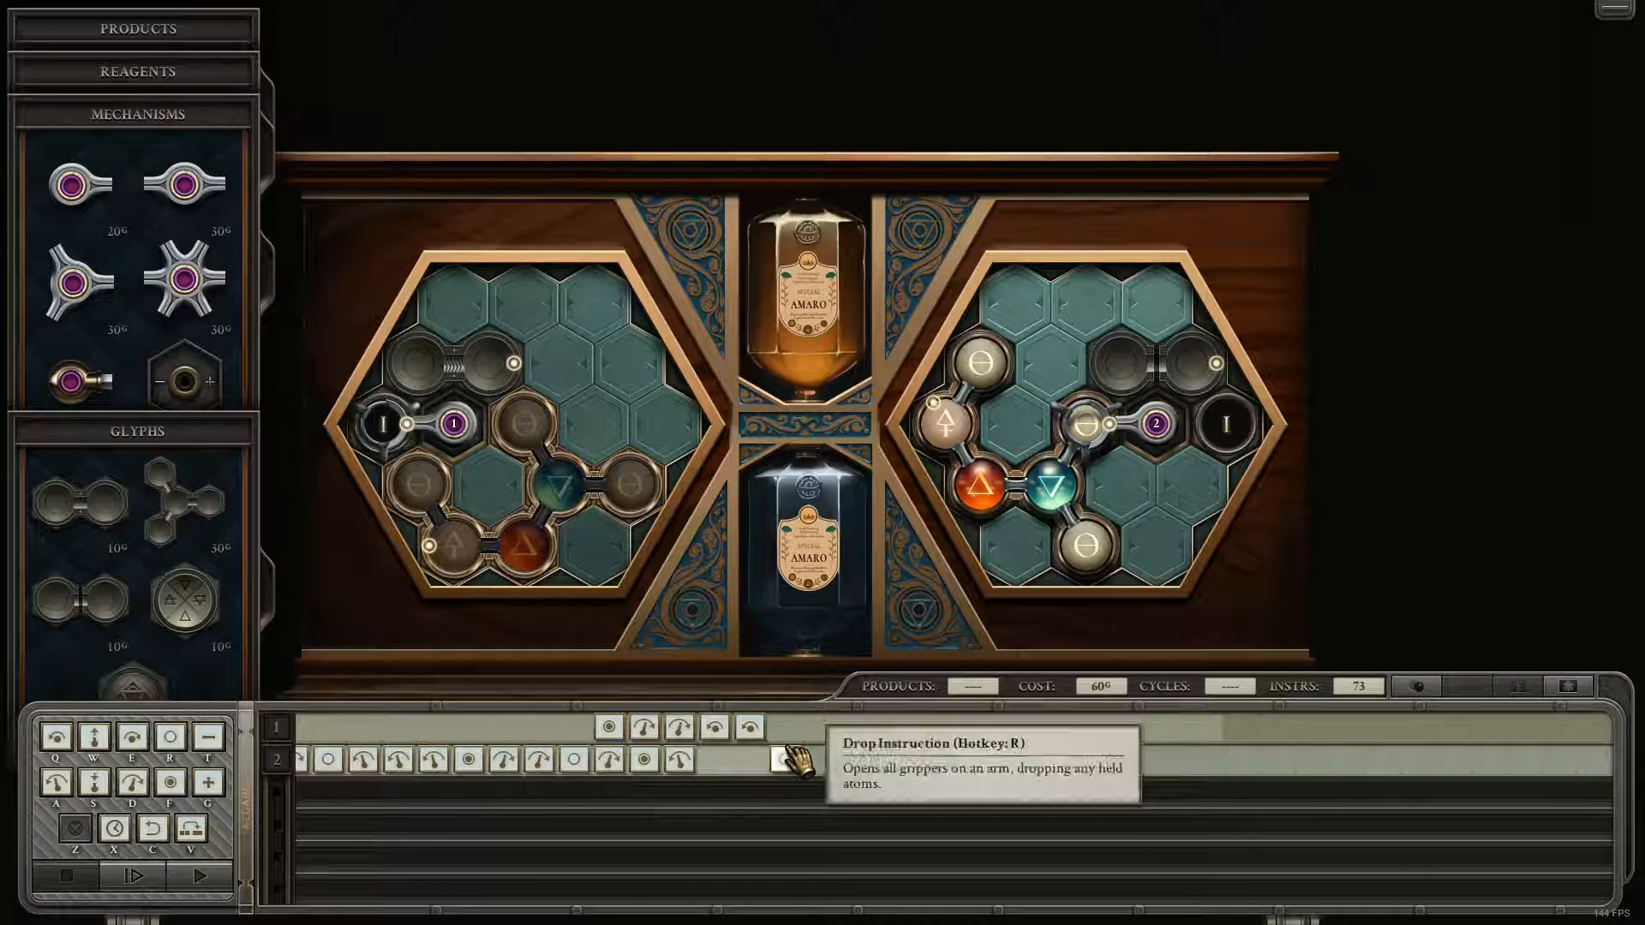
pyautogui.click(750, 759)
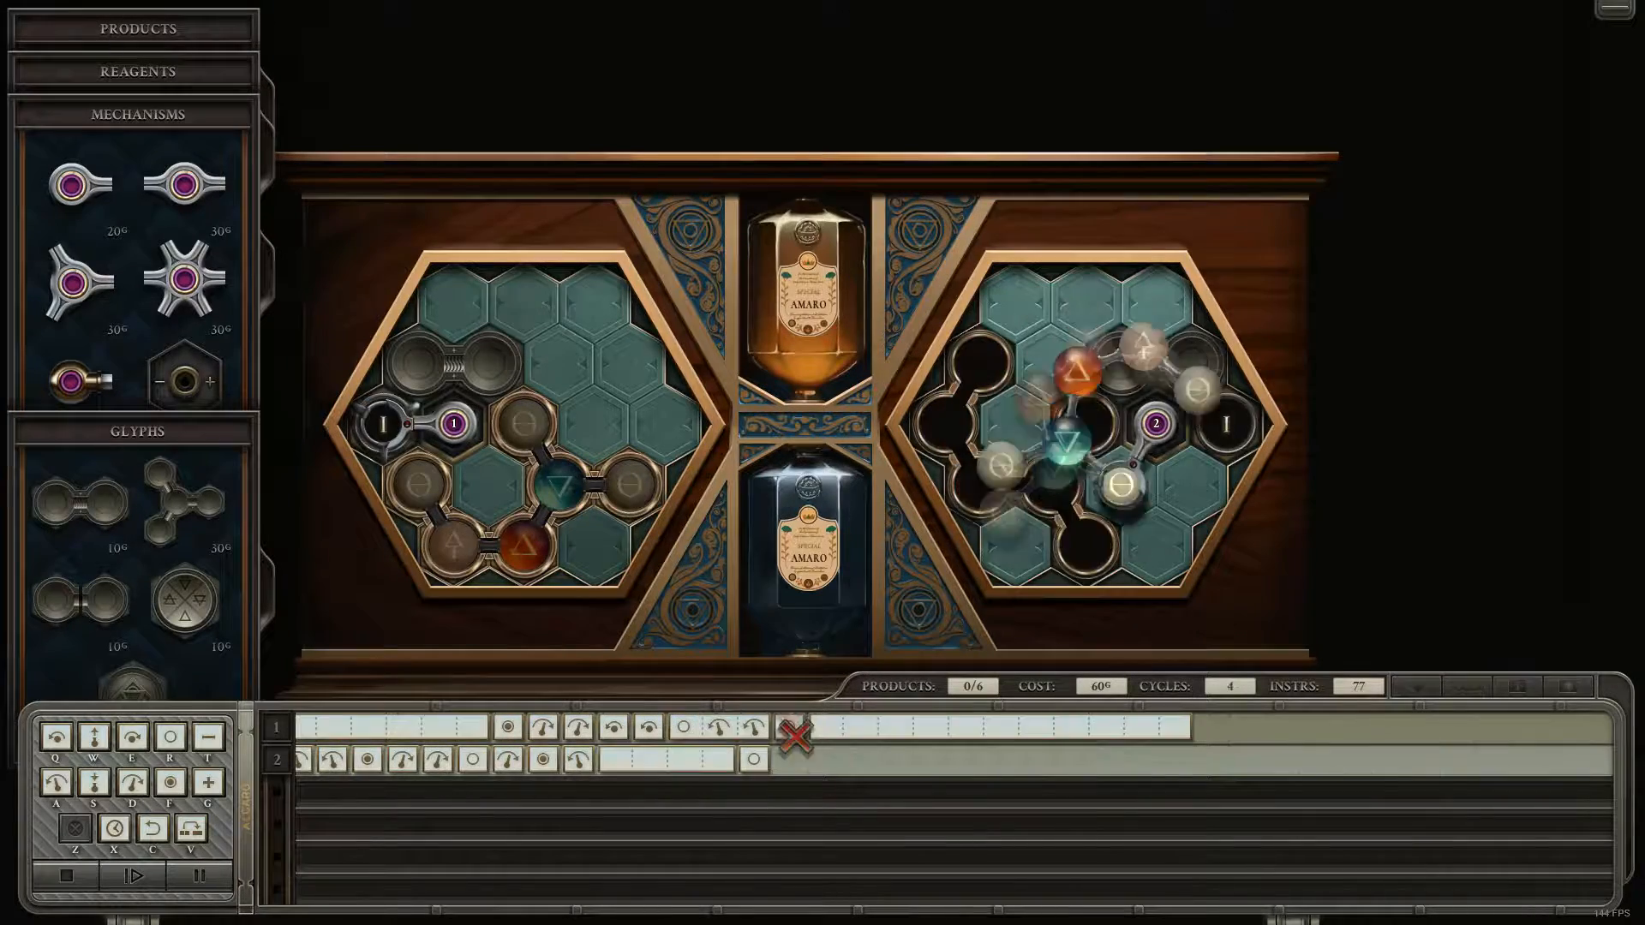
# Add a rotate and repeat section to arm 1, reaching 93 instructions, with another failed test.
pyautogui.click(134, 875)
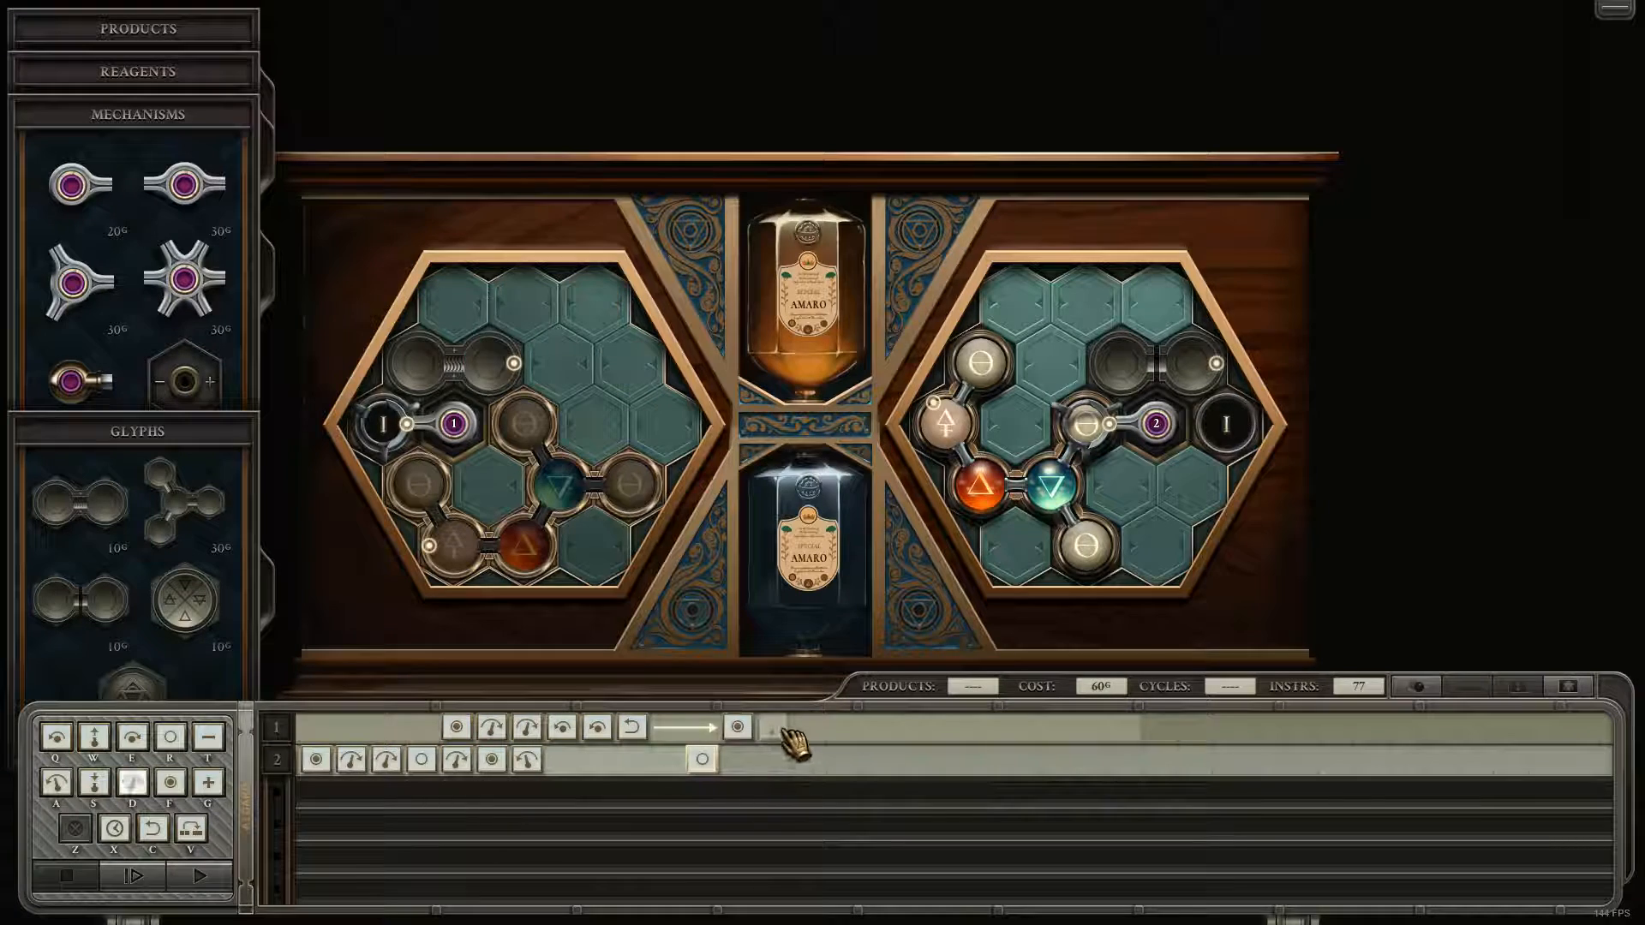
pyautogui.click(737, 727)
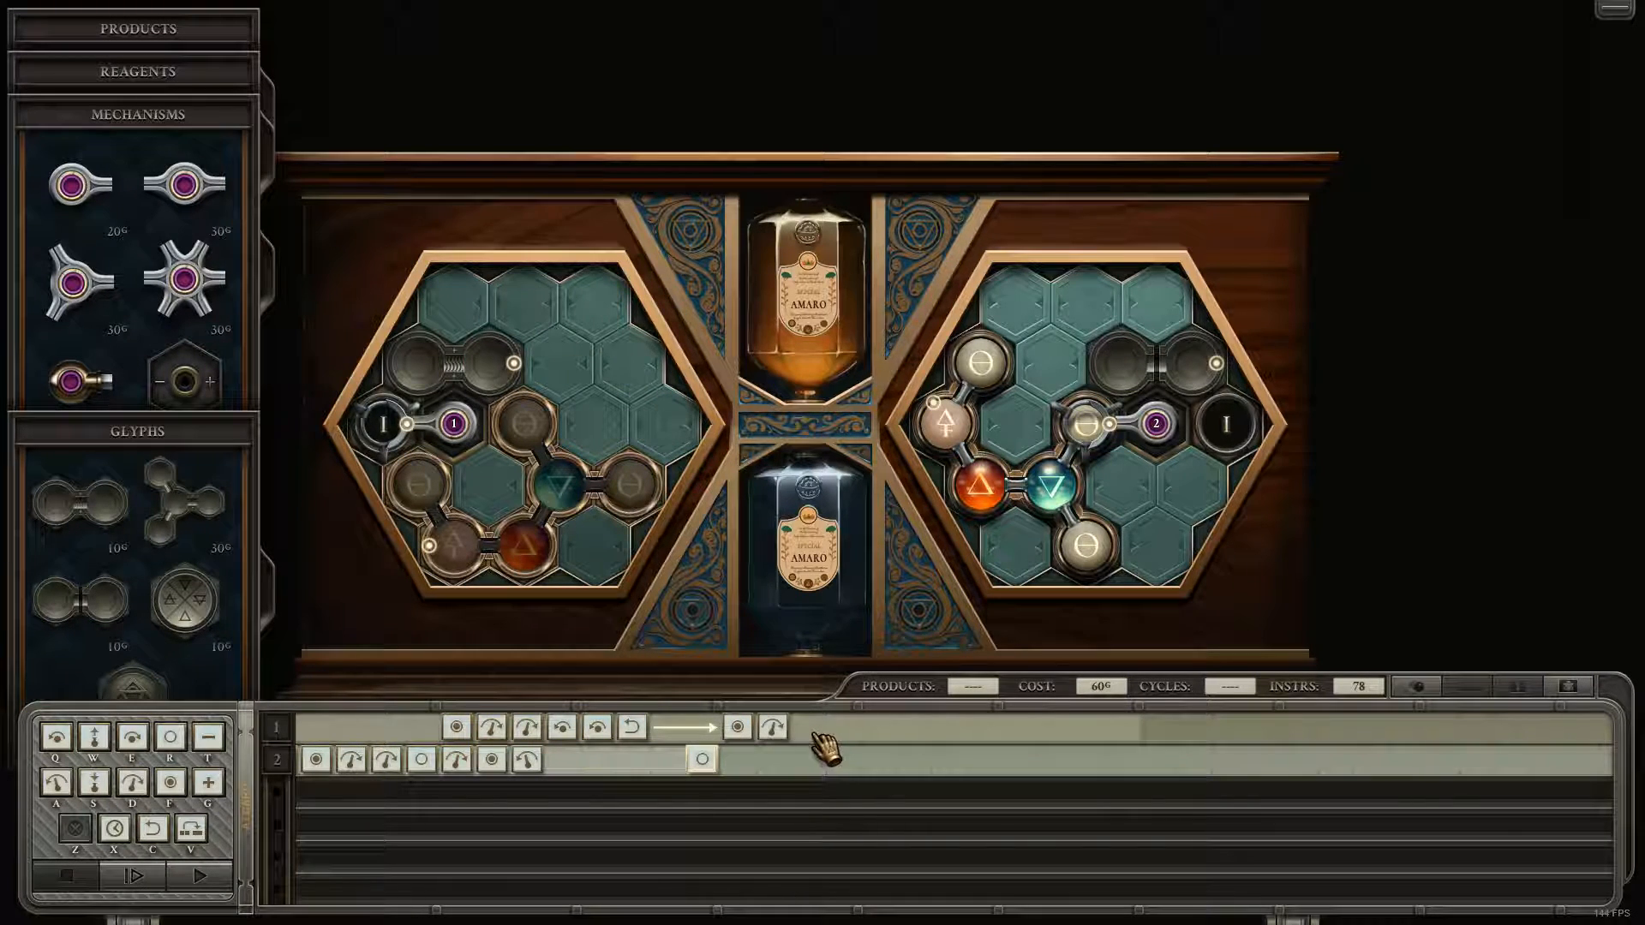
pyautogui.click(131, 876)
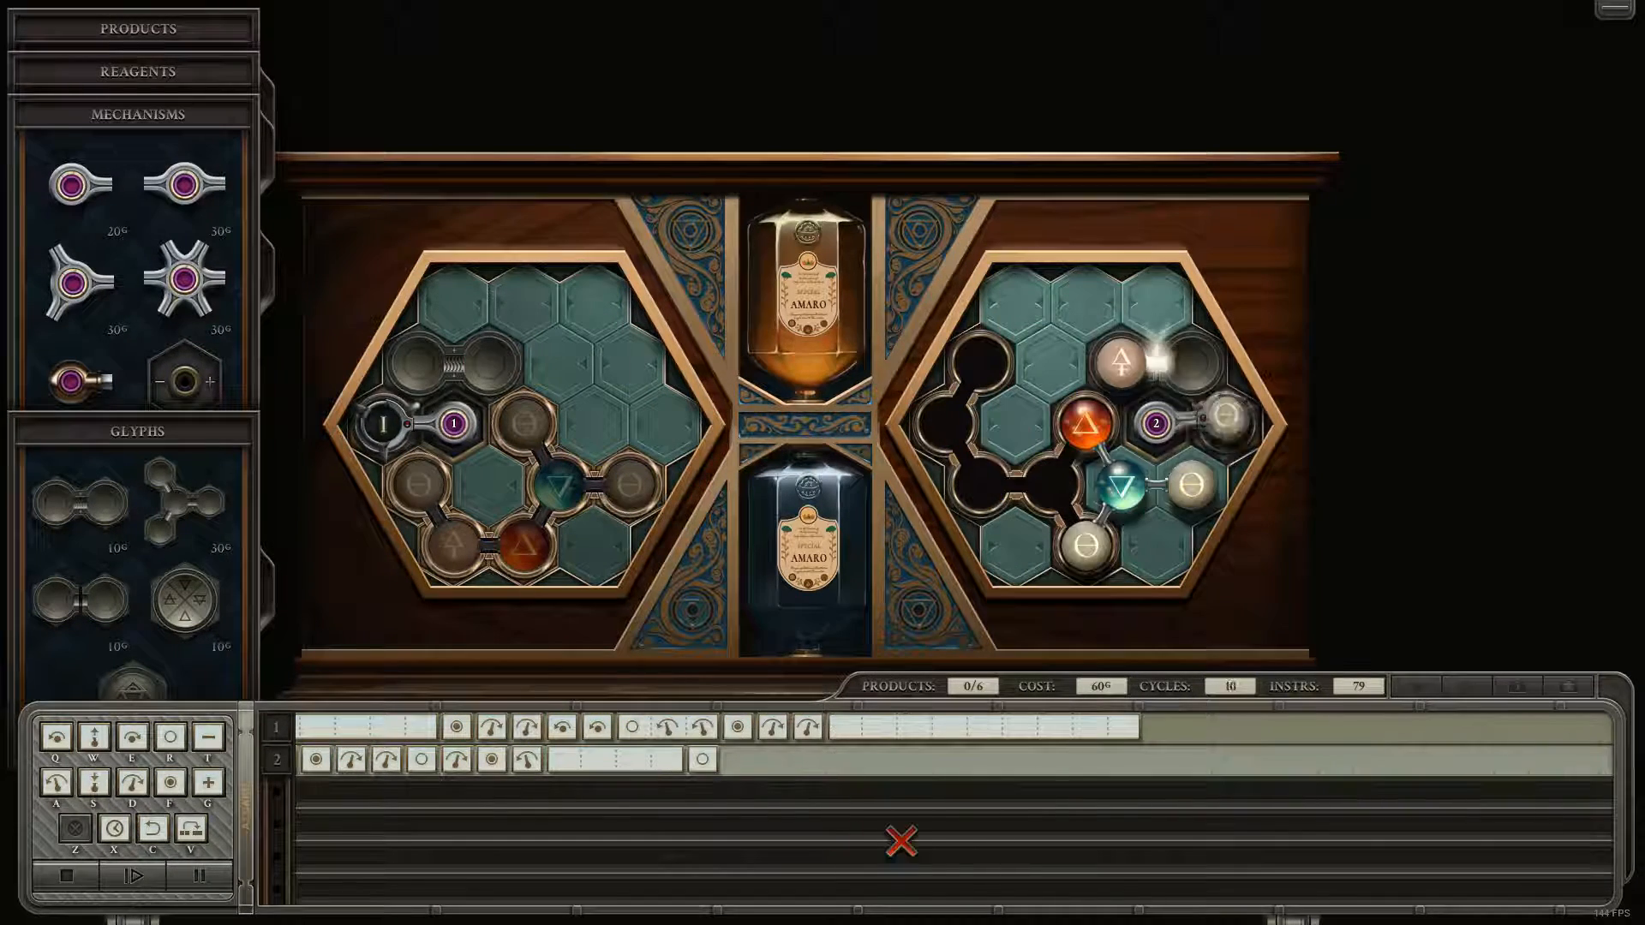
pyautogui.click(133, 876)
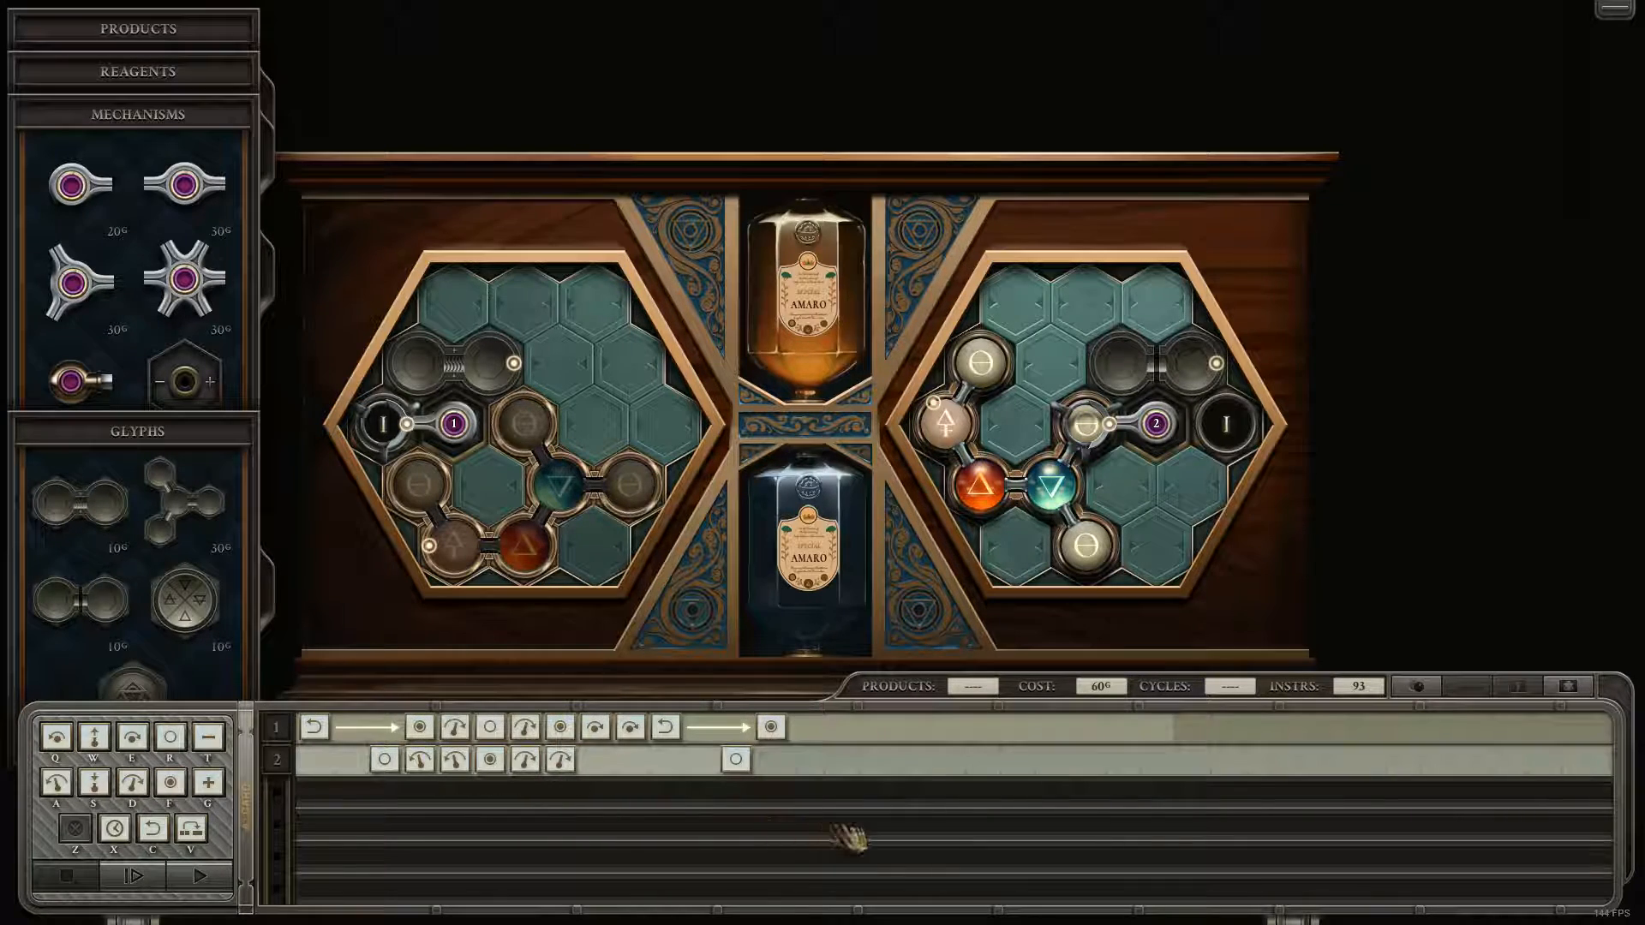
# Extend both arms to 104 instructions and run, delivering 2 of 6 products.
pyautogui.click(130, 876)
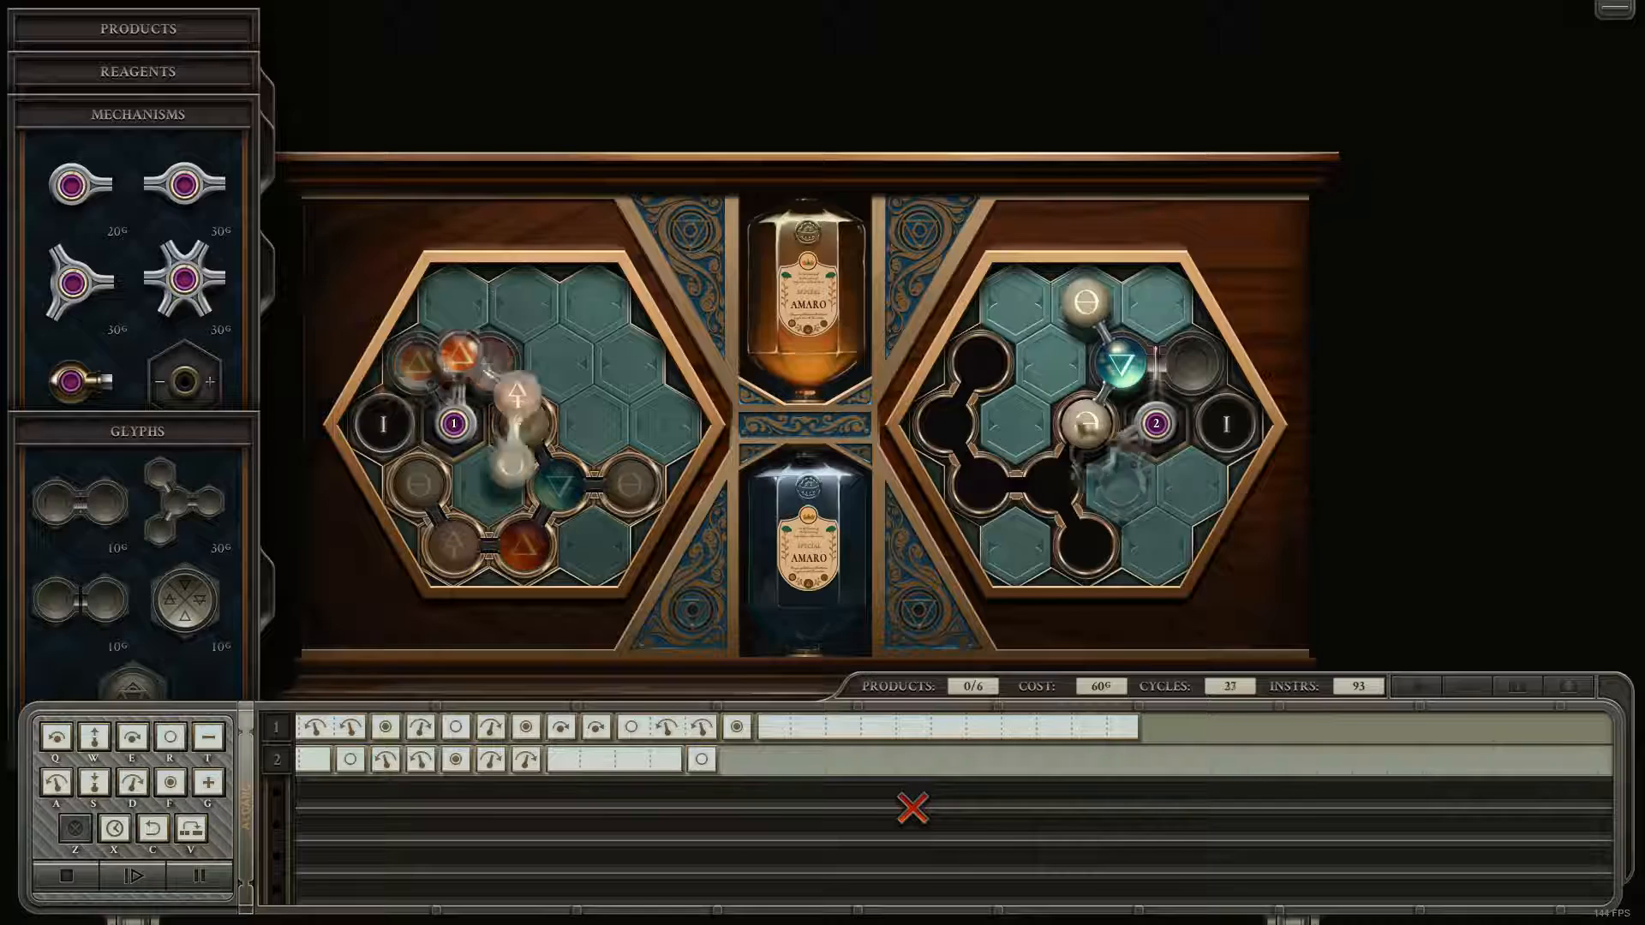
pyautogui.click(132, 875)
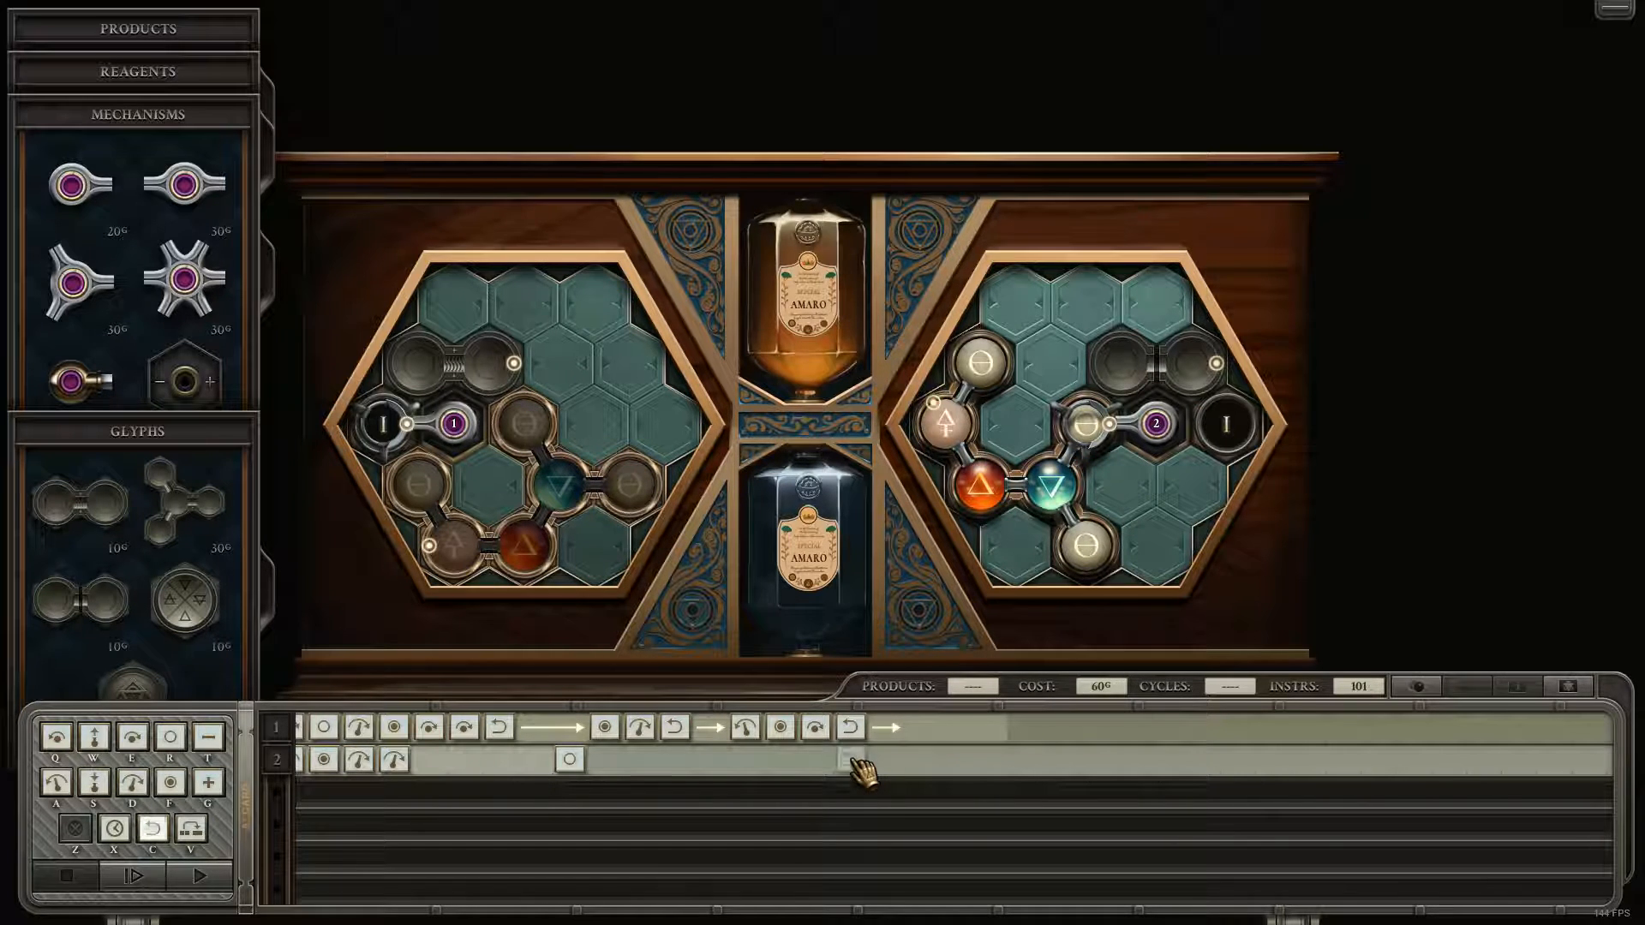
pyautogui.click(812, 760)
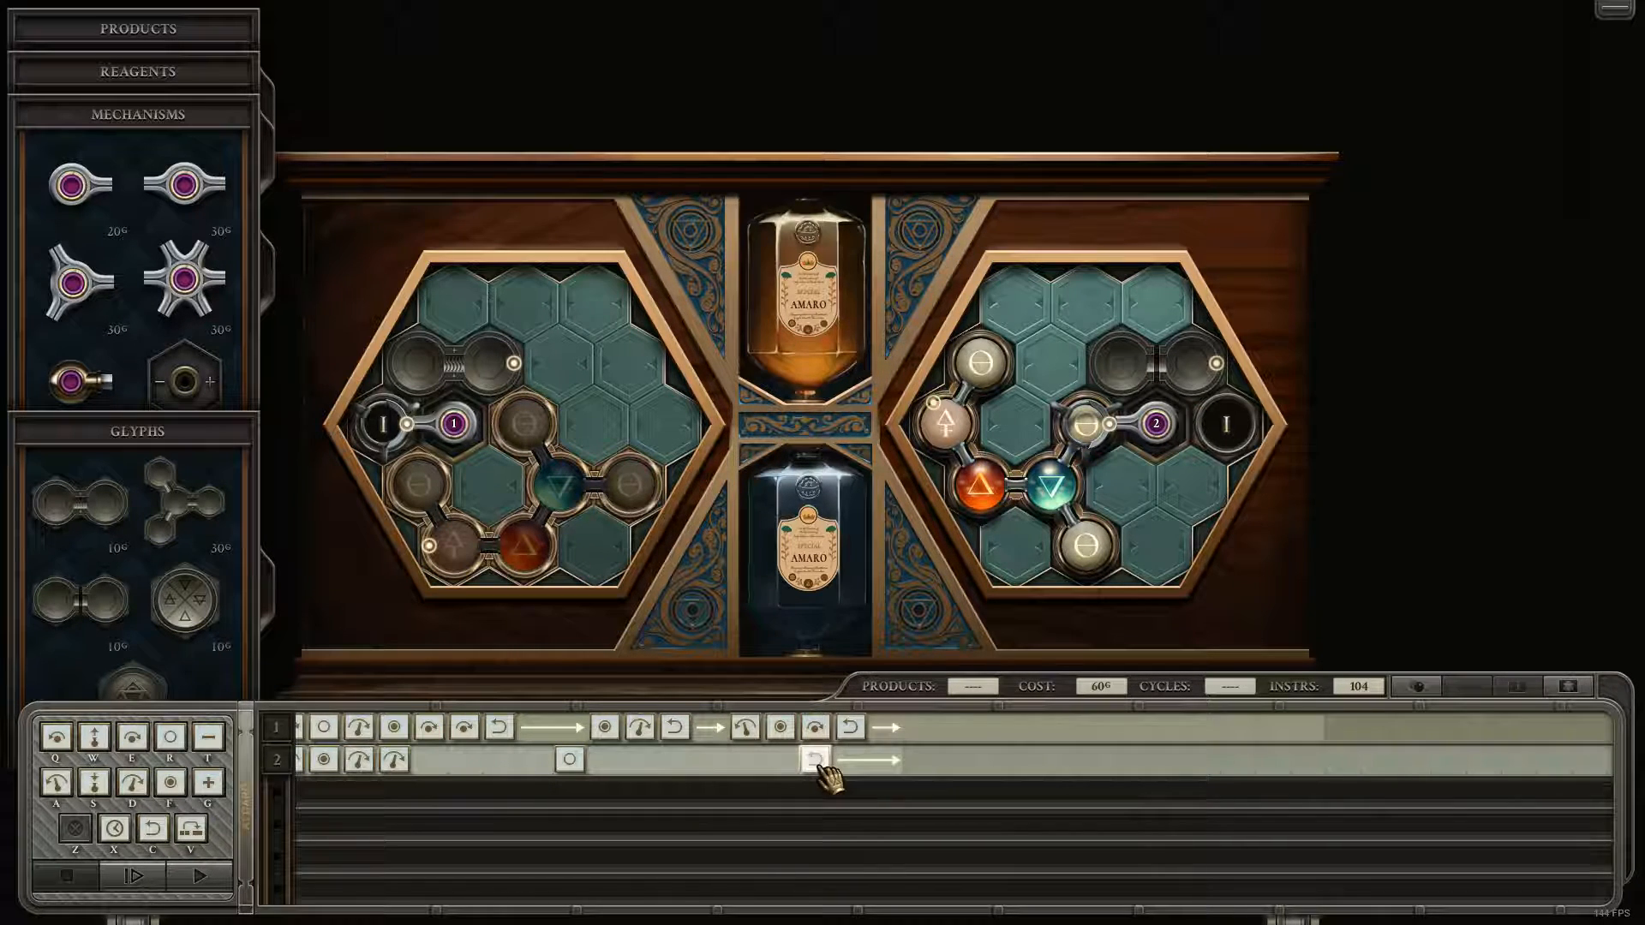
pyautogui.click(134, 876)
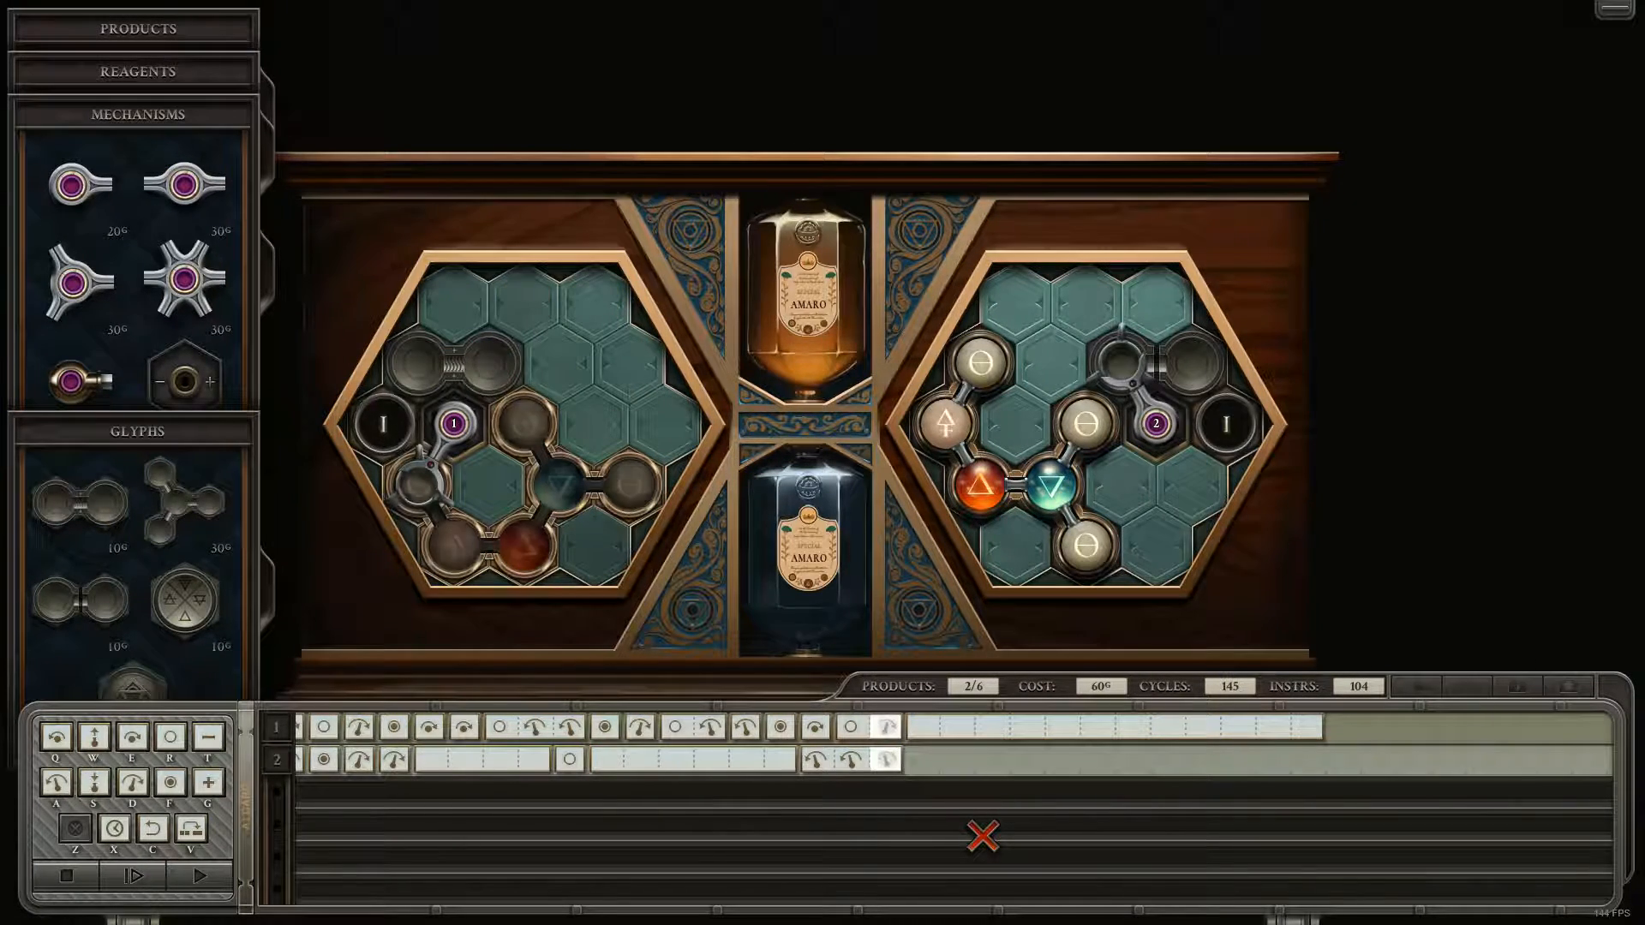
# Fast-forward the simulation to the success screen: 60g cost, 437 cycles, 104 instructions.
pyautogui.click(199, 875)
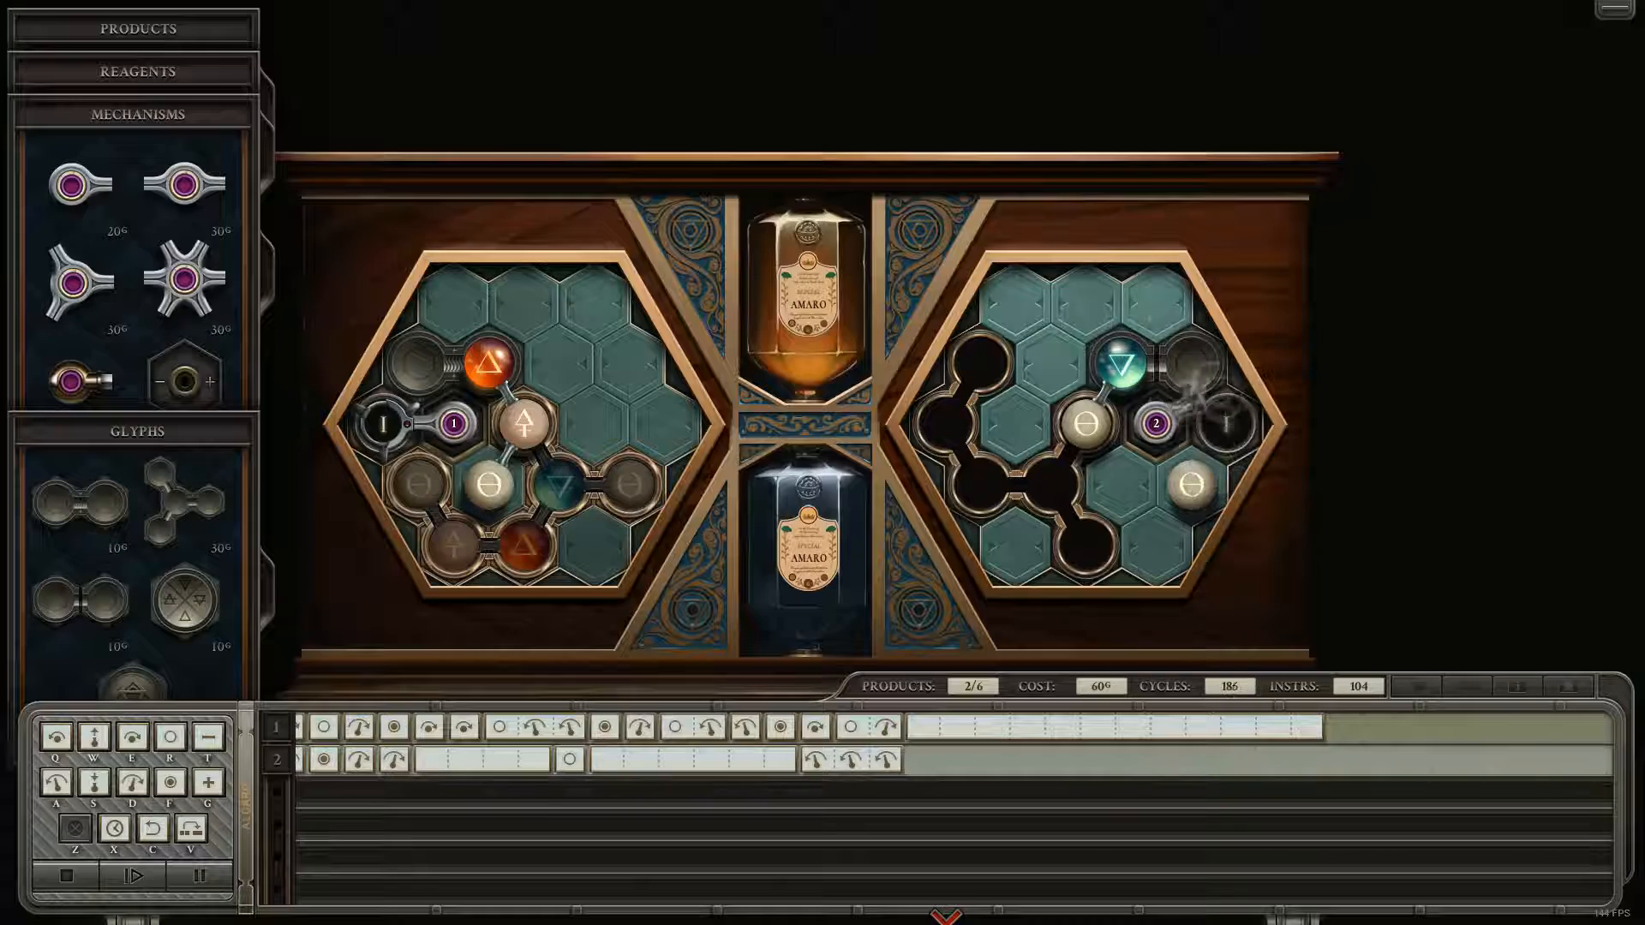
pyautogui.click(132, 875)
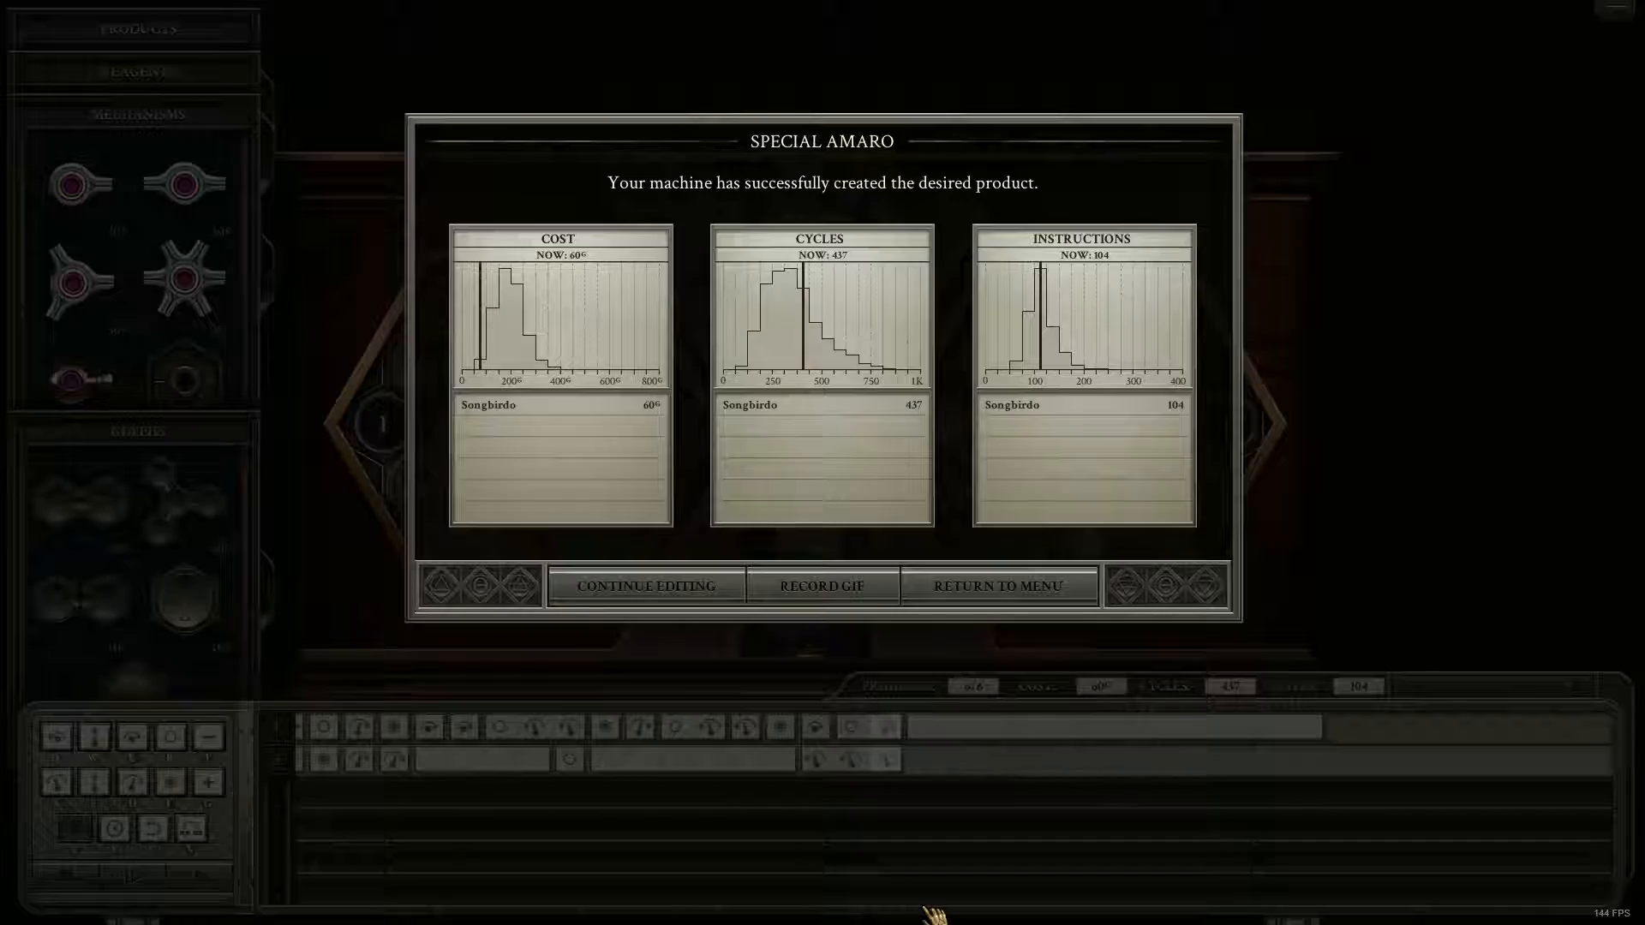
# Return from the success screen to the chapter list with Special Amaro marked complete.
pyautogui.click(646, 586)
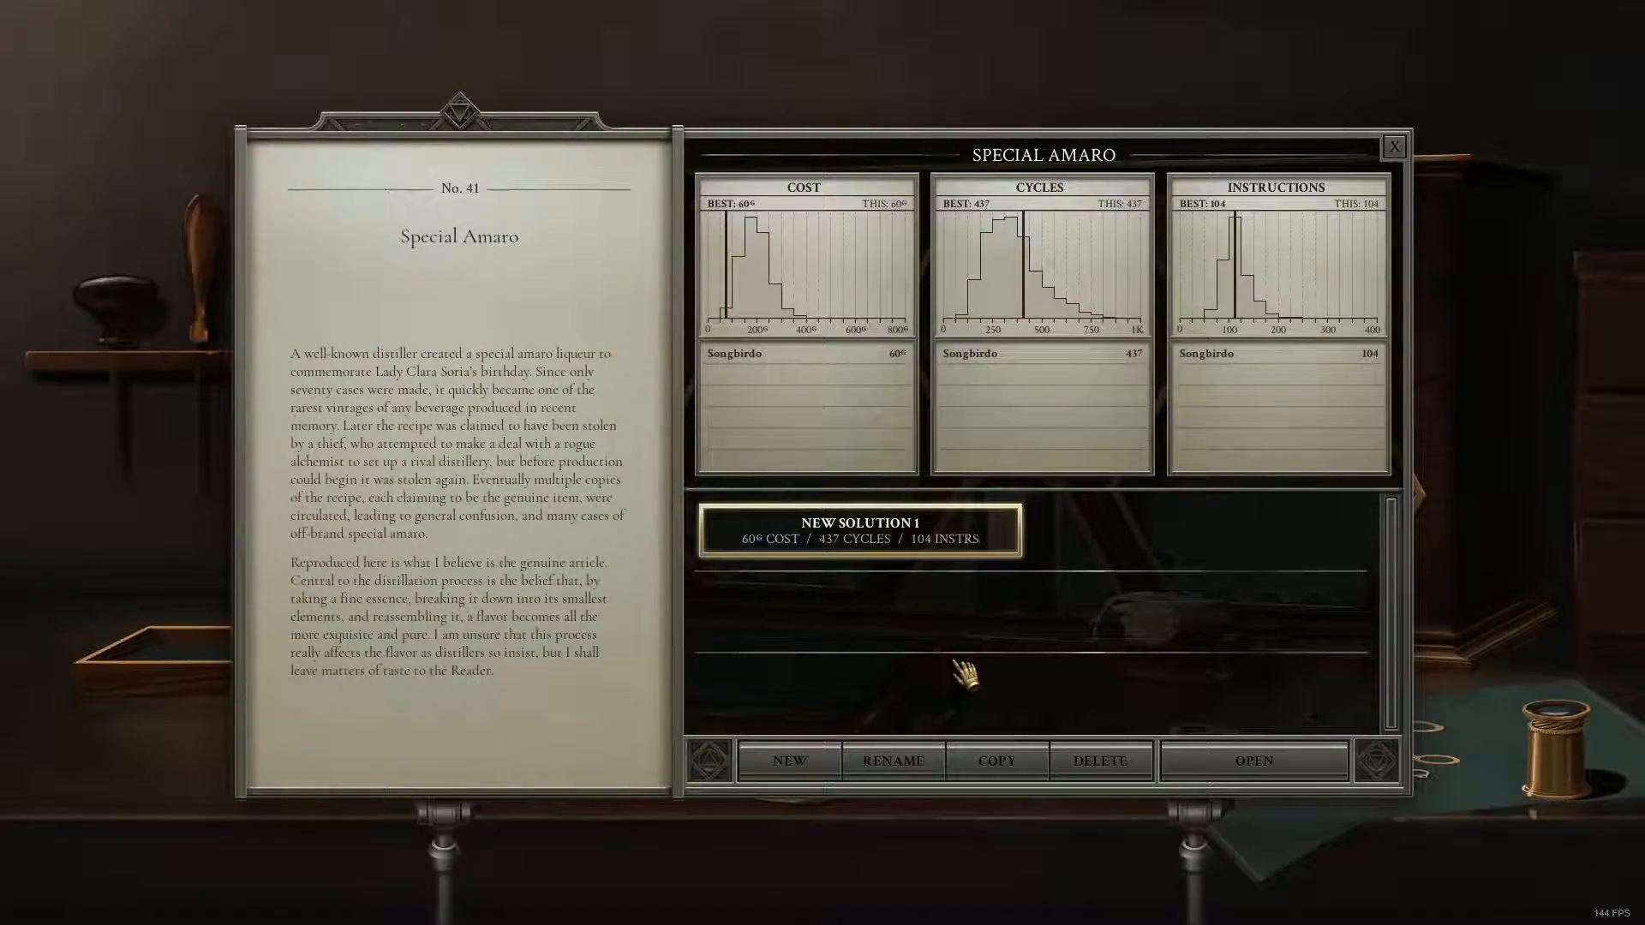
pyautogui.click(1392, 144)
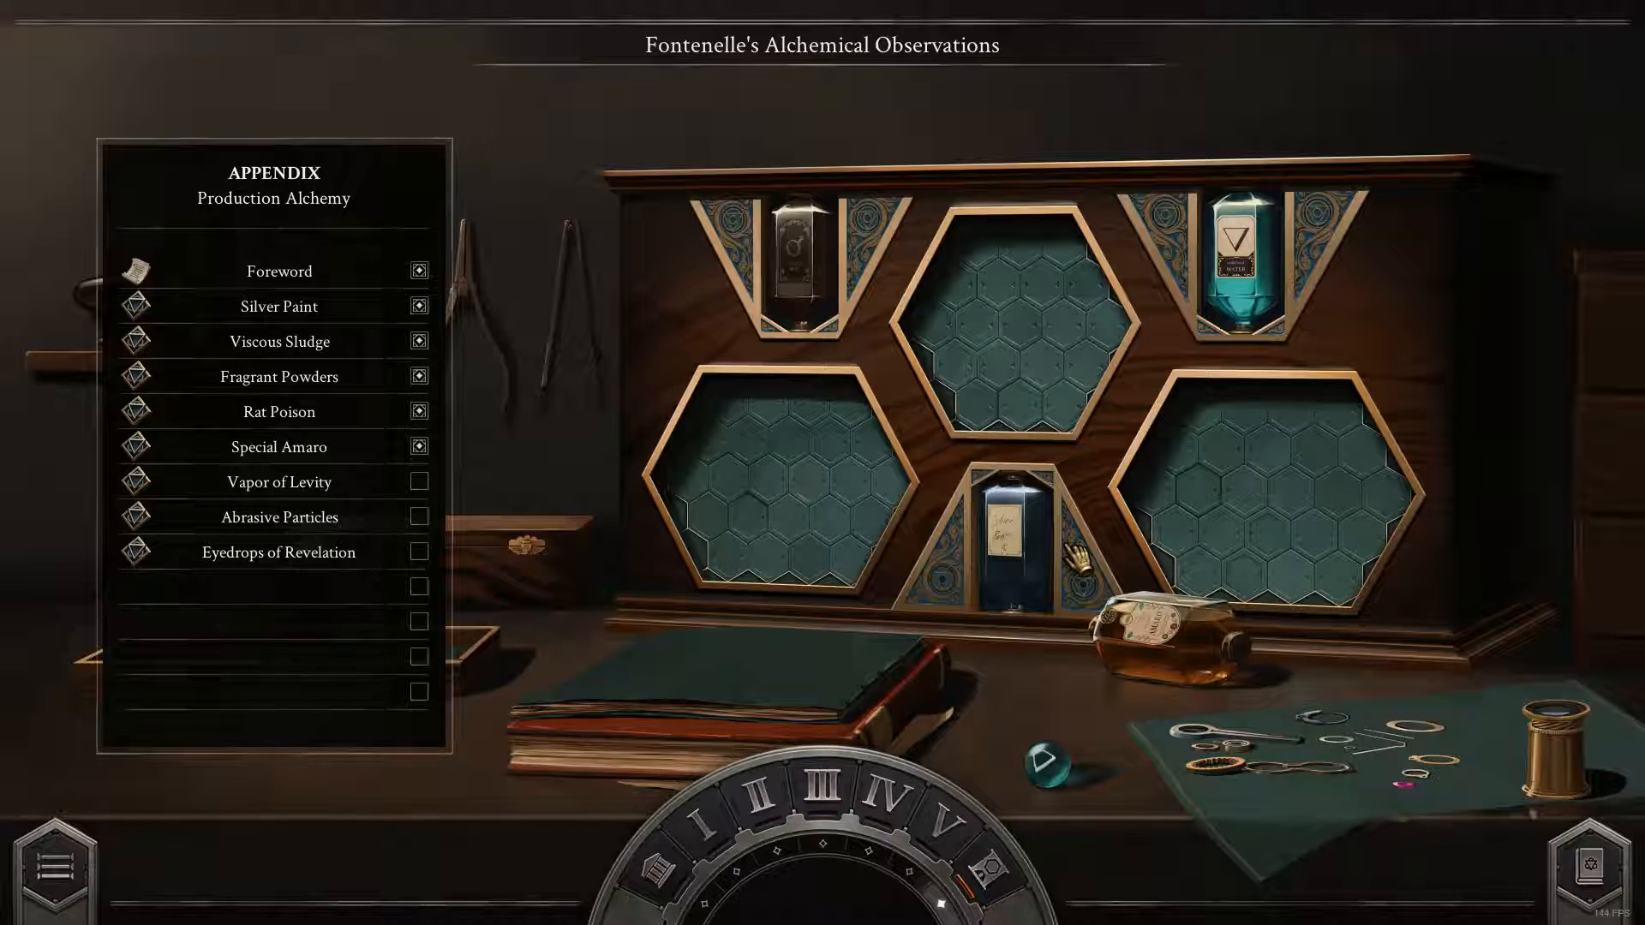